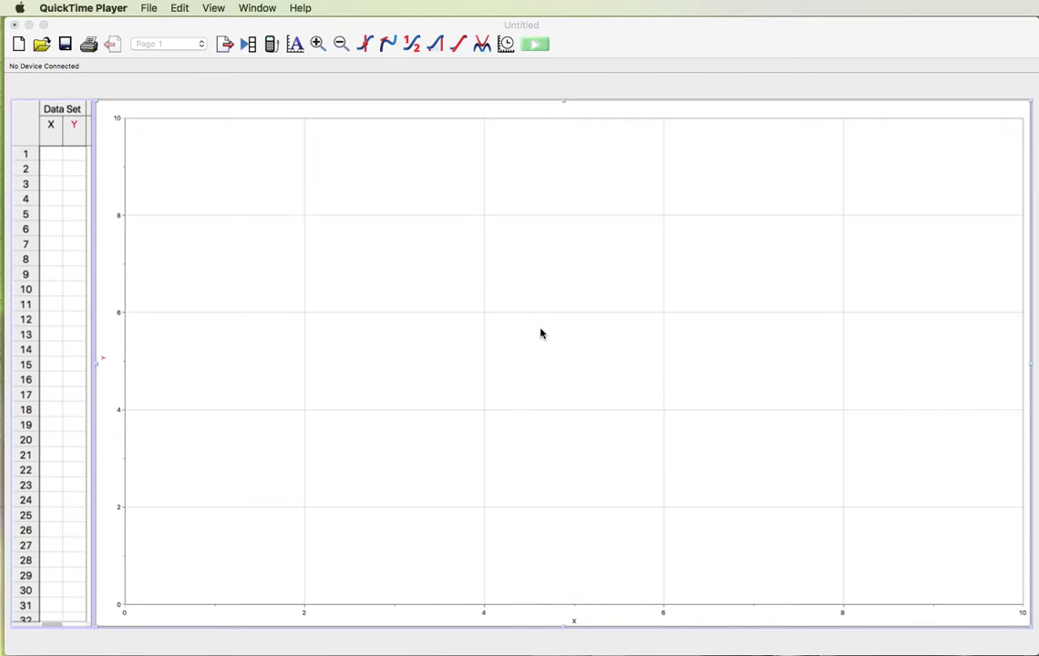
{"action": "mouse_move", "coordinate": [538, 325]}
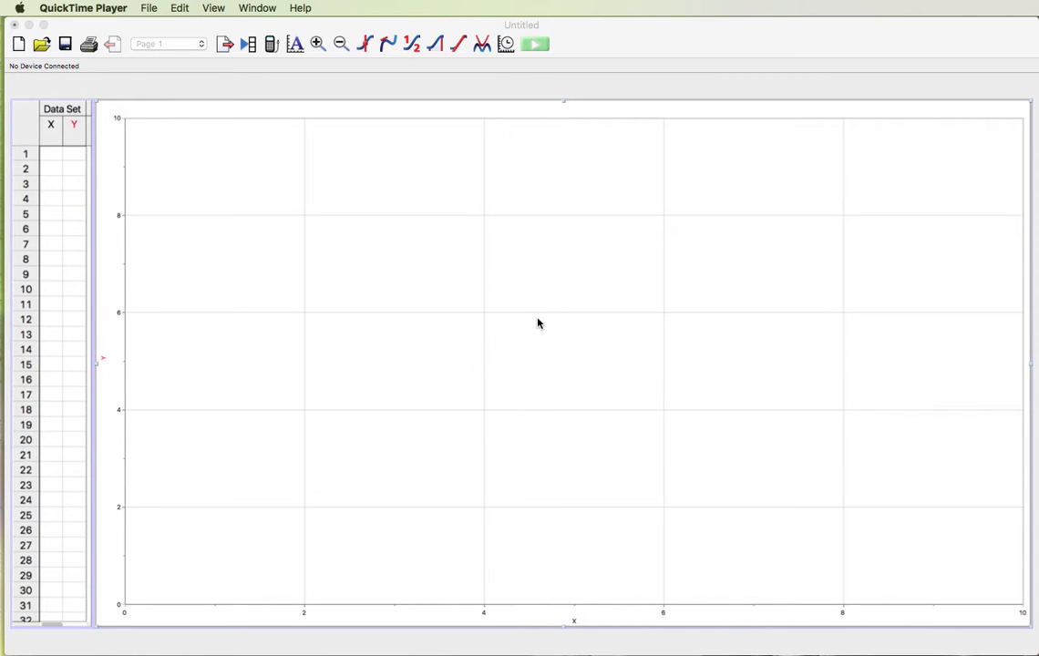
{"action": "mouse_move", "coordinate": [217, 168]}
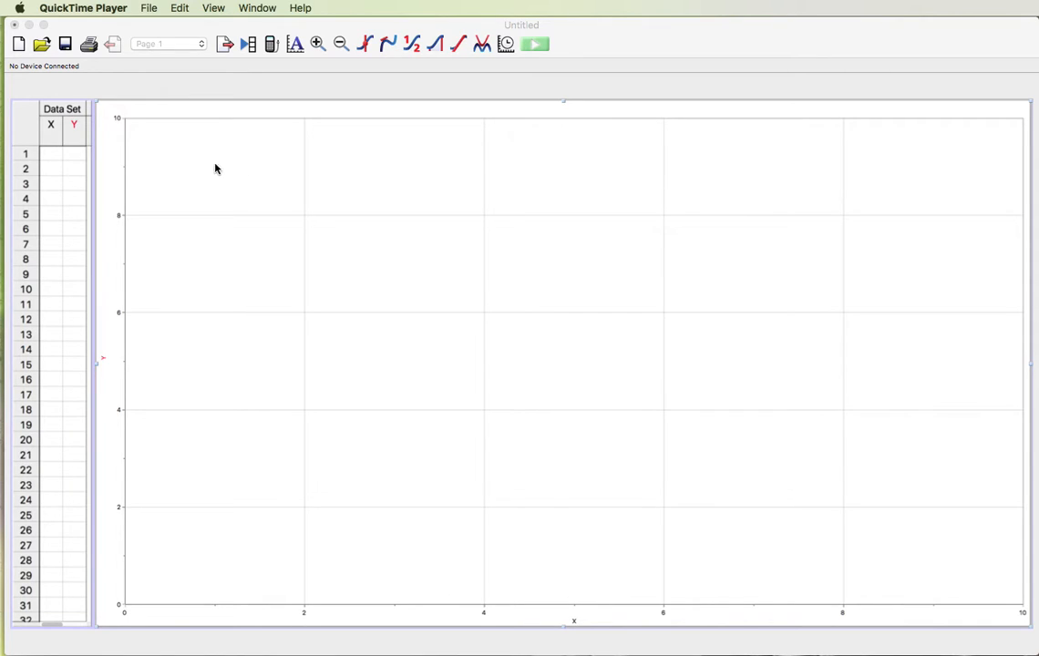
{"action": "mouse_move", "coordinate": [499, 91]}
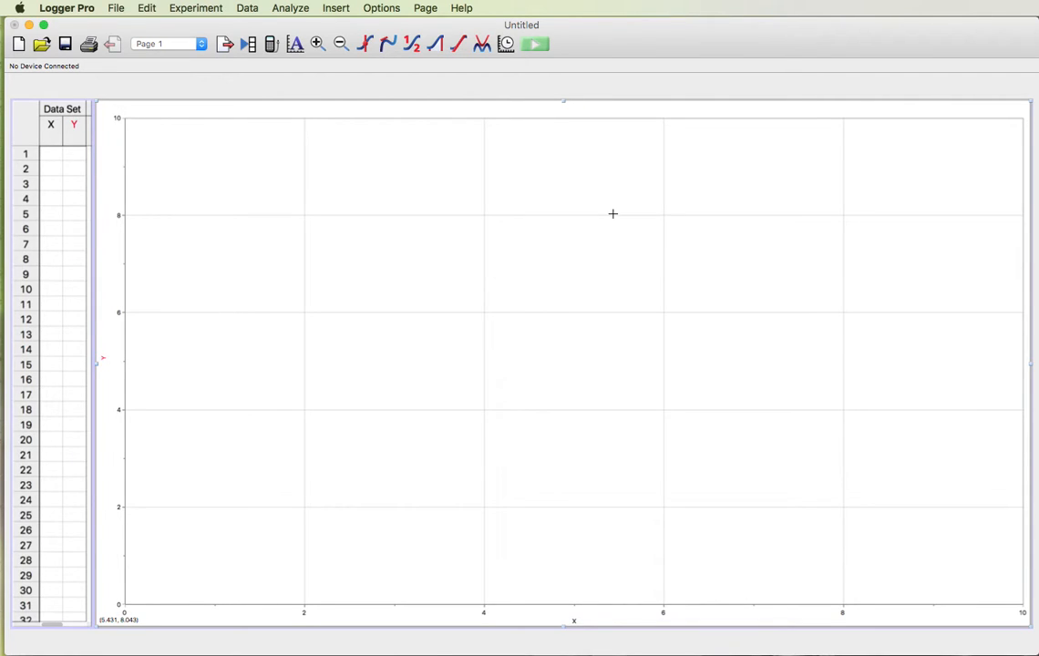
{"action": "mouse_move", "coordinate": [783, 182]}
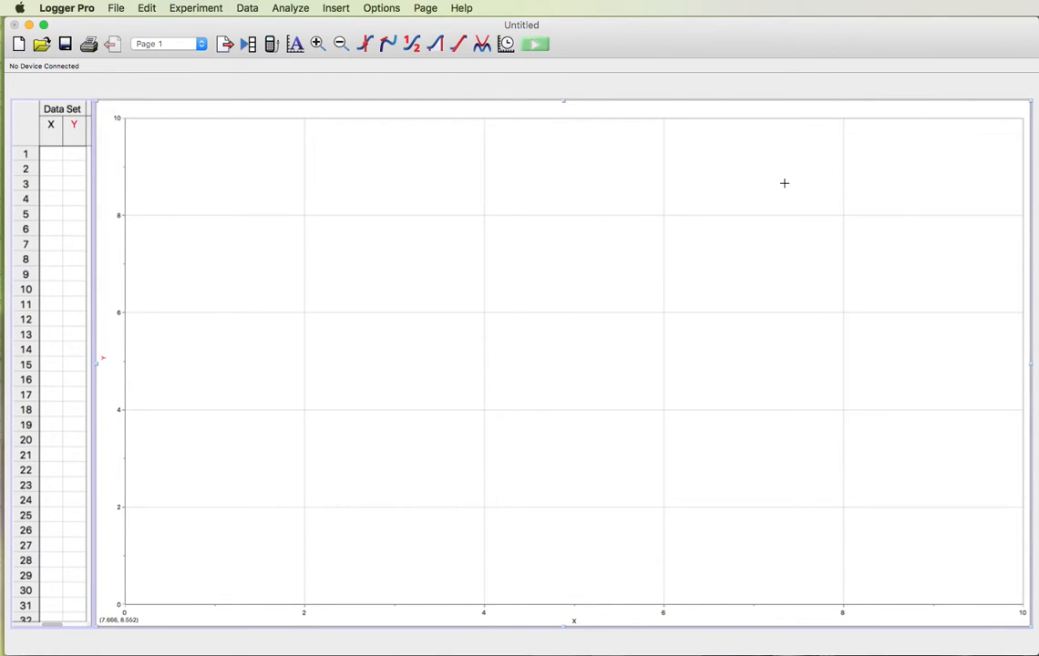
{"action": "mouse_move", "coordinate": [391, 199]}
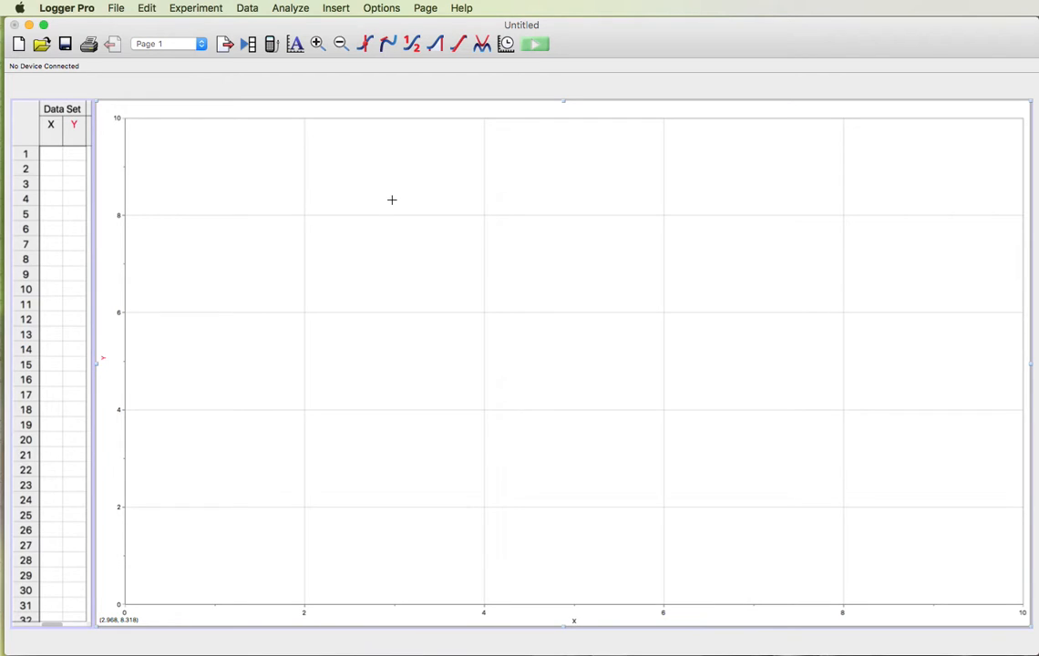
{"action": "mouse_move", "coordinate": [215, 184]}
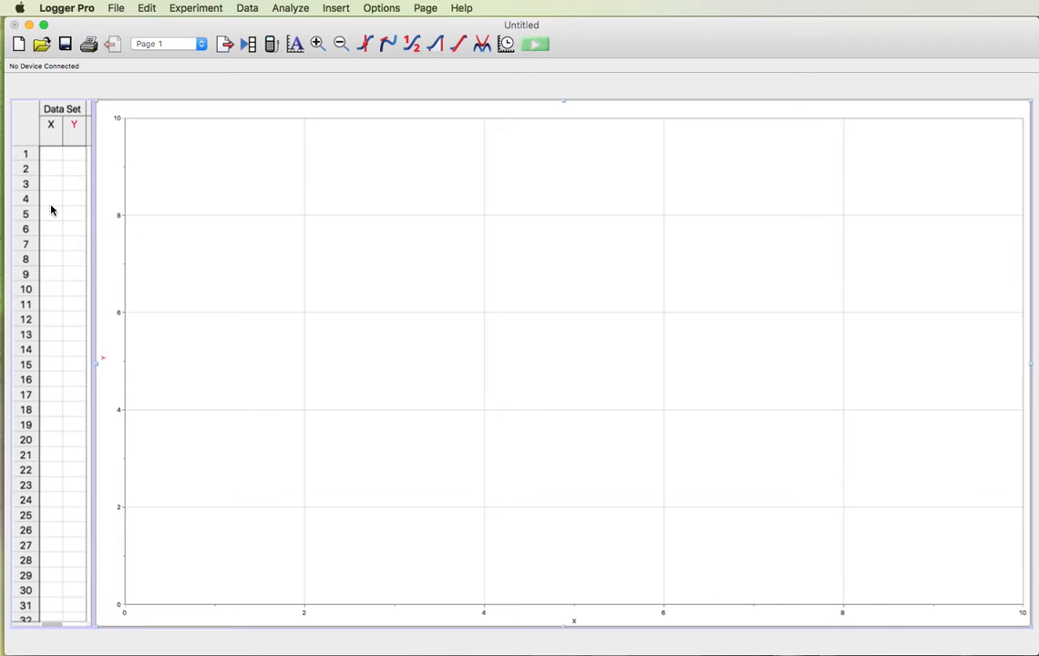
{"action": "mouse_move", "coordinate": [237, 137]}
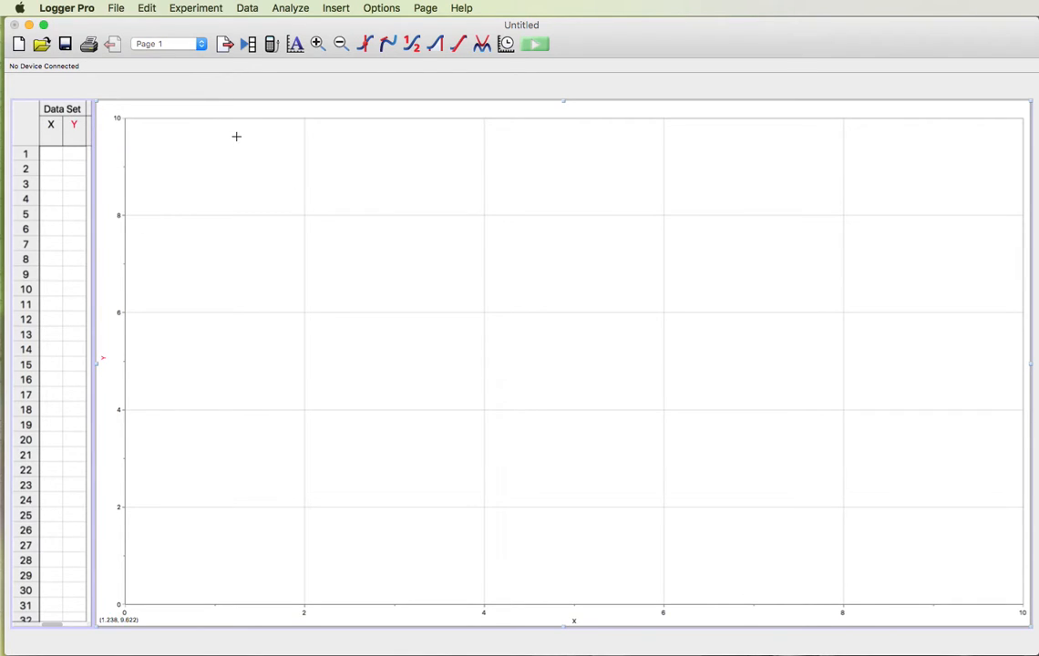
{"action": "mouse_move", "coordinate": [204, 95]}
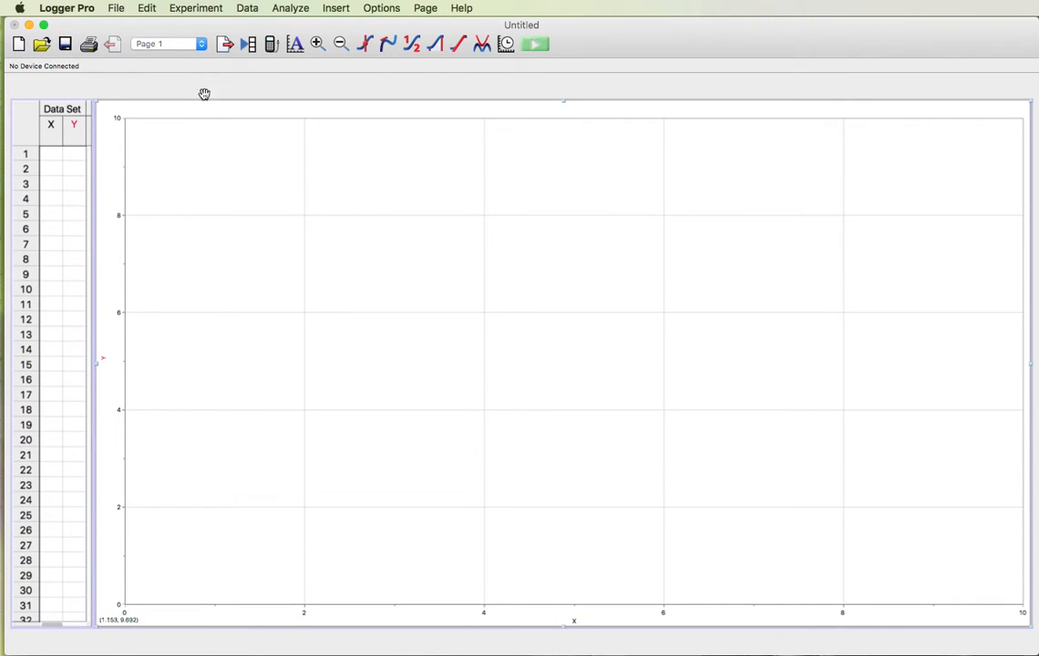
- Delete the graph via Edit, check Table Options, and widen the empty data table across the page
{"action": "left_click", "coordinate": [146, 7]}
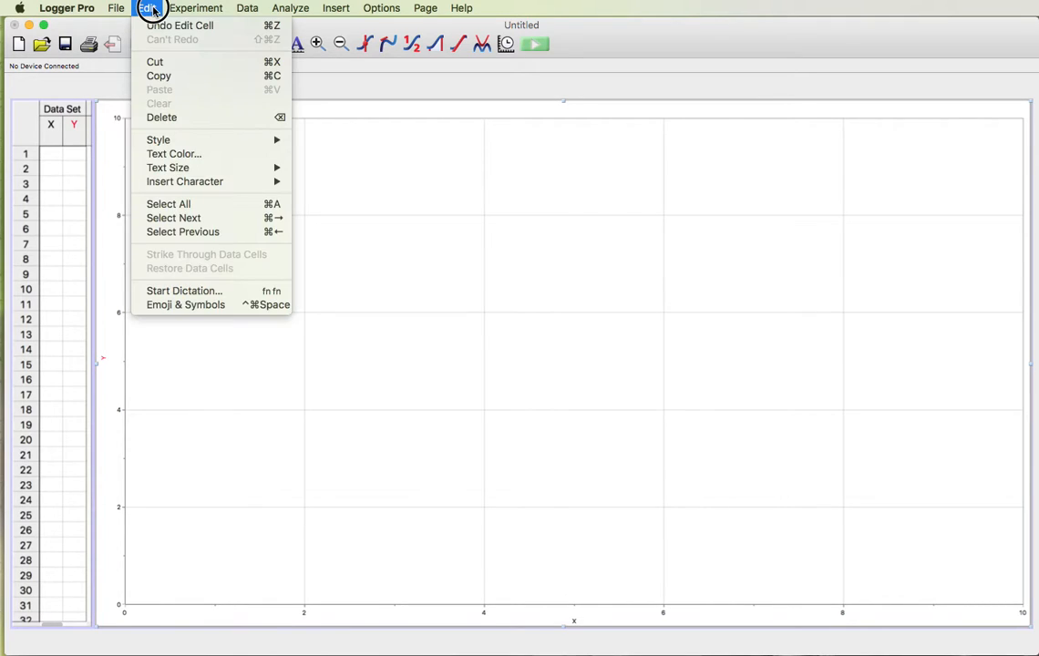
{"action": "left_click", "coordinate": [241, 166]}
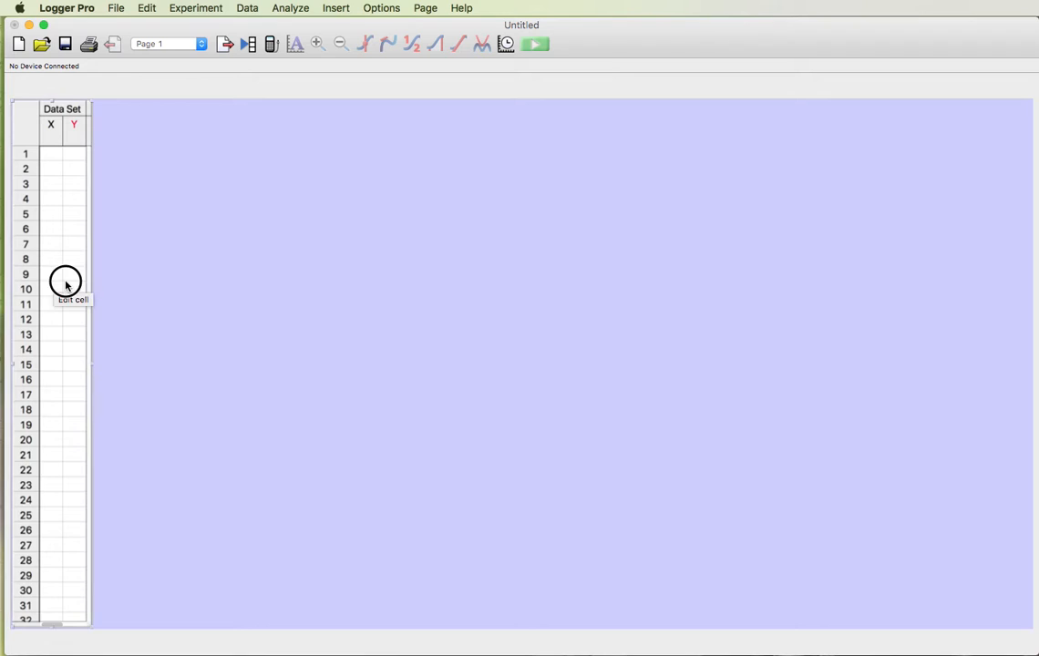
{"action": "left_click", "coordinate": [73, 288]}
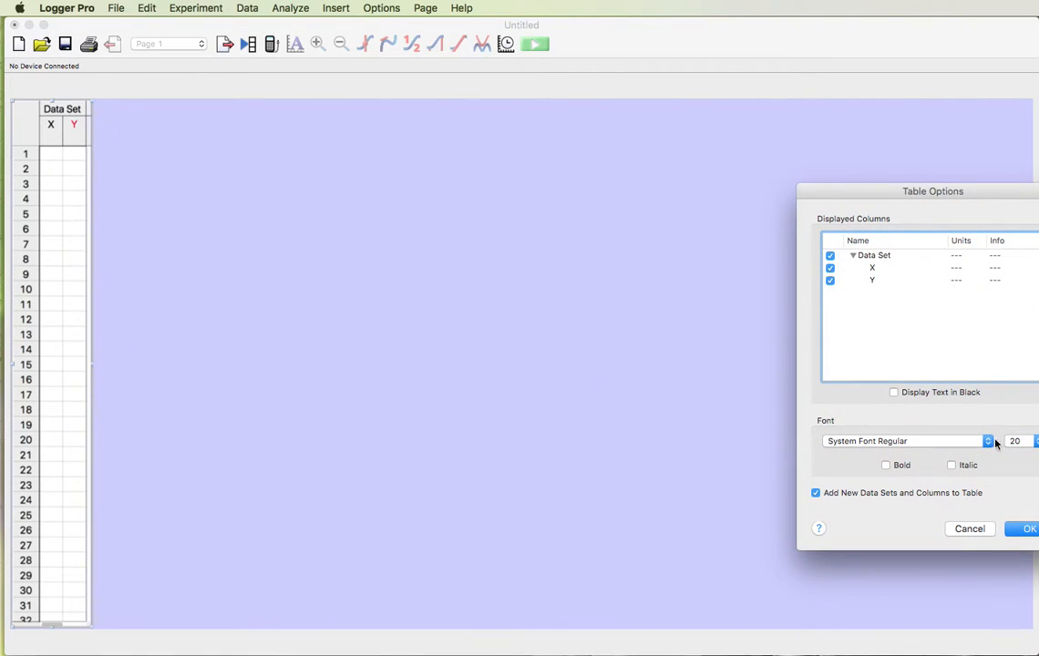
{"action": "left_click", "coordinate": [1028, 529]}
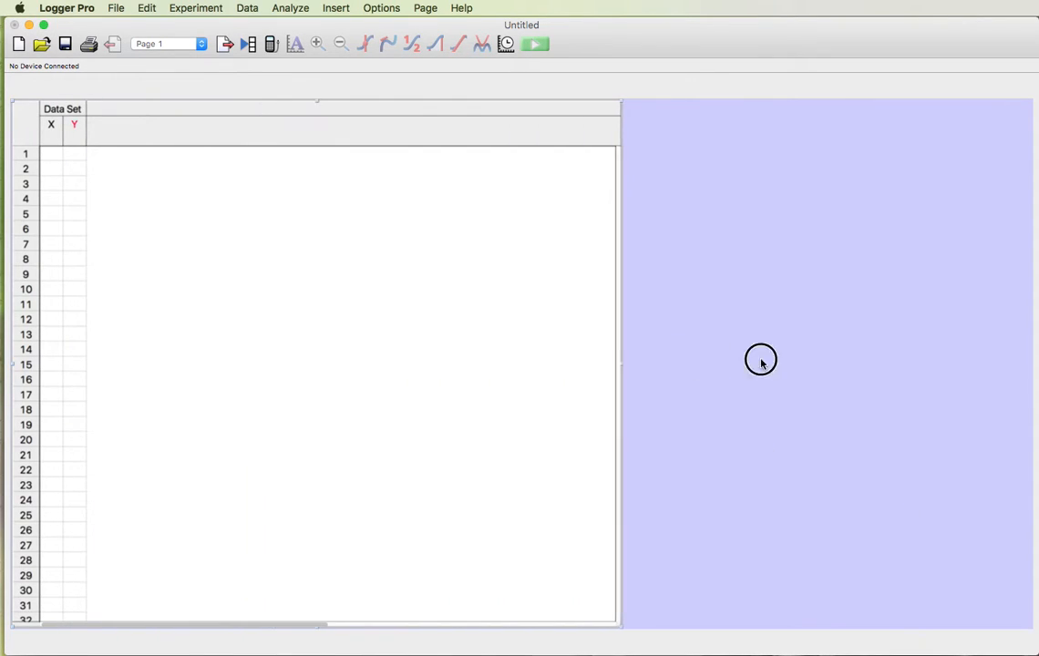
{"action": "left_click_drag", "start_coordinate": [619, 361], "coordinate": [1021, 368]}
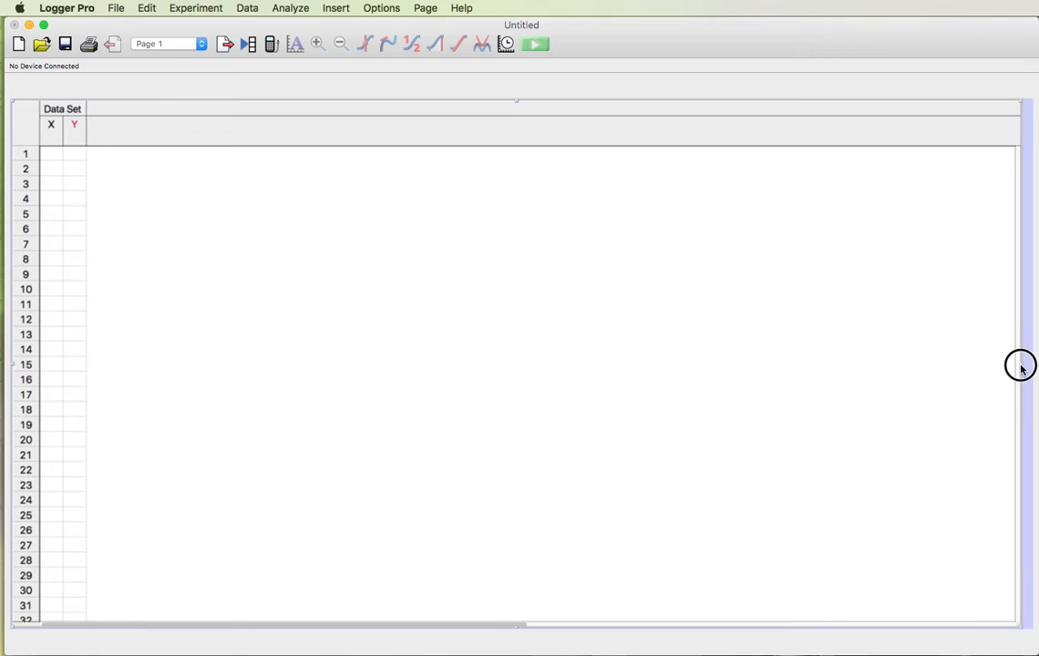
{"action": "mouse_move", "coordinate": [53, 131]}
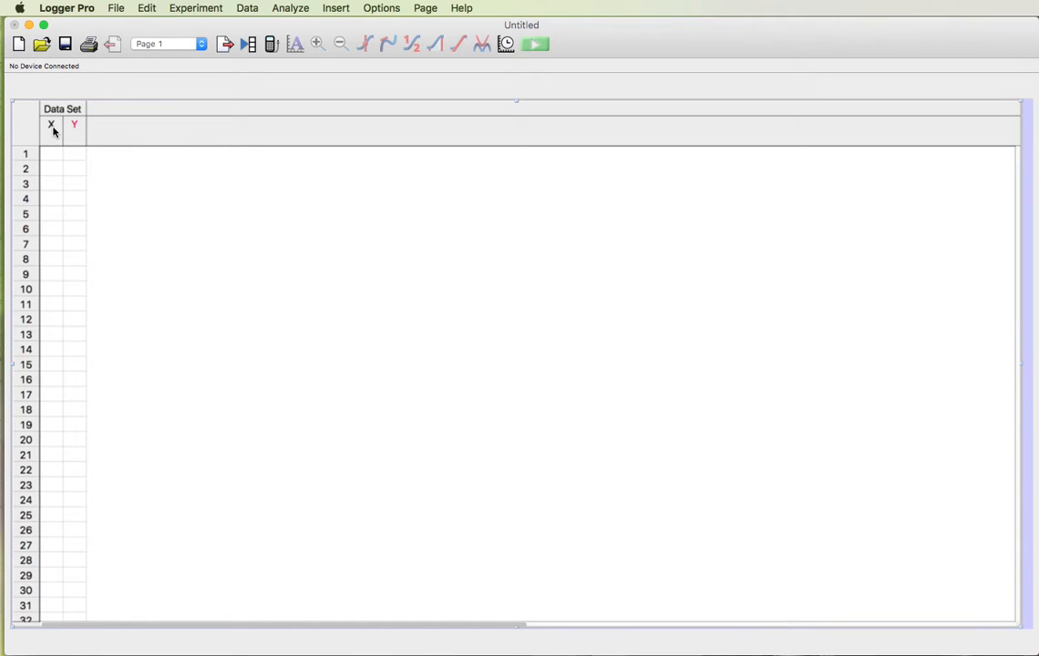
{"action": "mouse_move", "coordinate": [74, 124]}
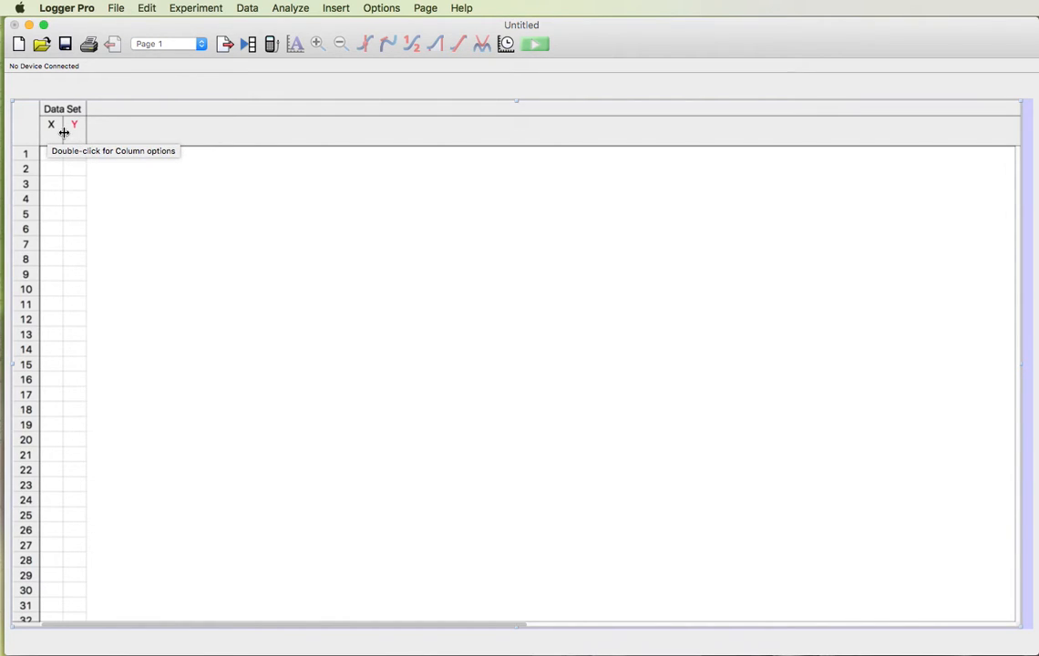
{"action": "mouse_move", "coordinate": [208, 266]}
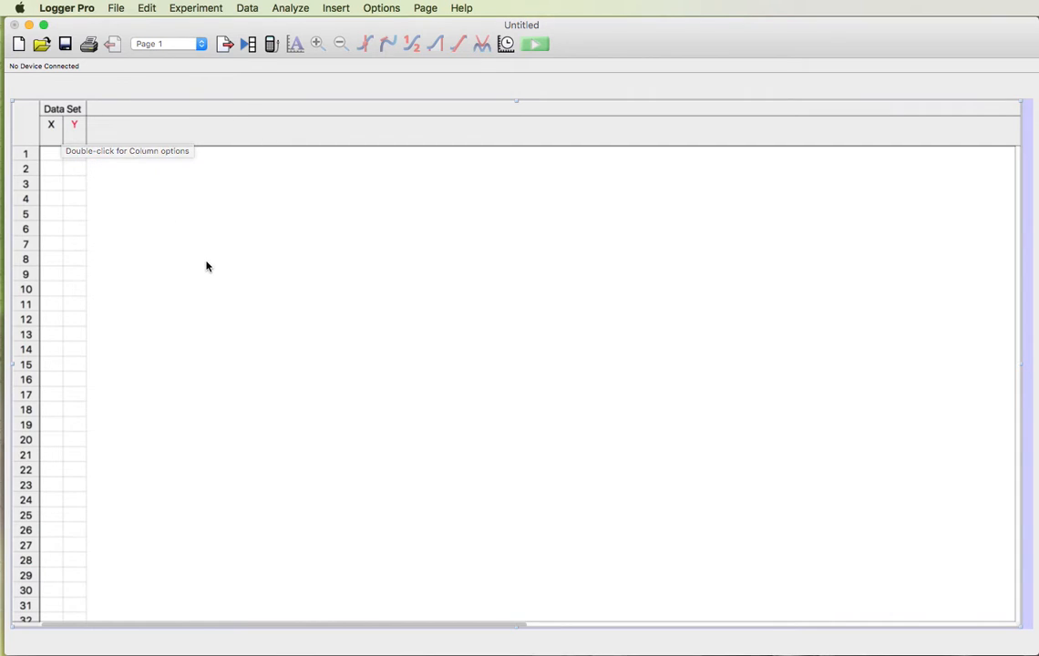
{"action": "mouse_move", "coordinate": [344, 274]}
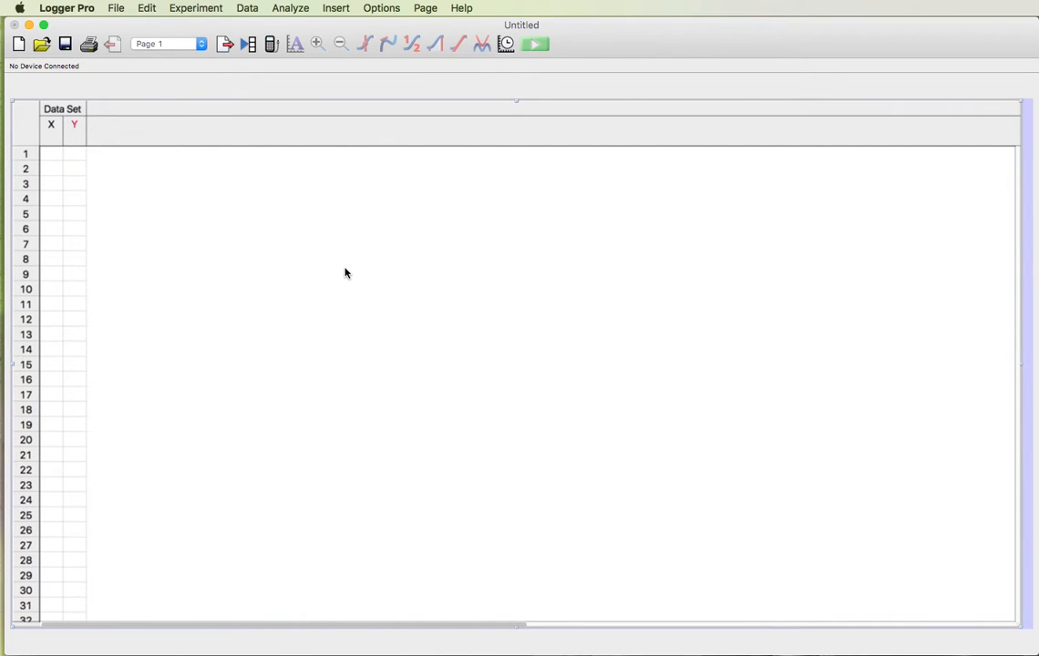
{"action": "mouse_move", "coordinate": [153, 150]}
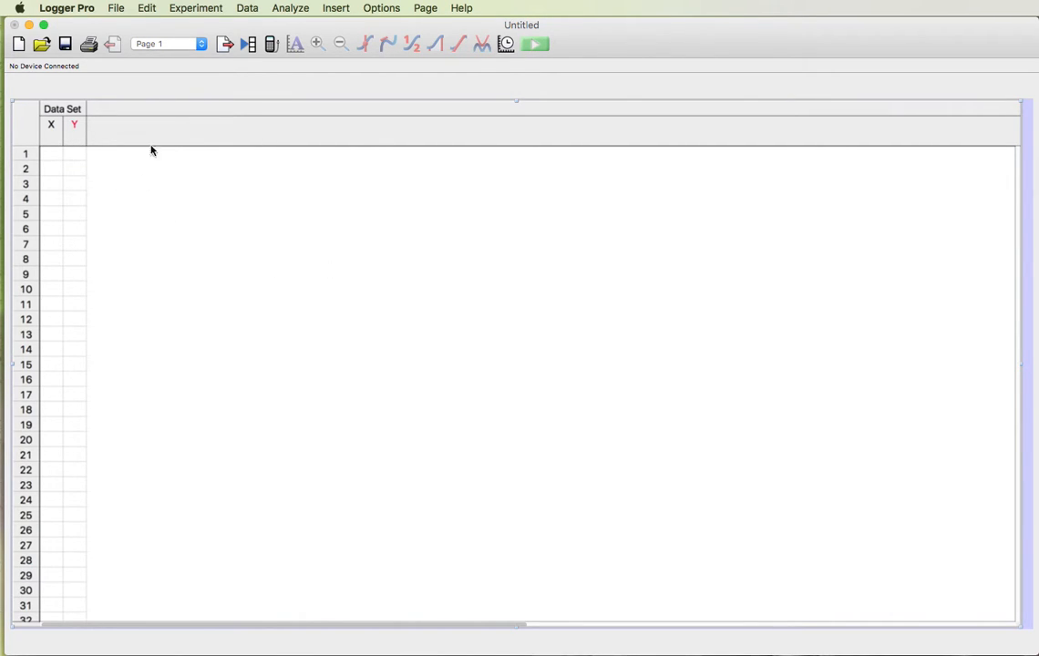
{"action": "mouse_move", "coordinate": [69, 153]}
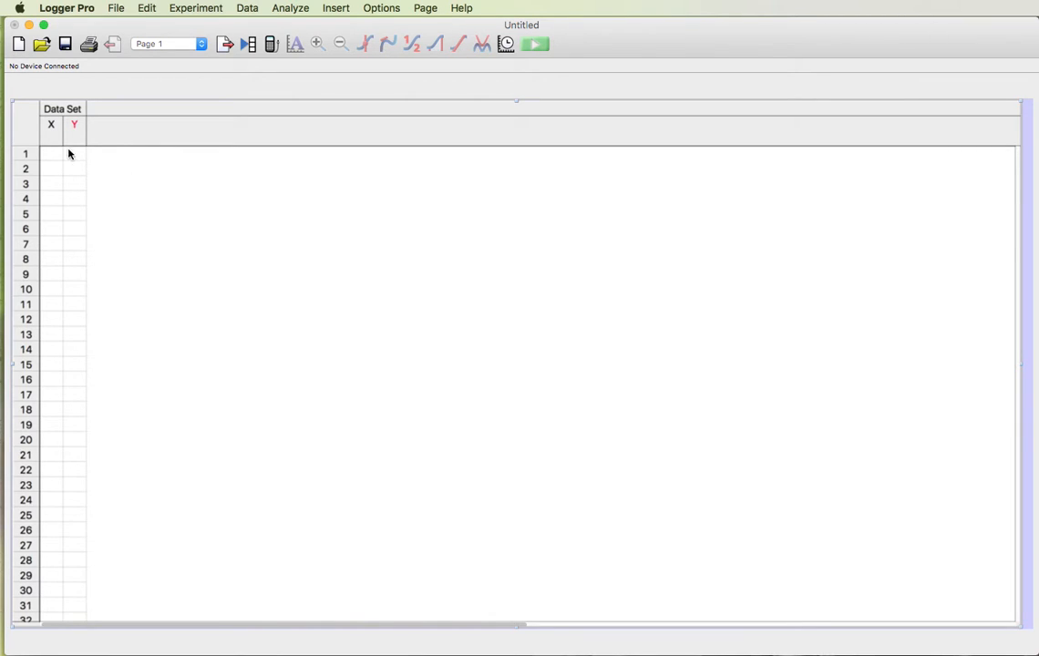
{"action": "mouse_move", "coordinate": [51, 123]}
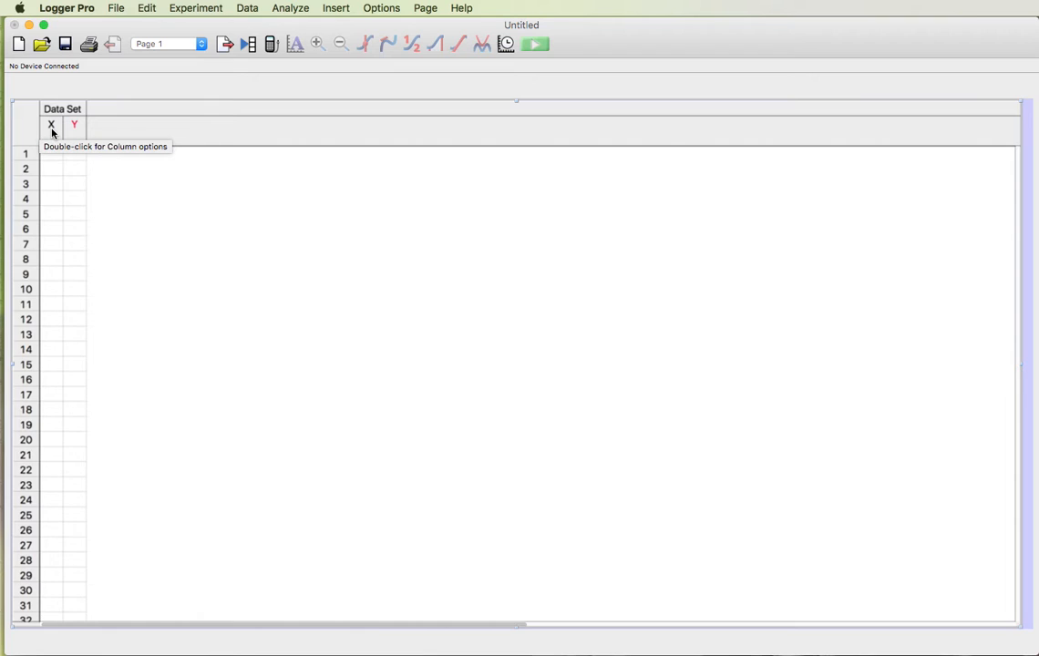
- Name the first column time with units frames in Manual Column Options
{"action": "double_click", "coordinate": [51, 124]}
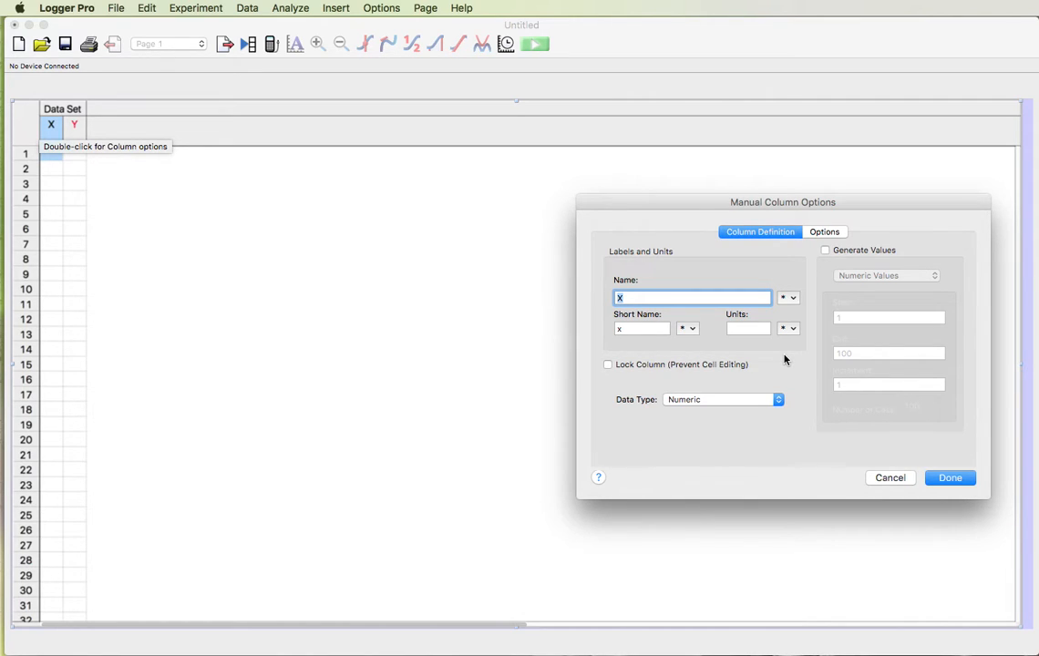
{"action": "type", "text": "time"}
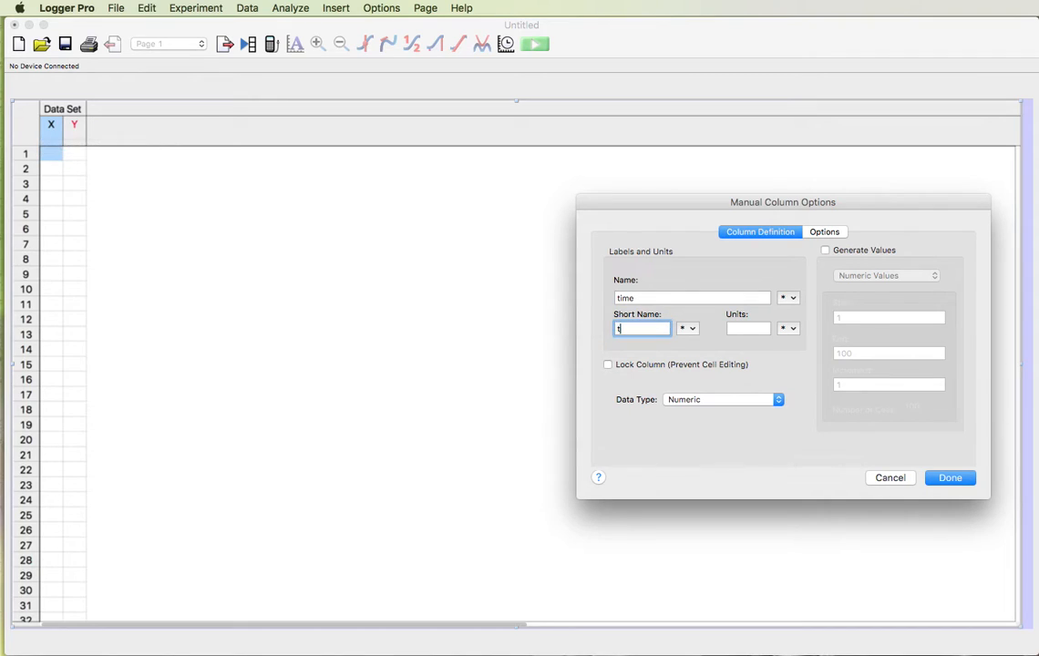
{"action": "left_click", "coordinate": [747, 328]}
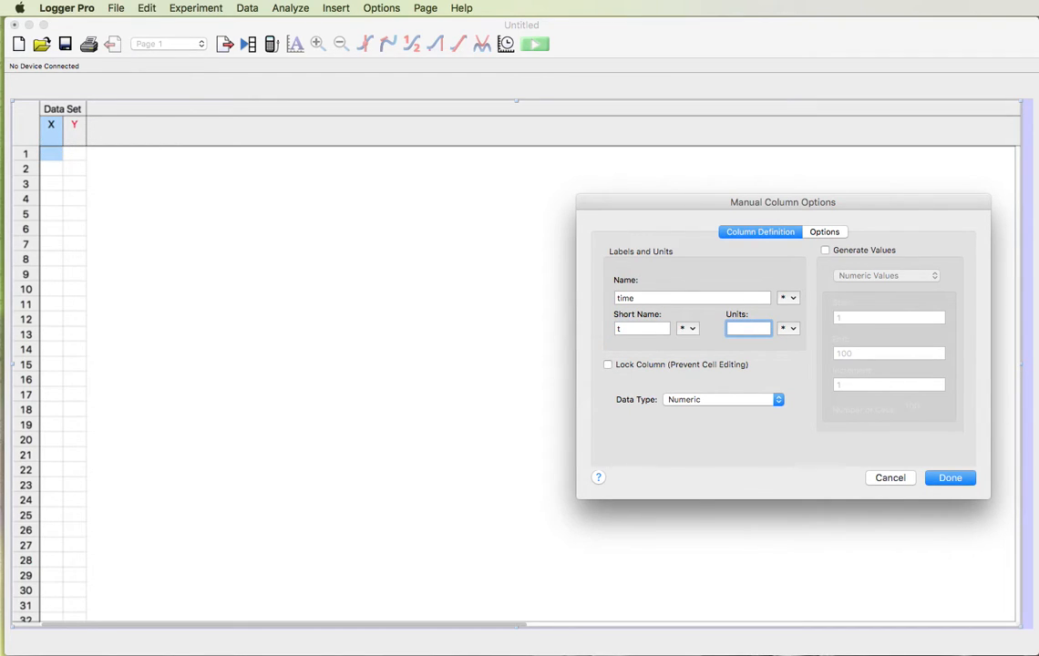
{"action": "type", "text": "frame"}
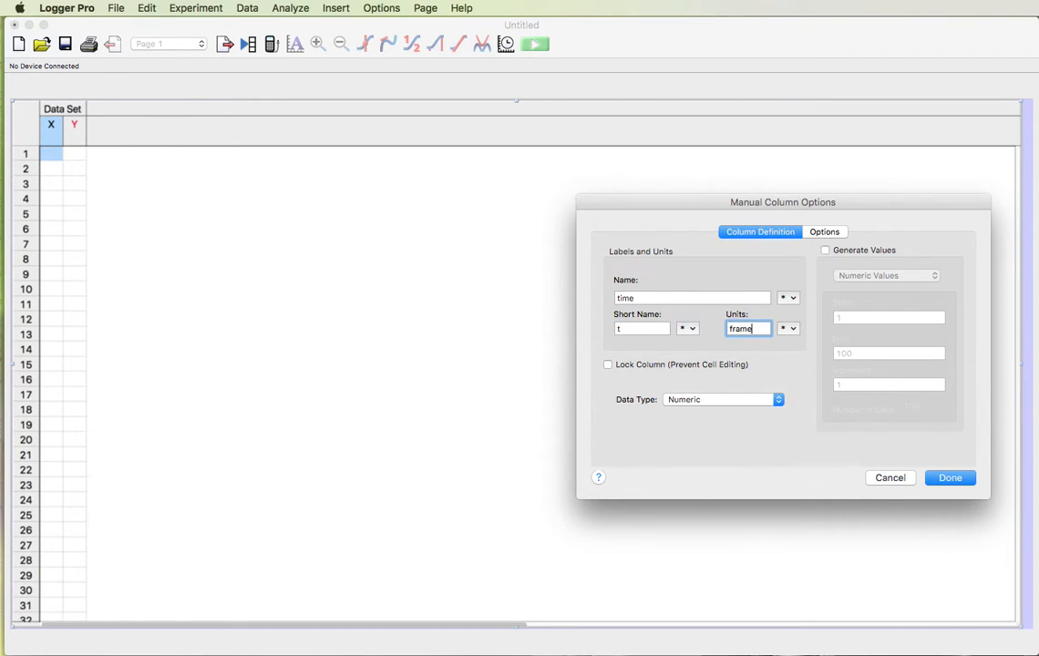
{"action": "type", "text": "s"}
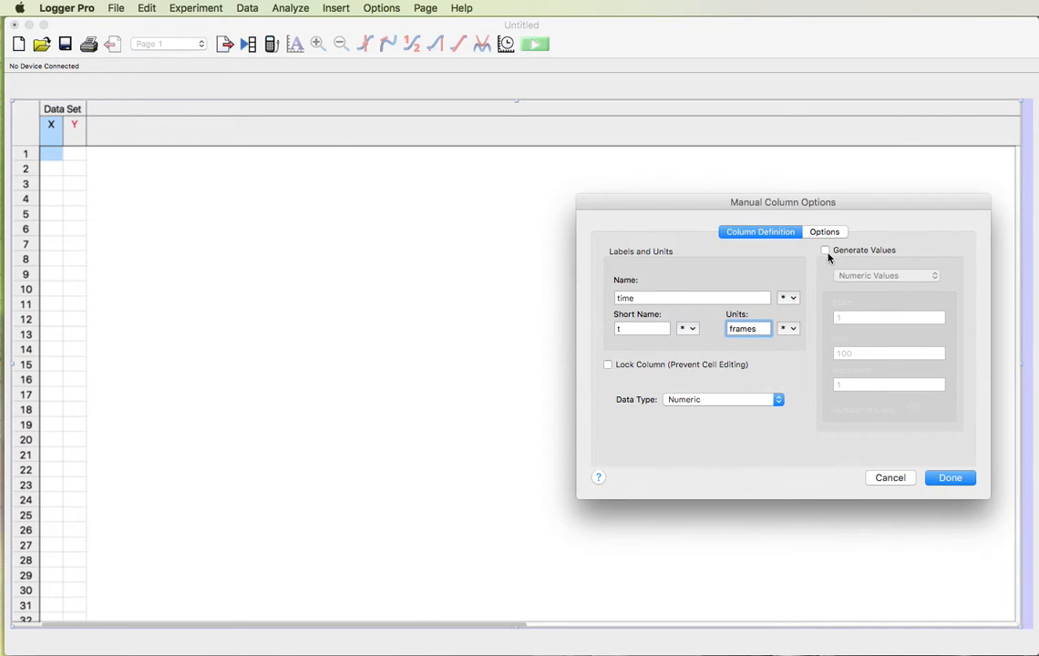
- Generate the column's values from 0 to 174 in increments of 6 and finish the setup
{"action": "left_click", "coordinate": [823, 250]}
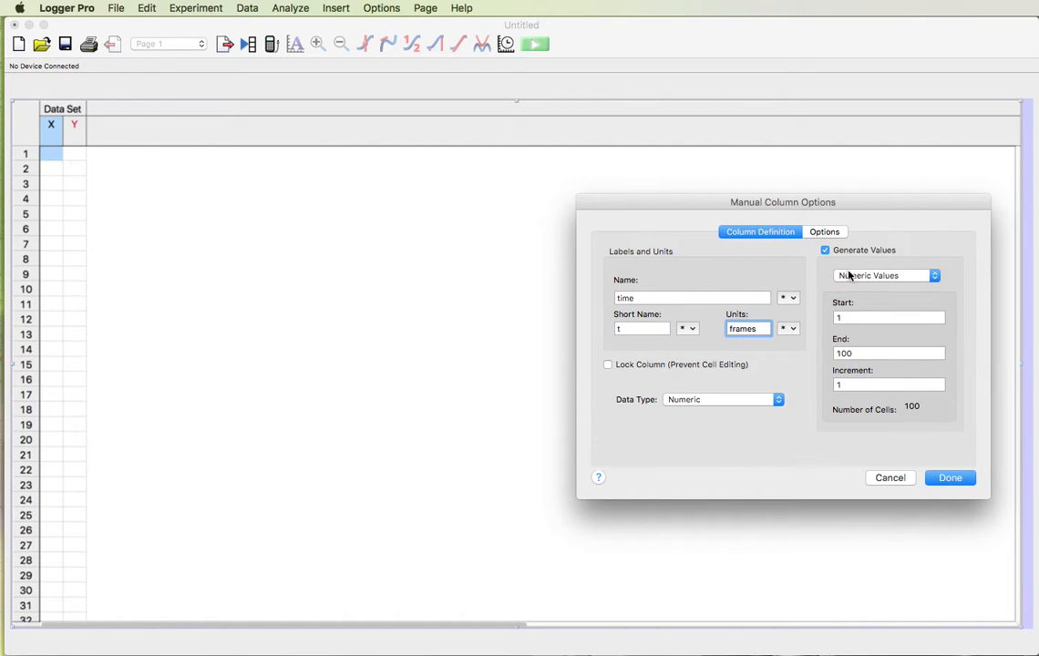
{"action": "left_click", "coordinate": [890, 317]}
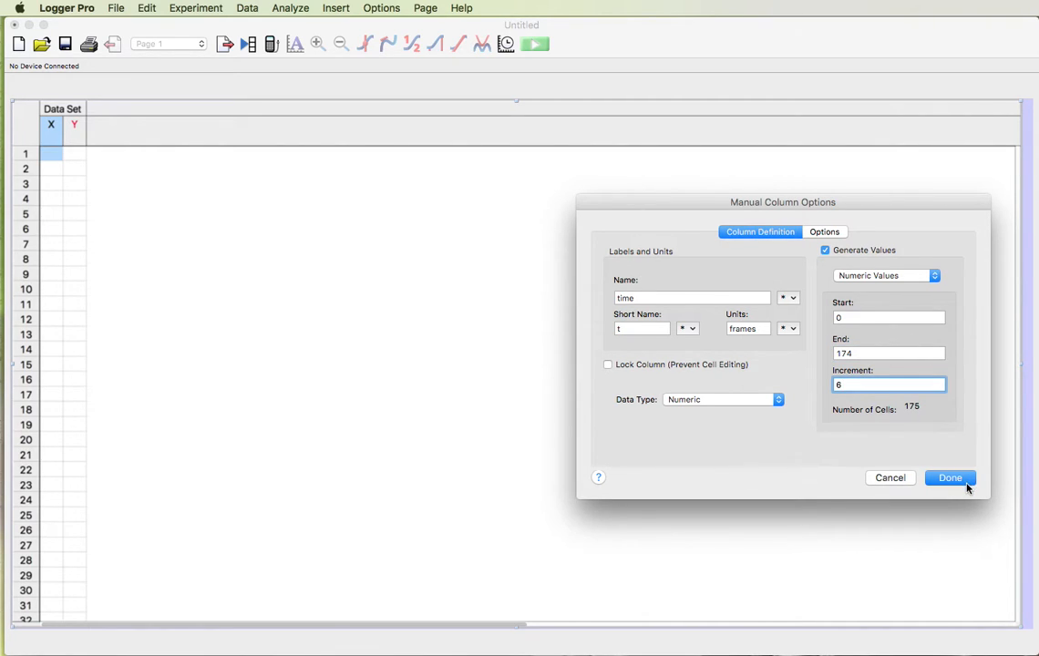
{"action": "left_click", "coordinate": [950, 478]}
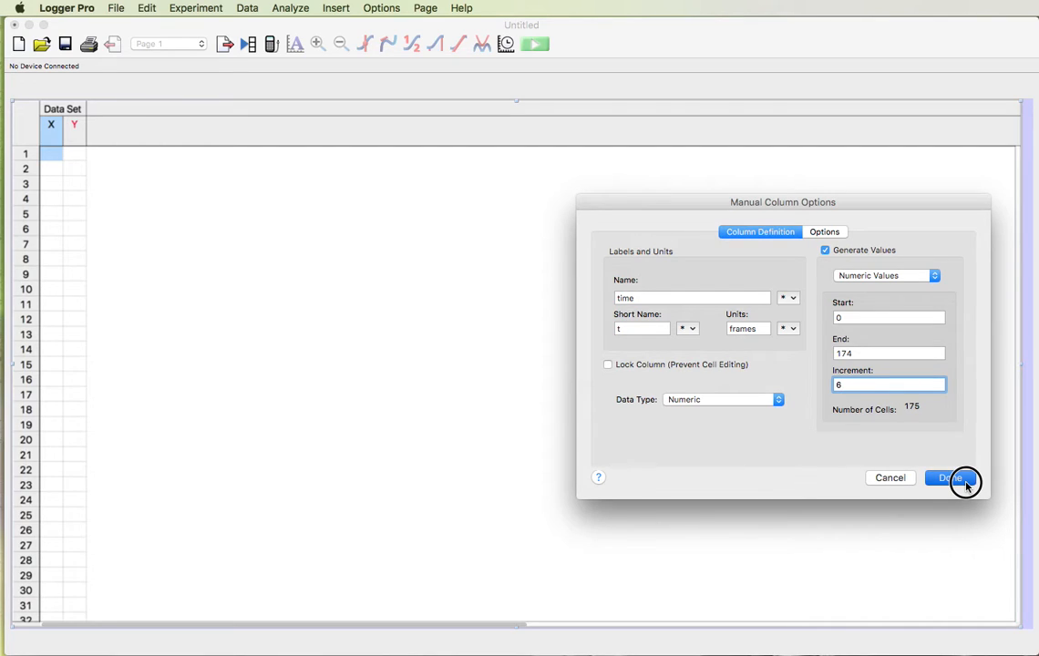
{"action": "left_click", "coordinate": [949, 478]}
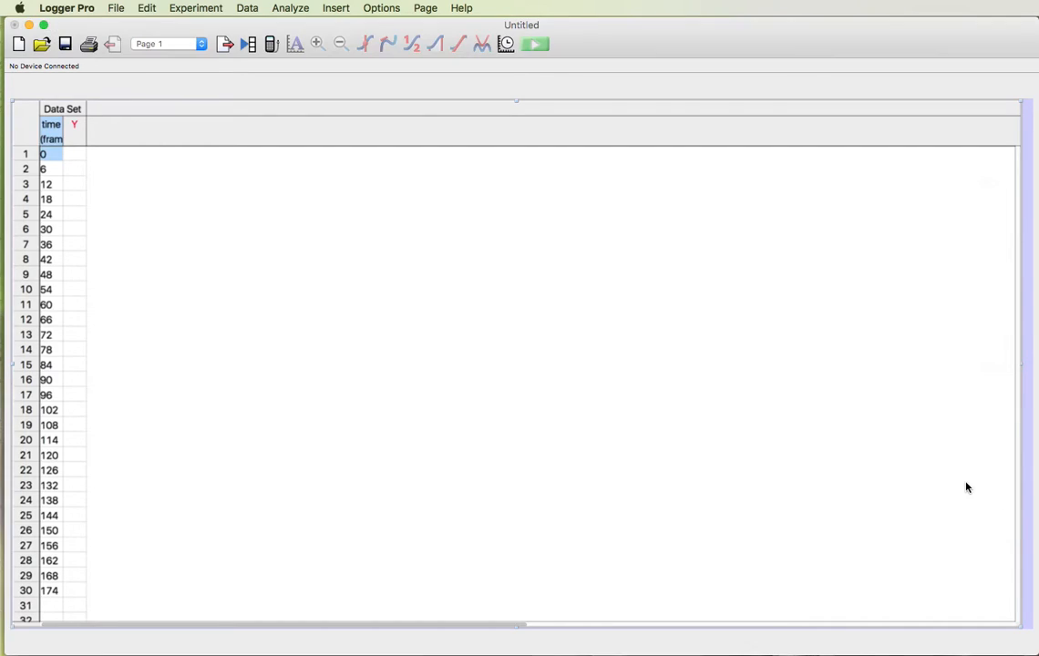
{"action": "mouse_move", "coordinate": [168, 223]}
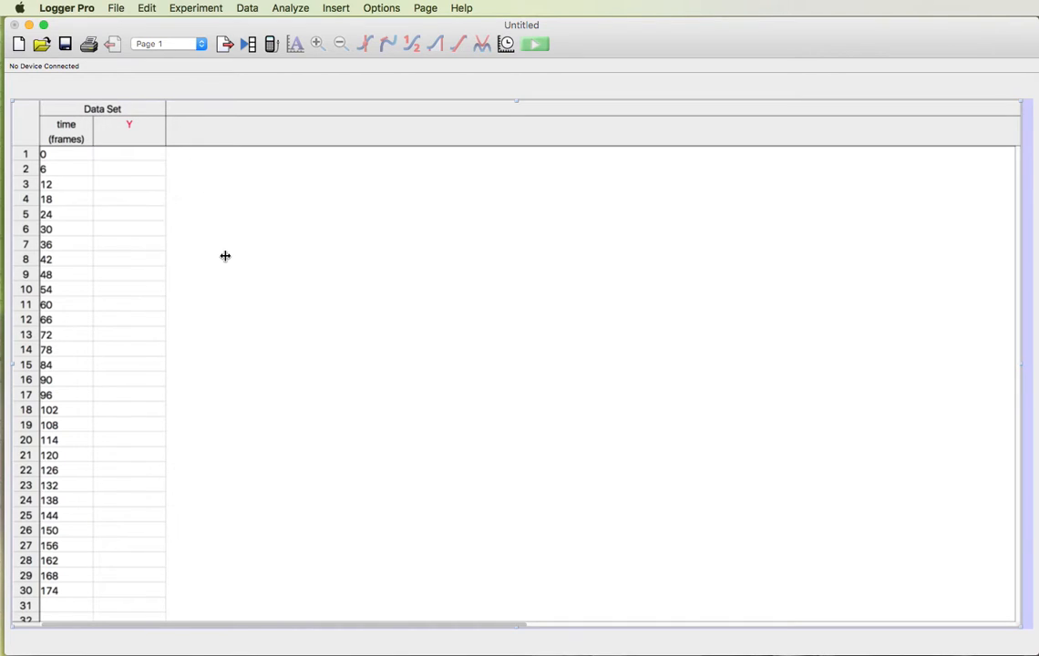
{"action": "mouse_move", "coordinate": [142, 131]}
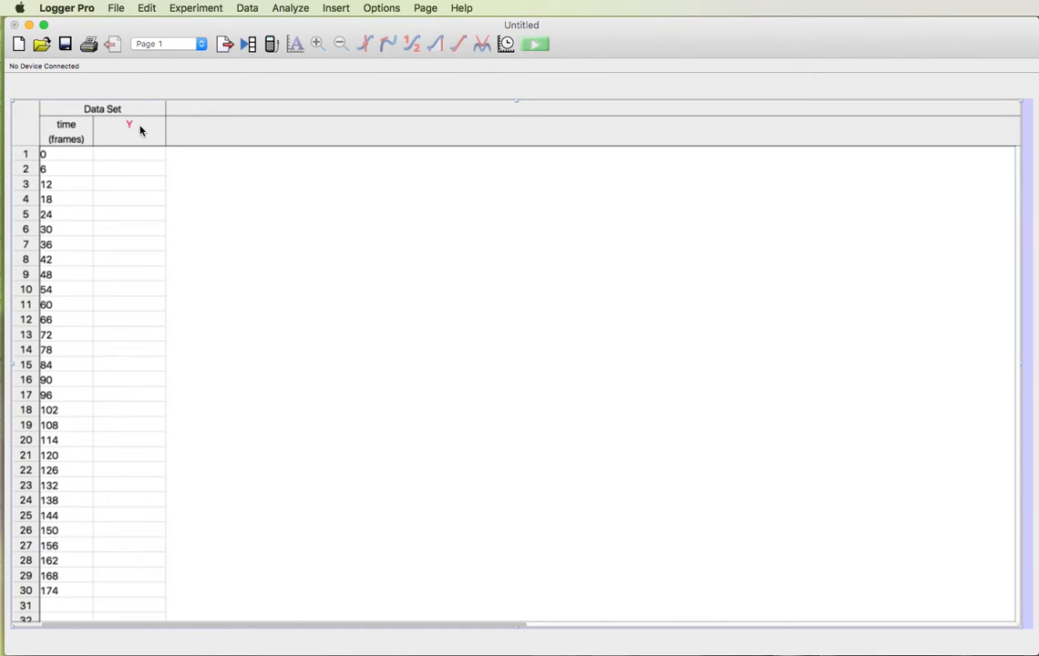
{"action": "mouse_move", "coordinate": [130, 124]}
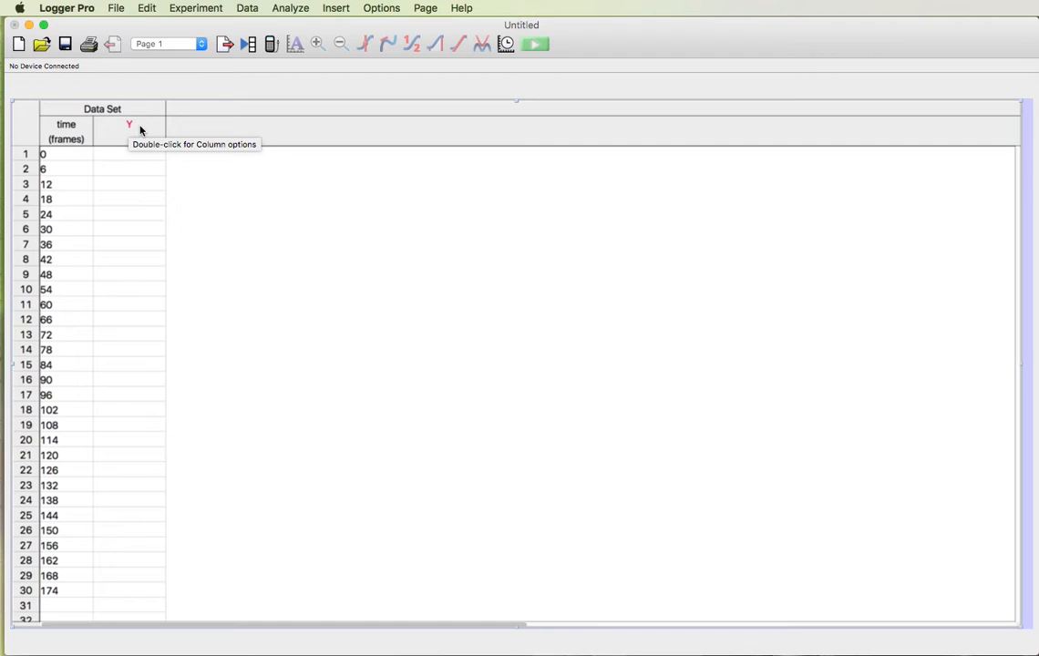
- Rename the Y column to position with units cm and confirm
{"action": "double_click", "coordinate": [128, 123]}
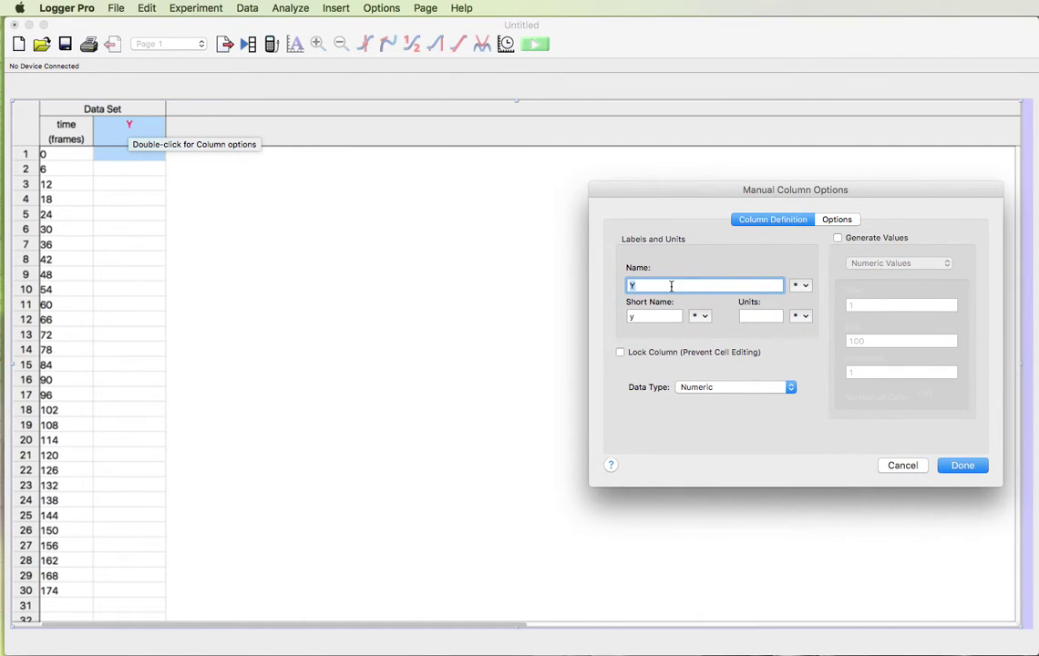
{"action": "type", "text": "posit"}
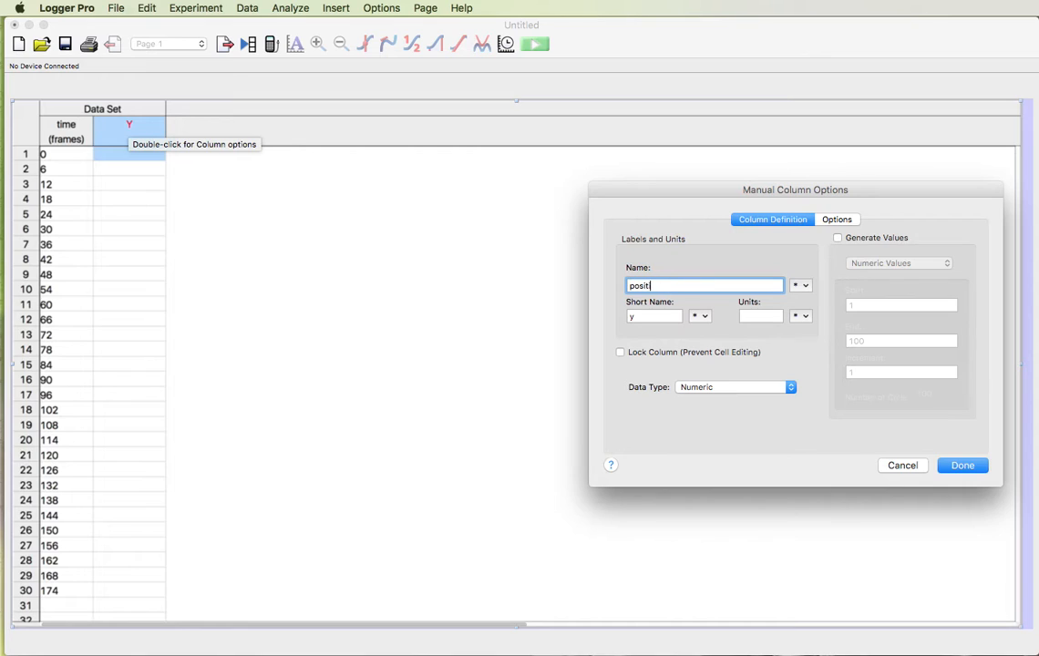
{"action": "type", "text": "ion"}
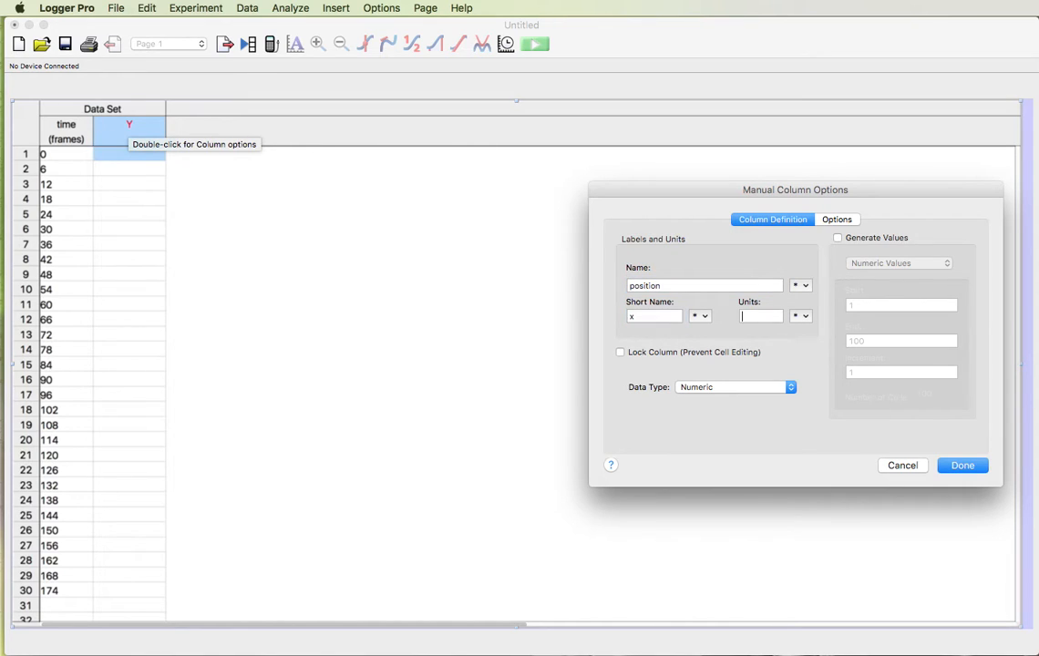
{"action": "type", "text": "cm"}
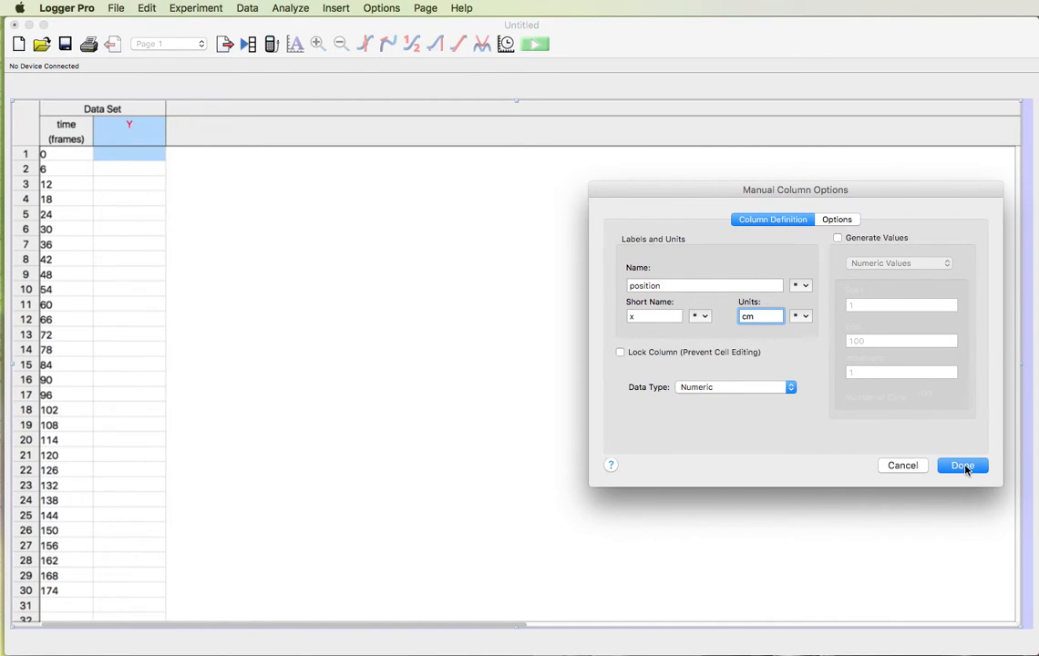
{"action": "left_click", "coordinate": [963, 466]}
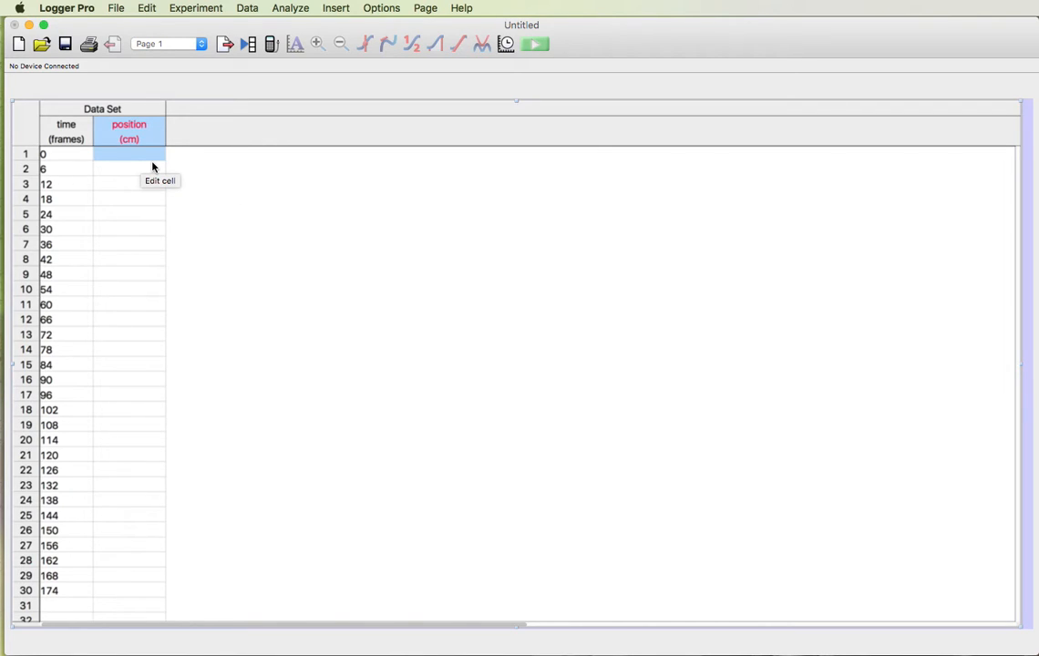
- Enter the rising position readings from frame 6 (43, 94, 108, 164, 16...) down the column
{"action": "left_click", "coordinate": [127, 168]}
{"action": "type", "text": "23"}
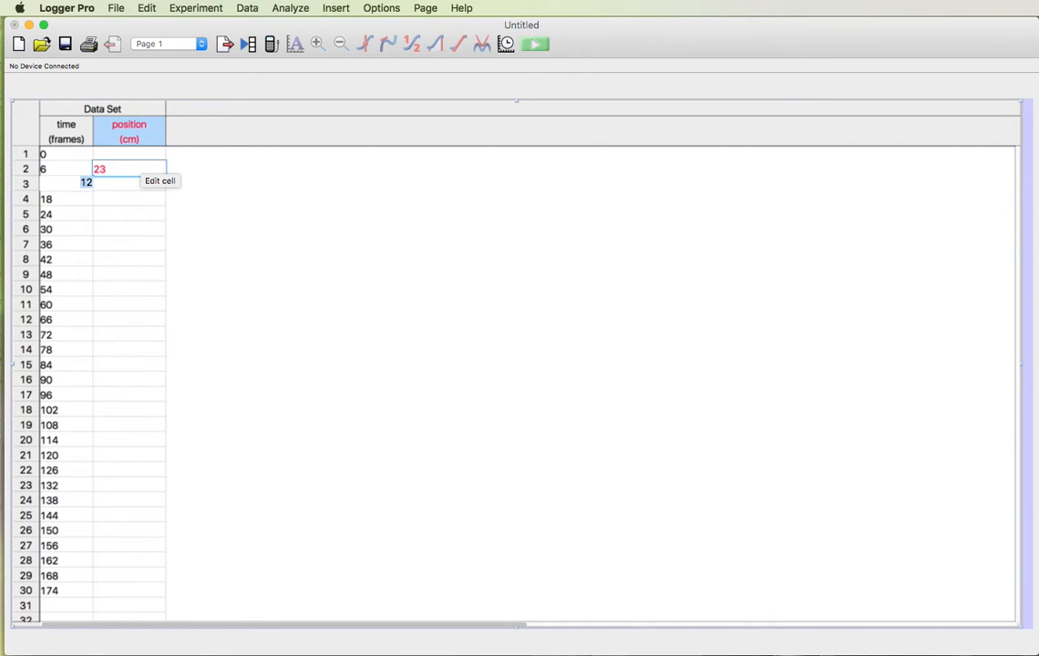
{"action": "type", "text": "43"}
{"action": "left_click", "coordinate": [128, 199]}
{"action": "type", "text": "62"}
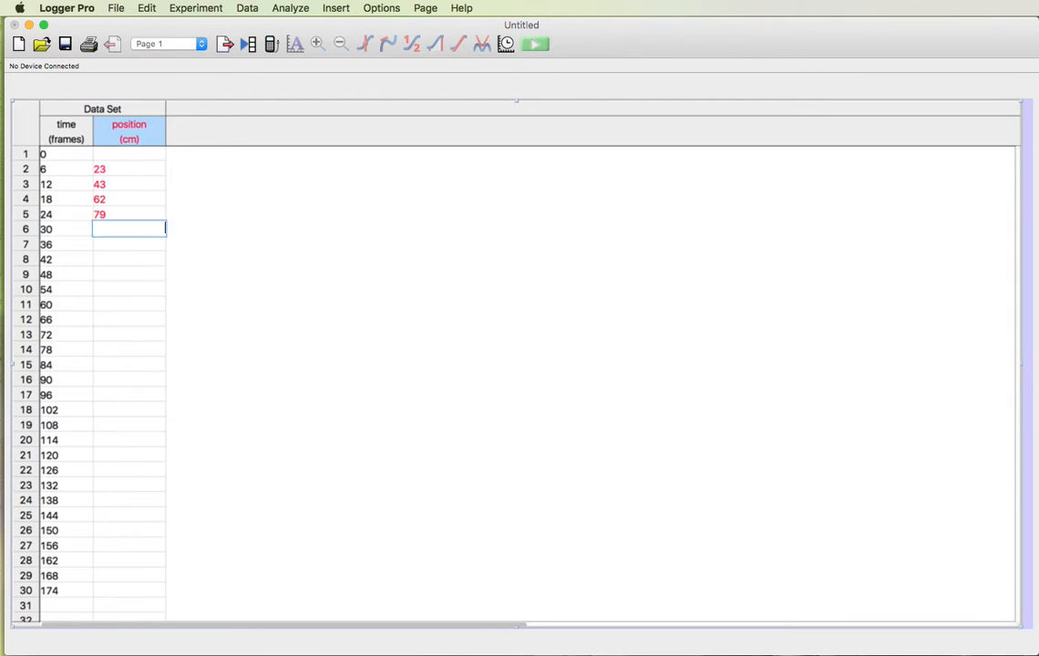
{"action": "type", "text": "94"}
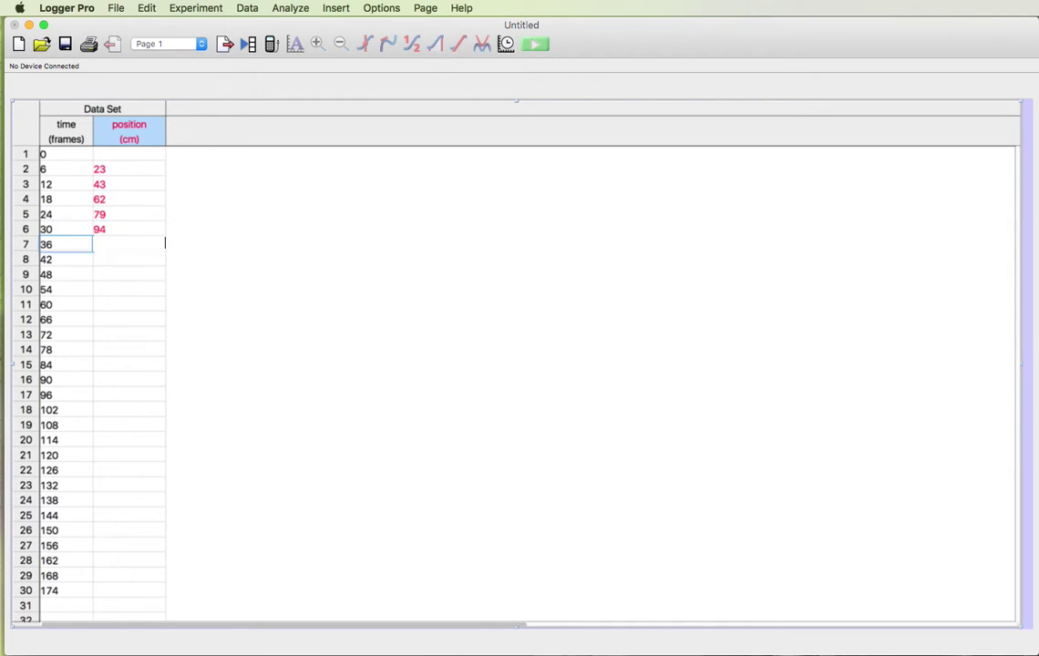
{"action": "type", "text": "108"}
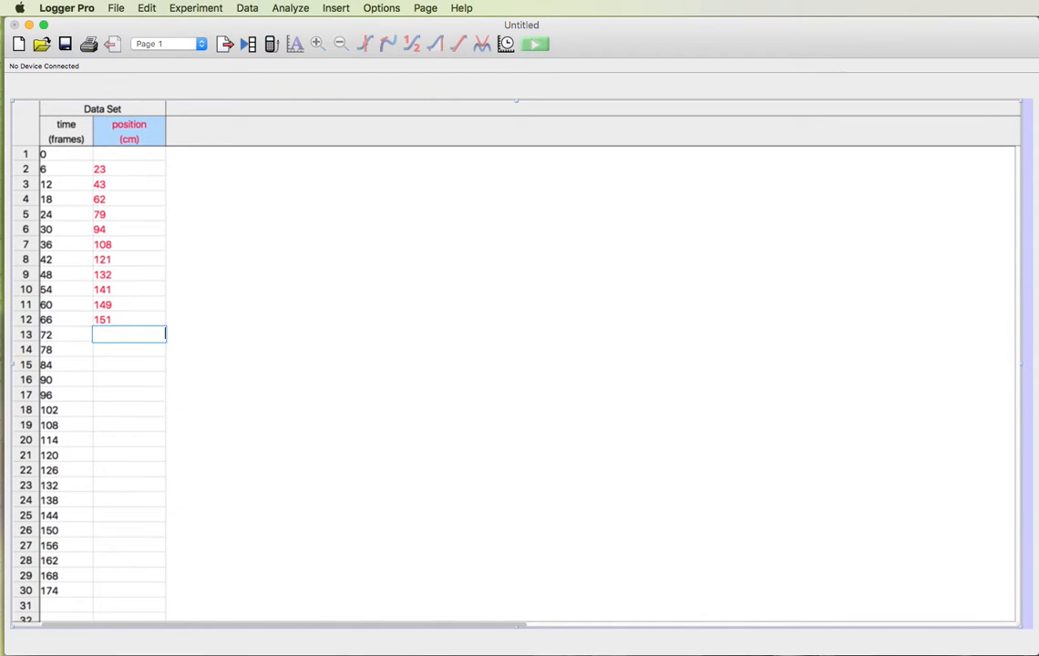
{"action": "type", "text": "164"}
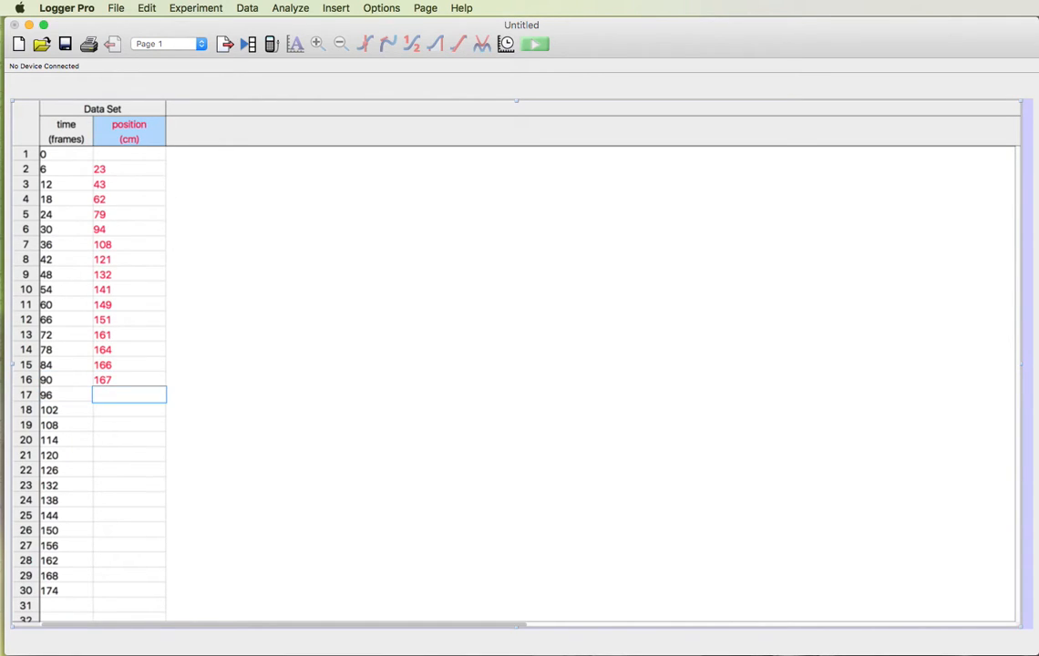
{"action": "type", "text": "16"}
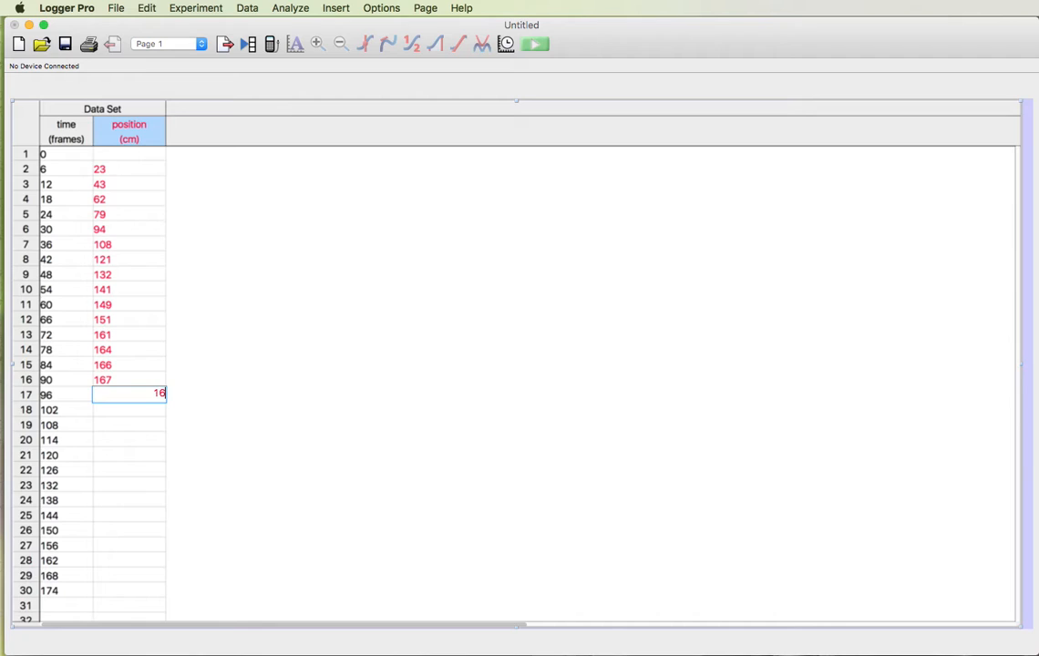
{"action": "key", "text": "Return"}
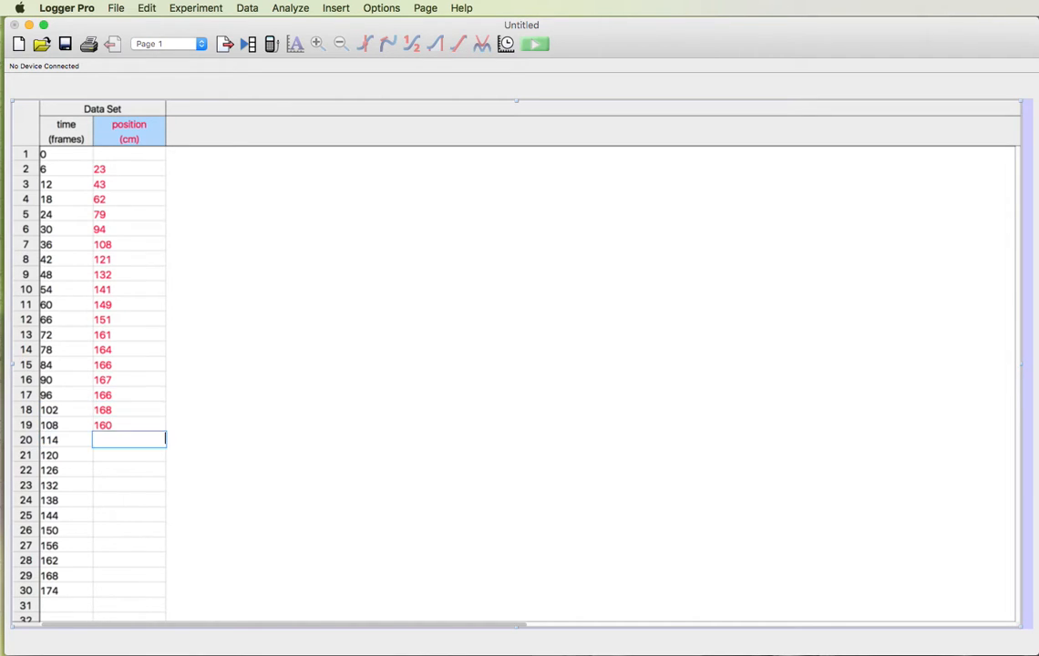
- Enter the remaining readings (154, 75, 58, 39, 19) to frame 174, then return to frame 0's cell
{"action": "type", "text": "154"}
{"action": "left_click", "coordinate": [128, 531]}
{"action": "type", "text": "91"}
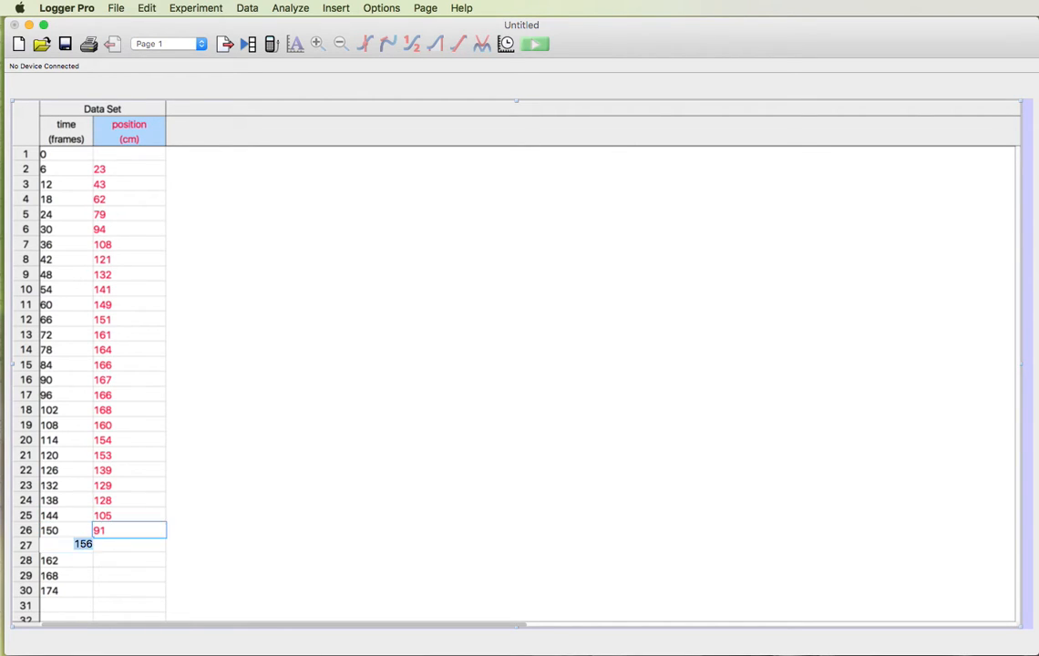
{"action": "type", "text": "75"}
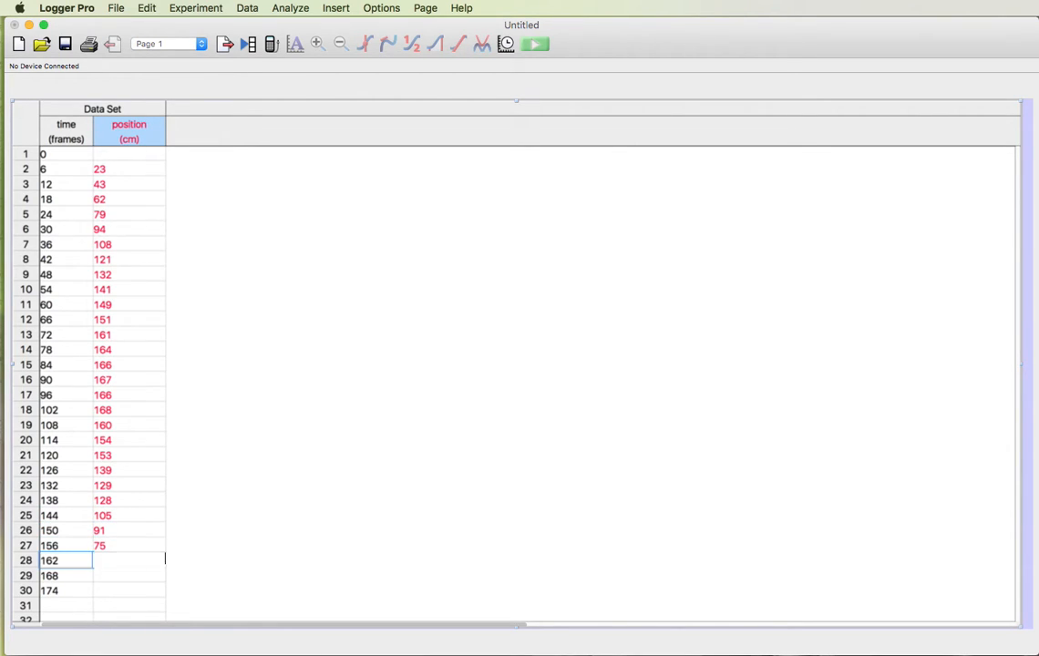
{"action": "type", "text": "58"}
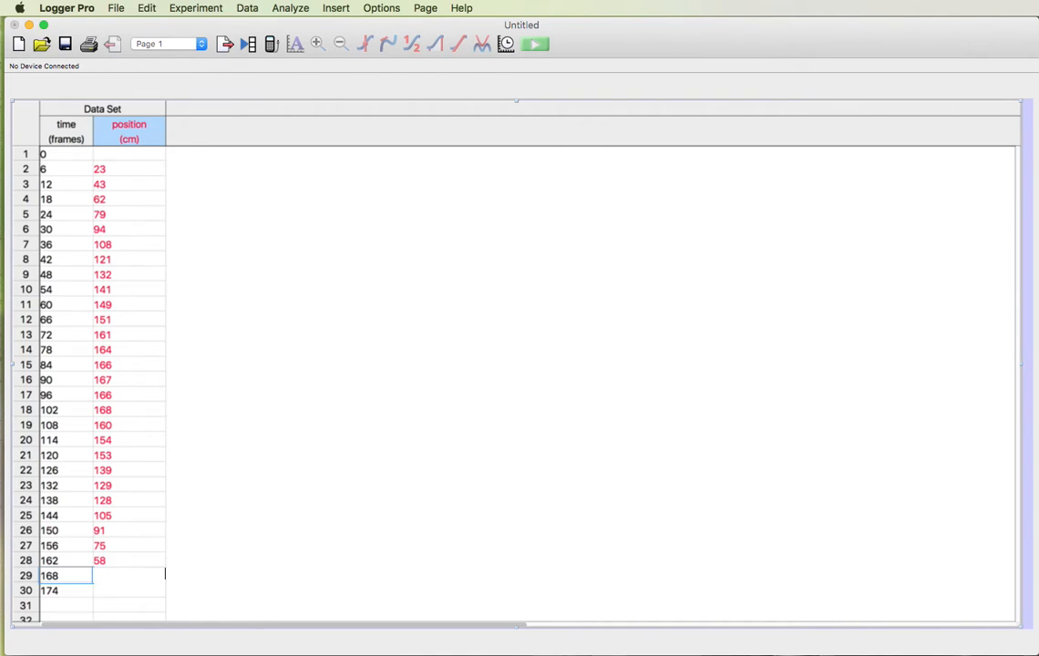
{"action": "type", "text": "39"}
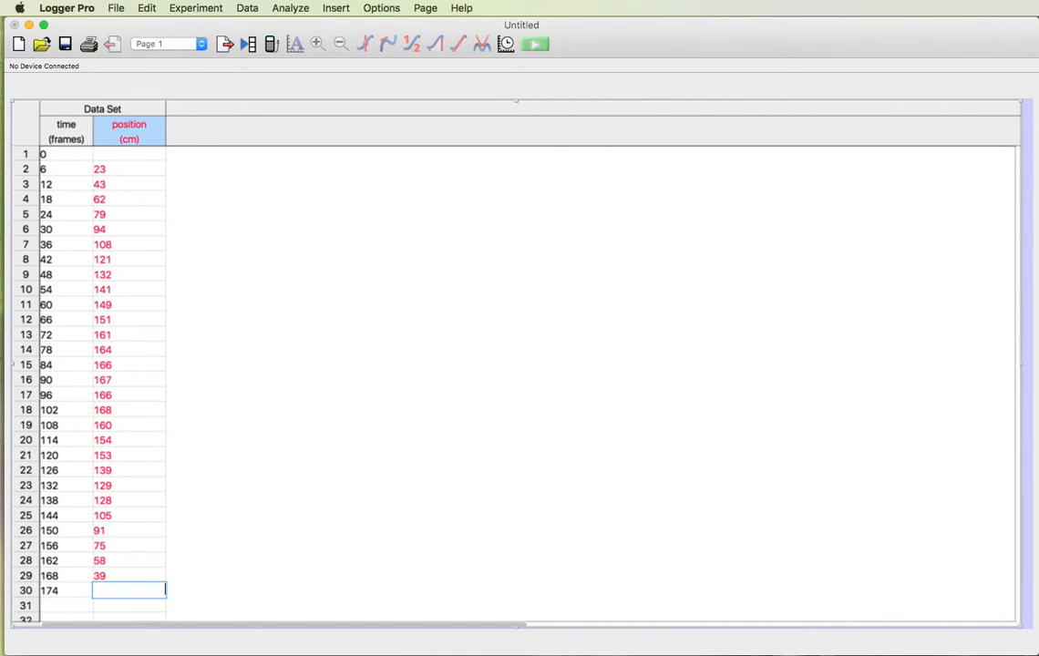
{"action": "type", "text": "19"}
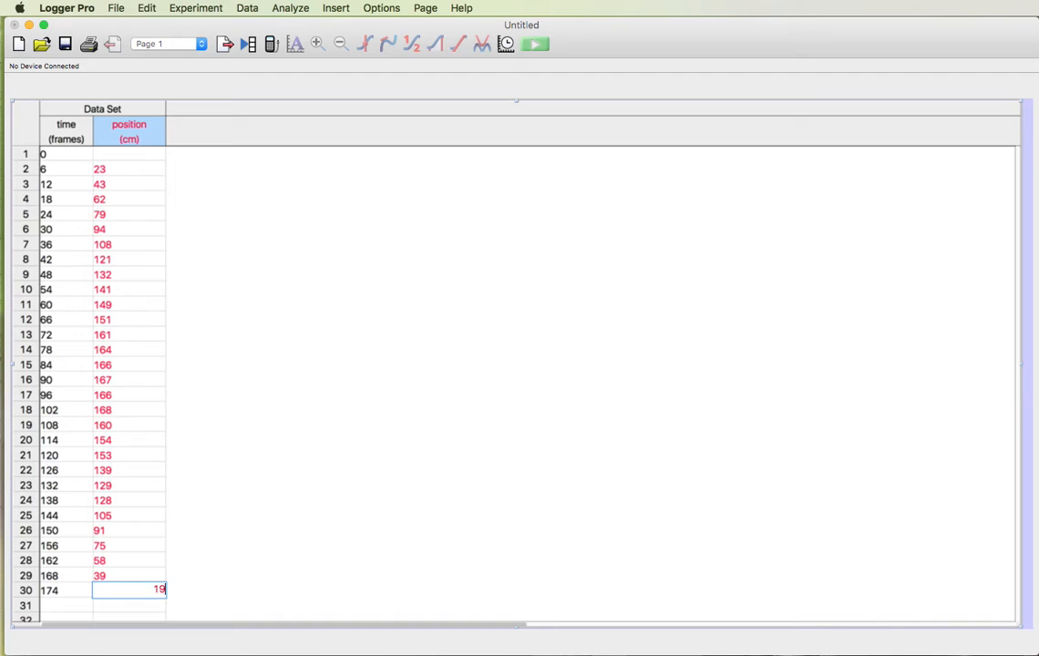
{"action": "key", "text": "Return"}
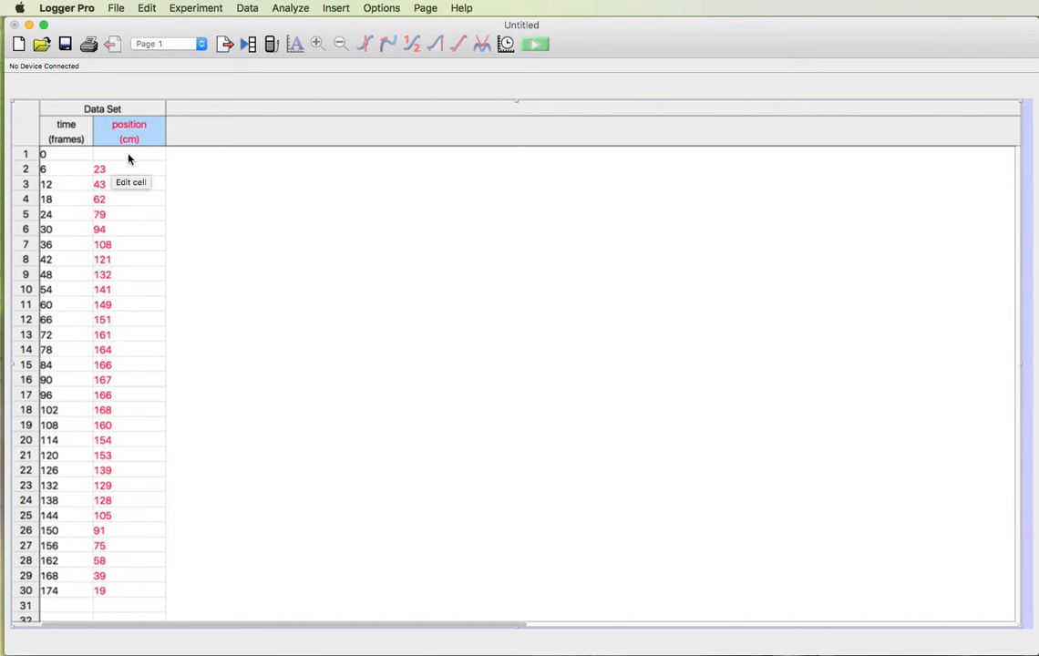
{"action": "left_click", "coordinate": [128, 153]}
{"action": "type", "text": "2"}
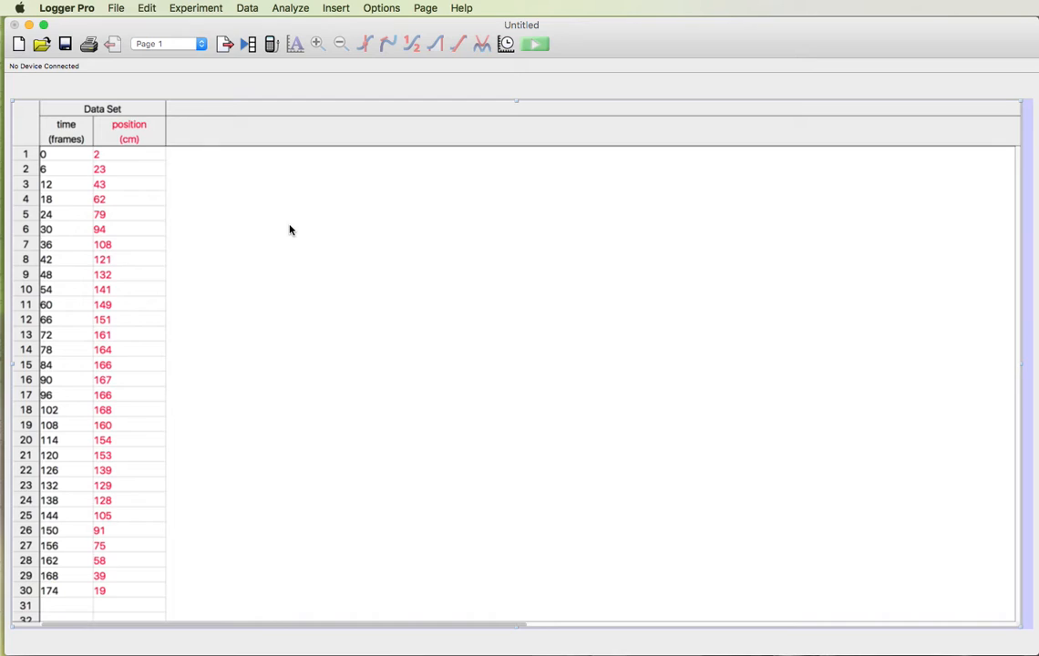
{"action": "mouse_move", "coordinate": [126, 11]}
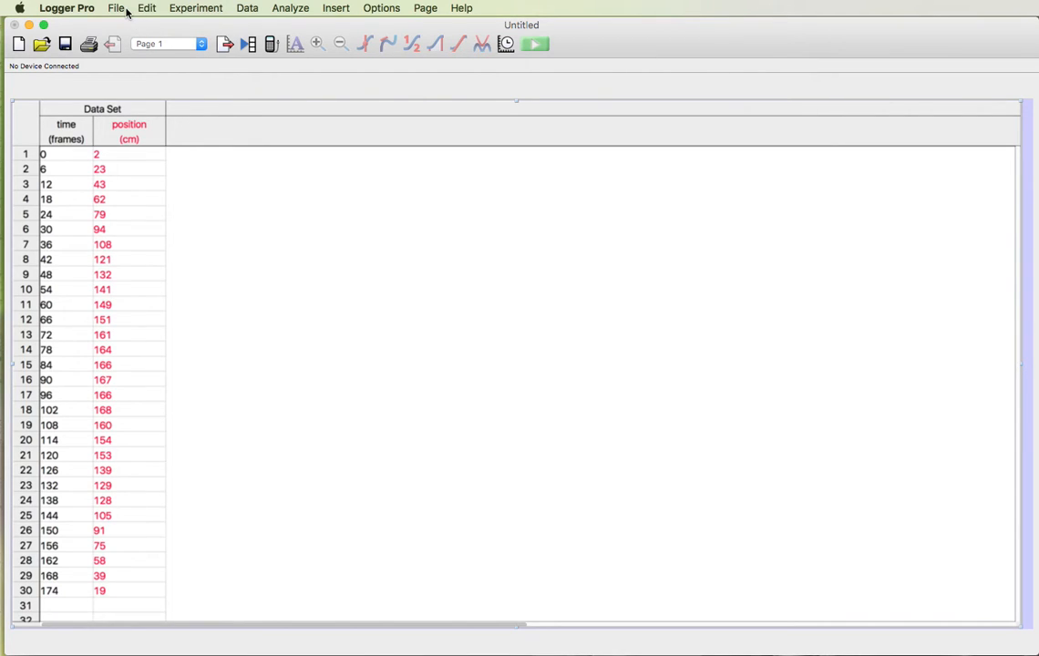
- Save the data file to the Desktop as 'inclined glider'
{"action": "left_click", "coordinate": [116, 7]}
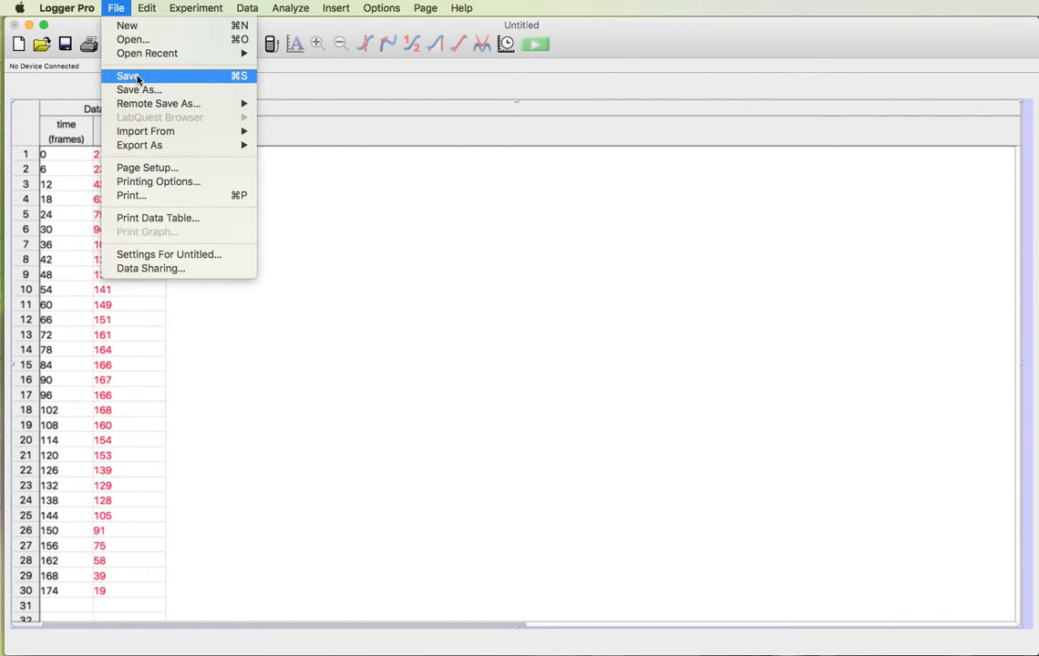
{"action": "left_click", "coordinate": [127, 76]}
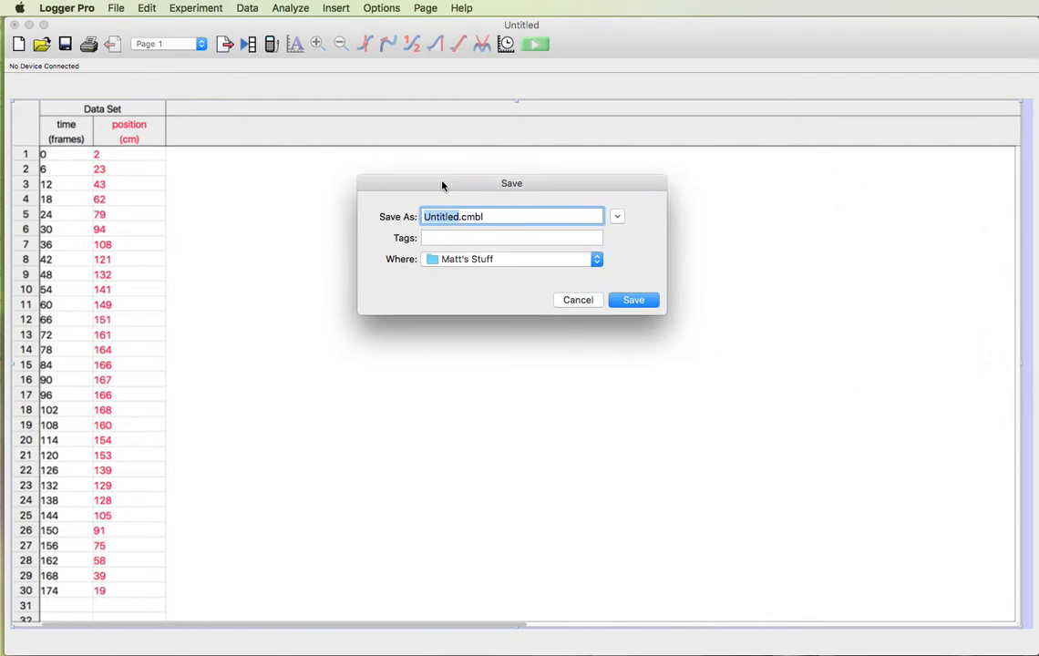
{"action": "type", "text": "inclined p"}
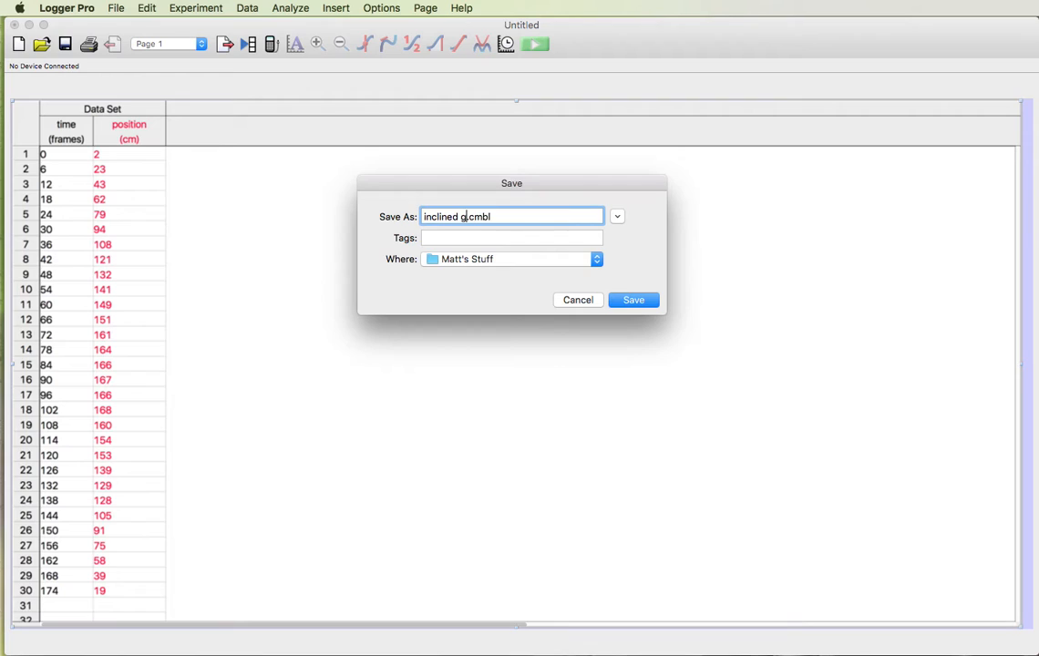
{"action": "type", "text": "lider"}
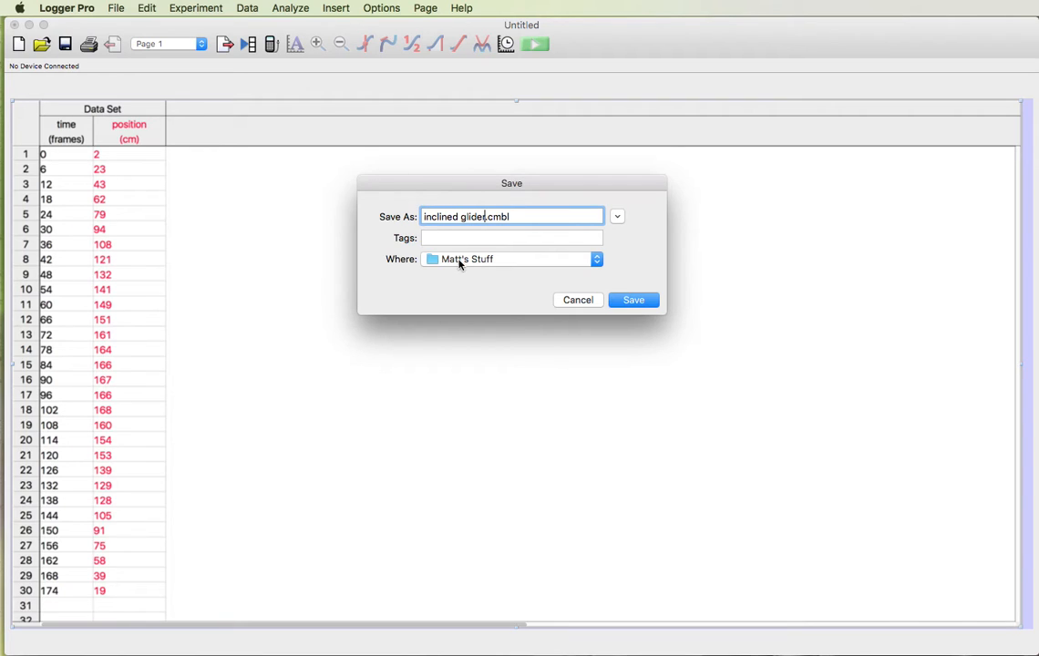
{"action": "left_click", "coordinate": [594, 258]}
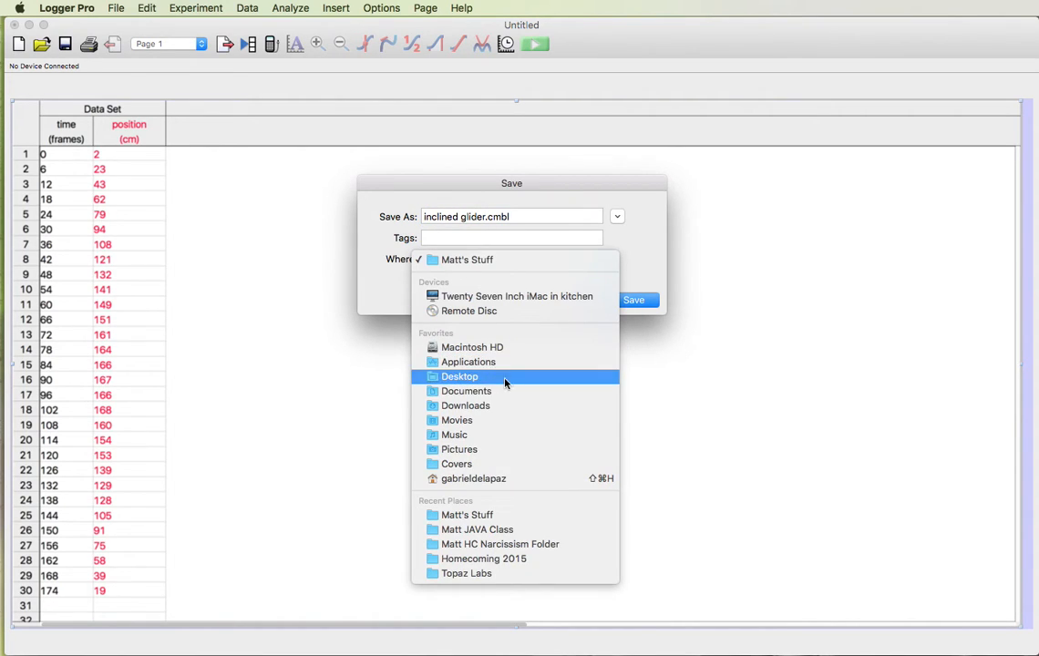
{"action": "left_click", "coordinate": [460, 376]}
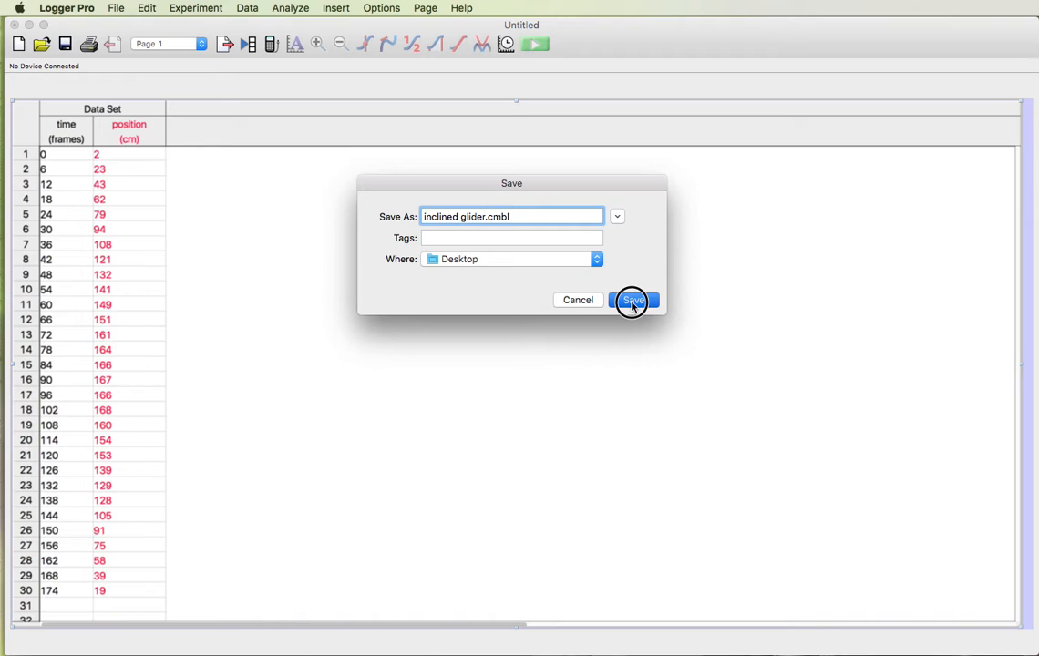
{"action": "left_click", "coordinate": [634, 299]}
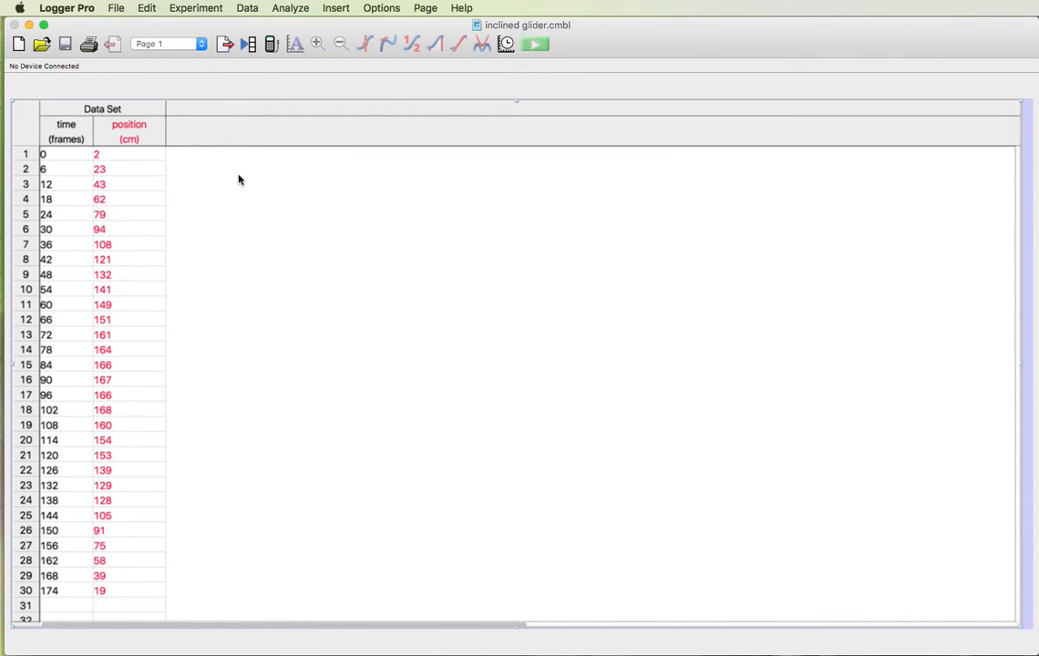
{"action": "mouse_move", "coordinate": [69, 133]}
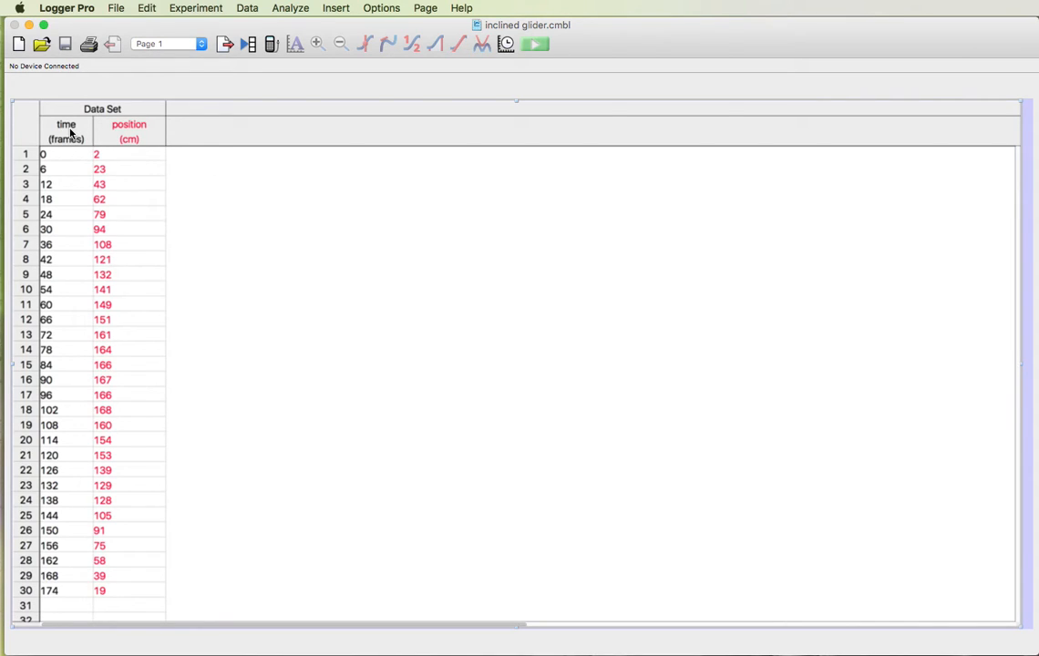
{"action": "mouse_move", "coordinate": [137, 139]}
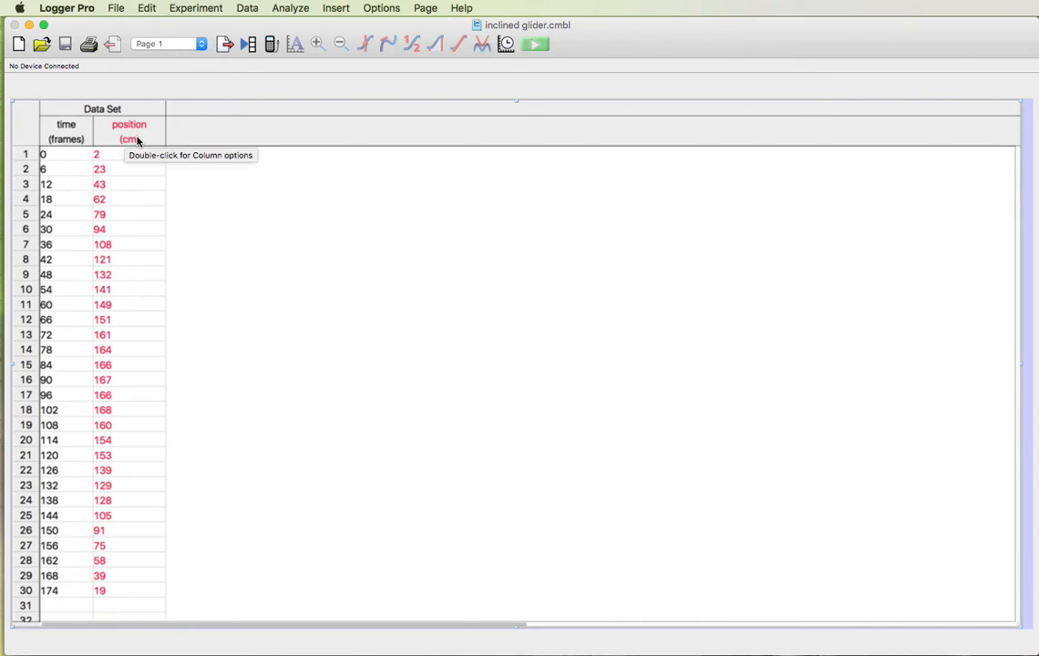
{"action": "mouse_move", "coordinate": [157, 149]}
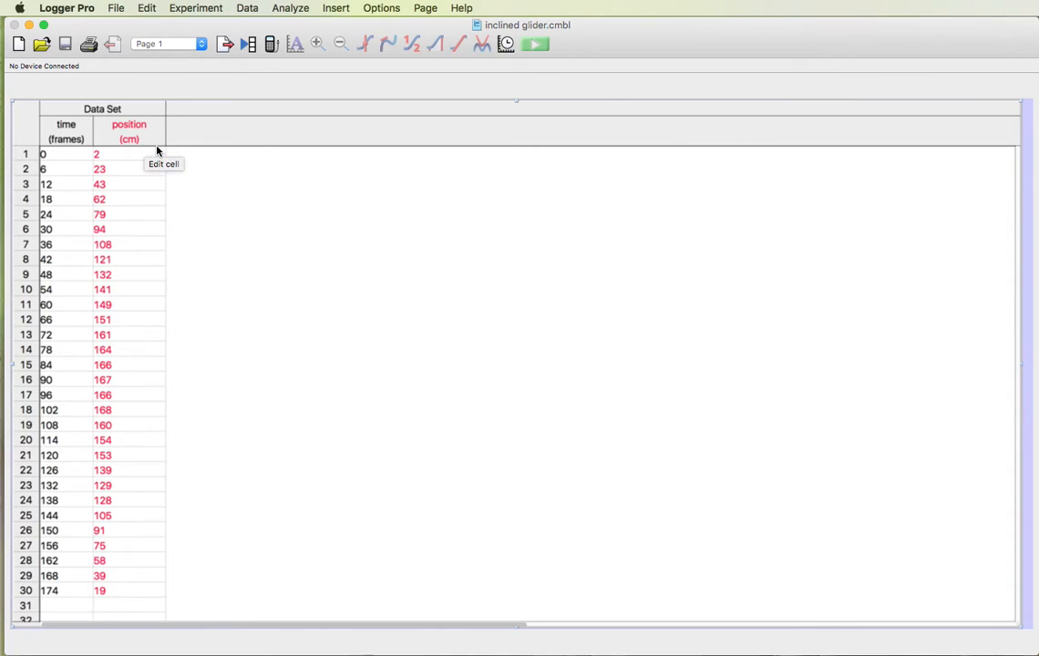
{"action": "mouse_move", "coordinate": [179, 149]}
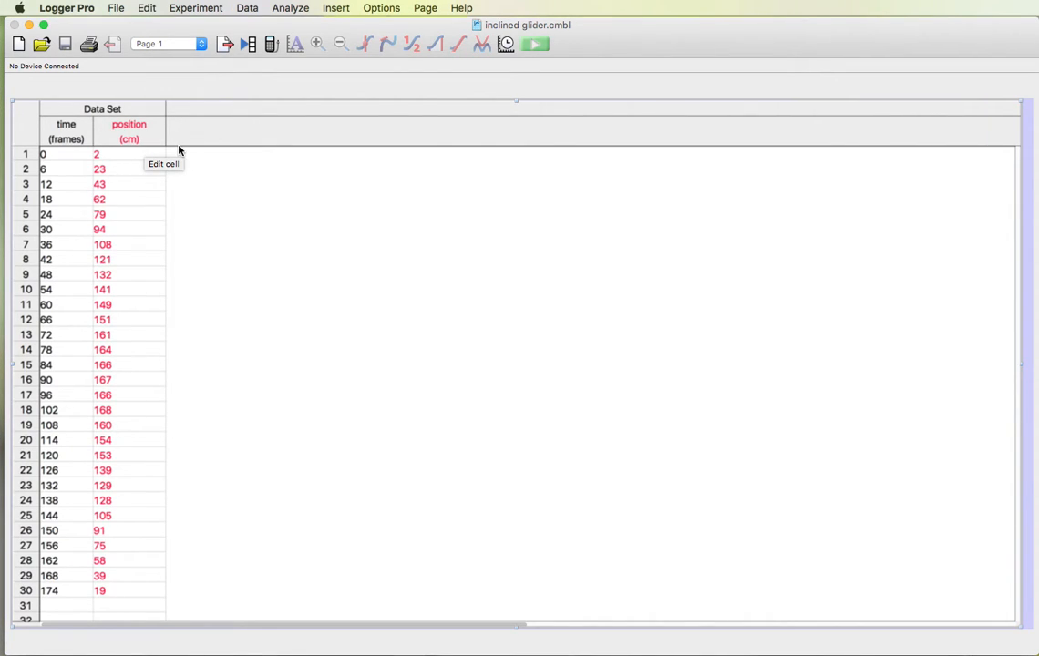
{"action": "mouse_move", "coordinate": [109, 148]}
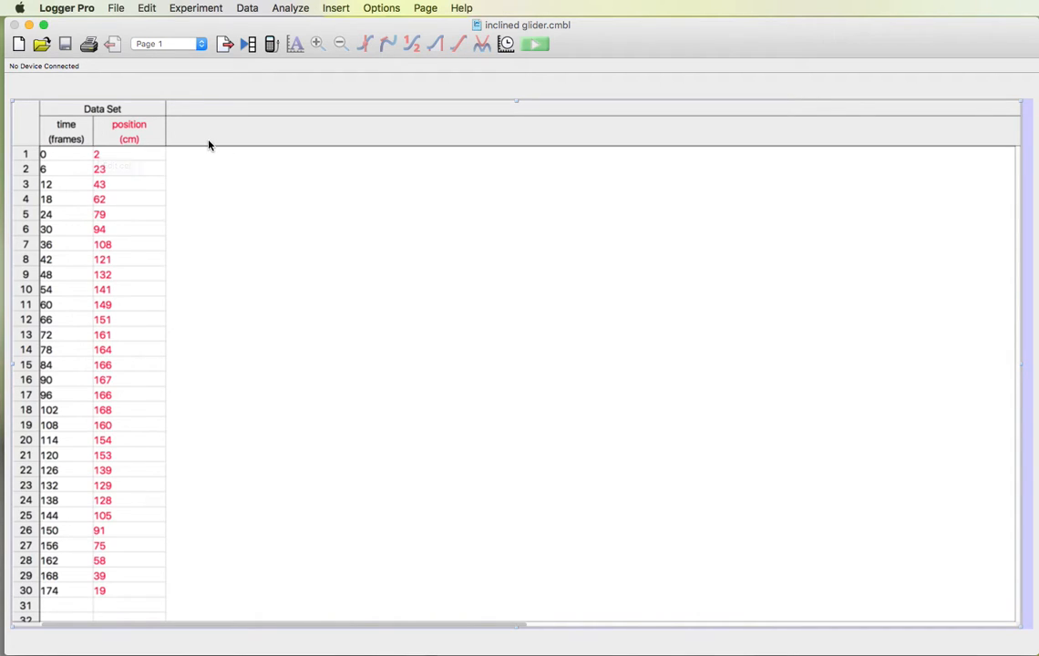
{"action": "mouse_move", "coordinate": [81, 153]}
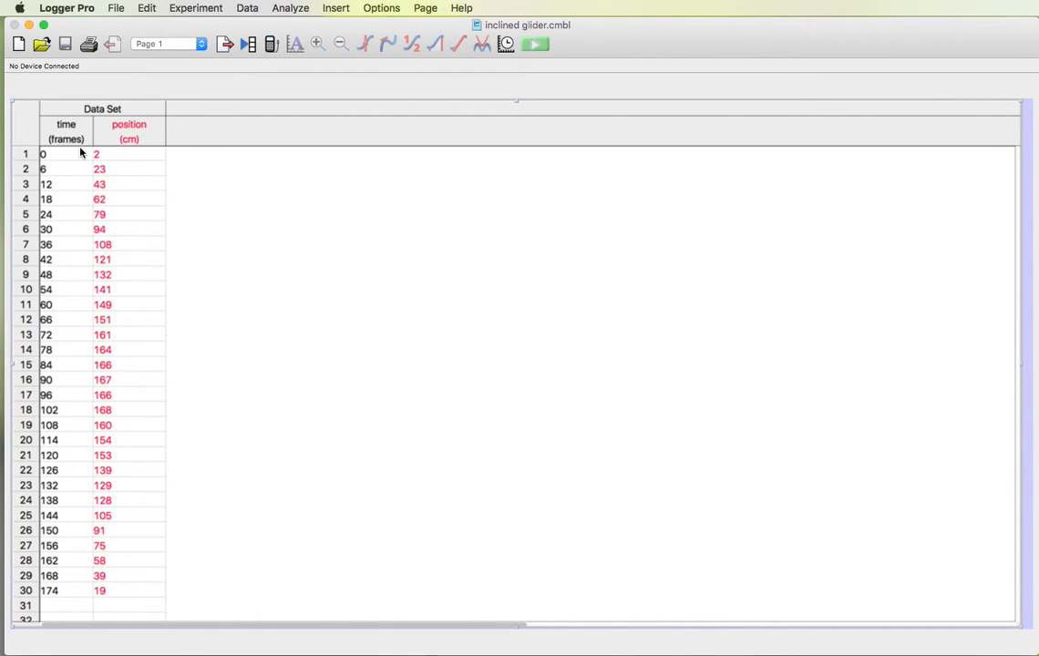
{"action": "mouse_move", "coordinate": [143, 149]}
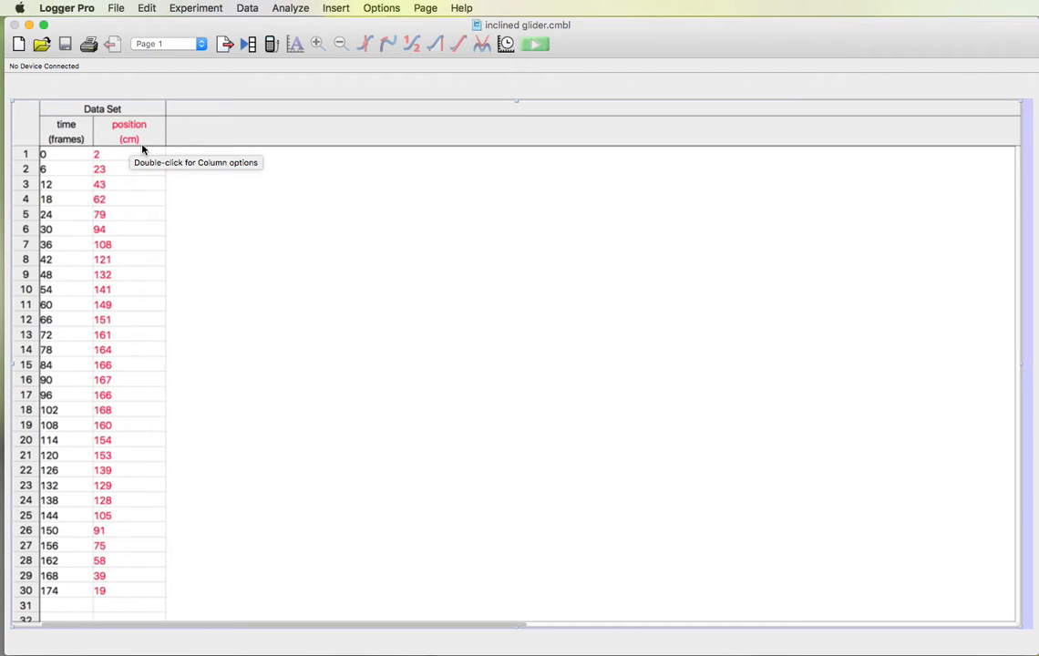
{"action": "mouse_move", "coordinate": [204, 166]}
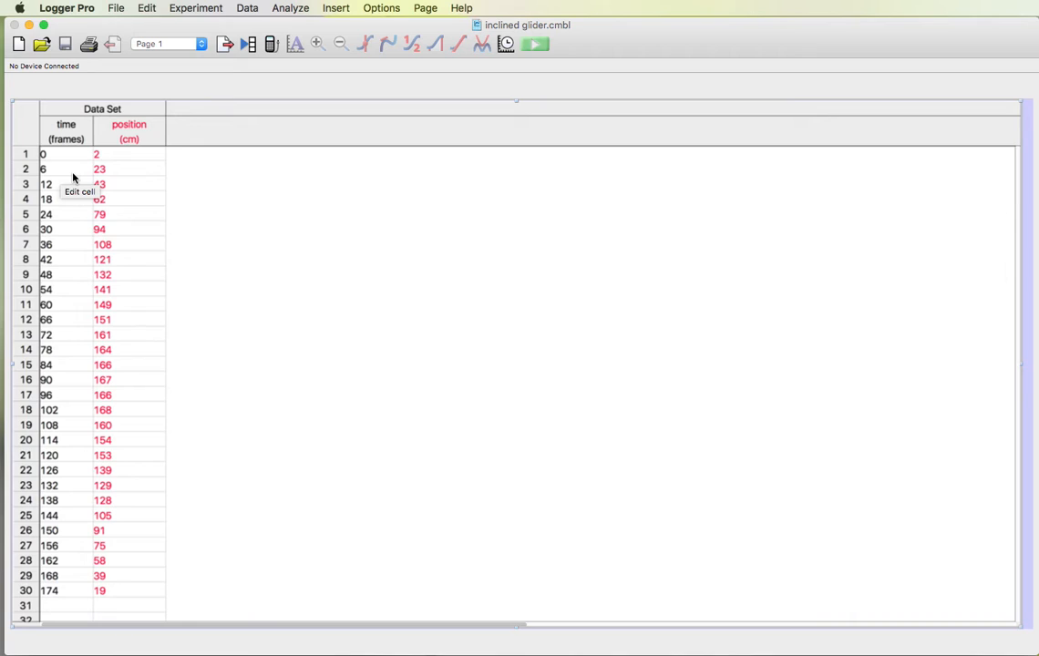
{"action": "mouse_move", "coordinate": [226, 171]}
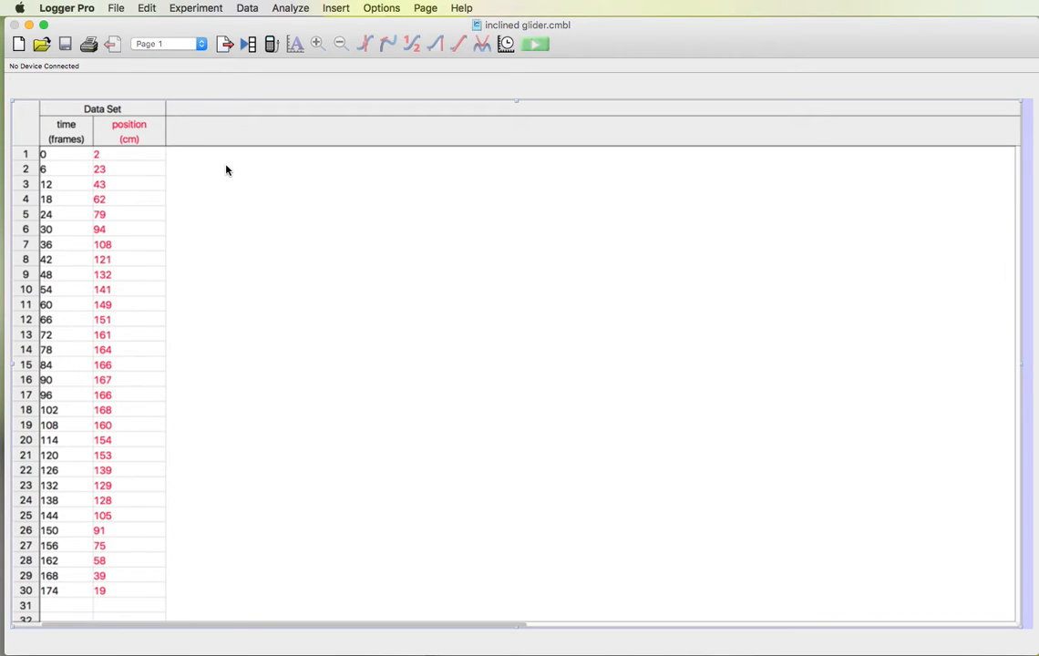
{"action": "mouse_move", "coordinate": [237, 124]}
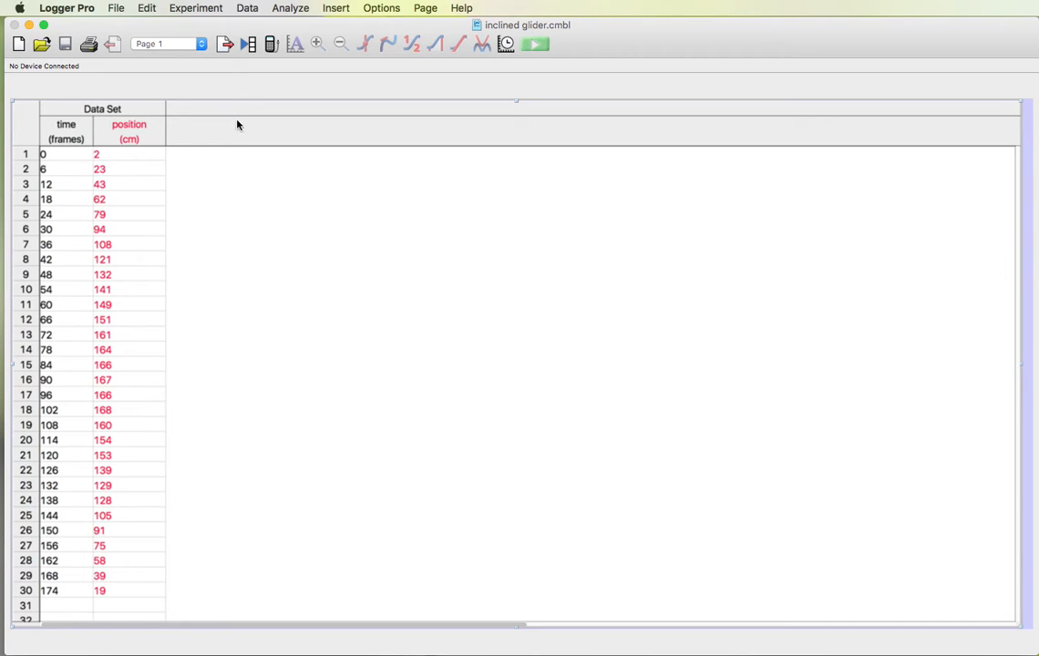
{"action": "mouse_move", "coordinate": [215, 216]}
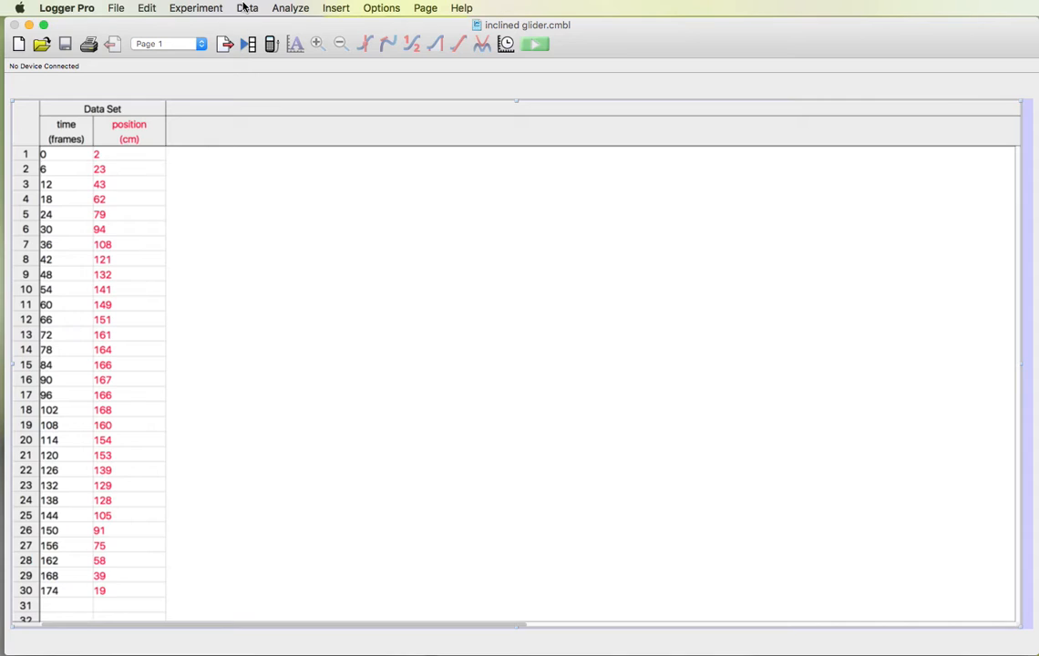
- Bring up the Data menu over the saved inclined glider table
{"action": "left_click", "coordinate": [248, 7]}
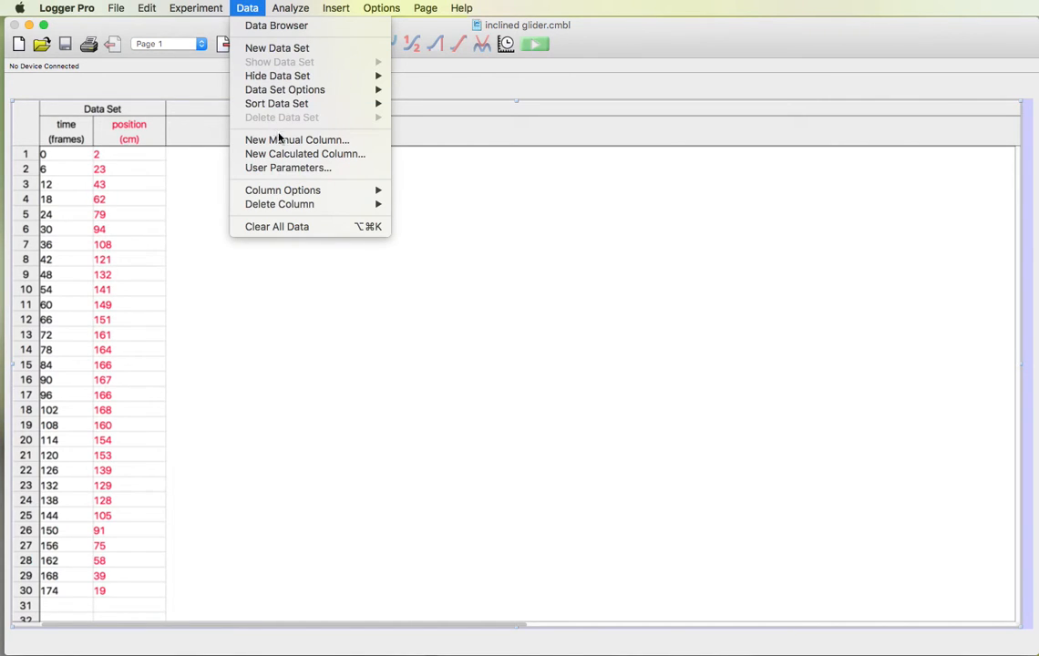
{"action": "mouse_move", "coordinate": [306, 153]}
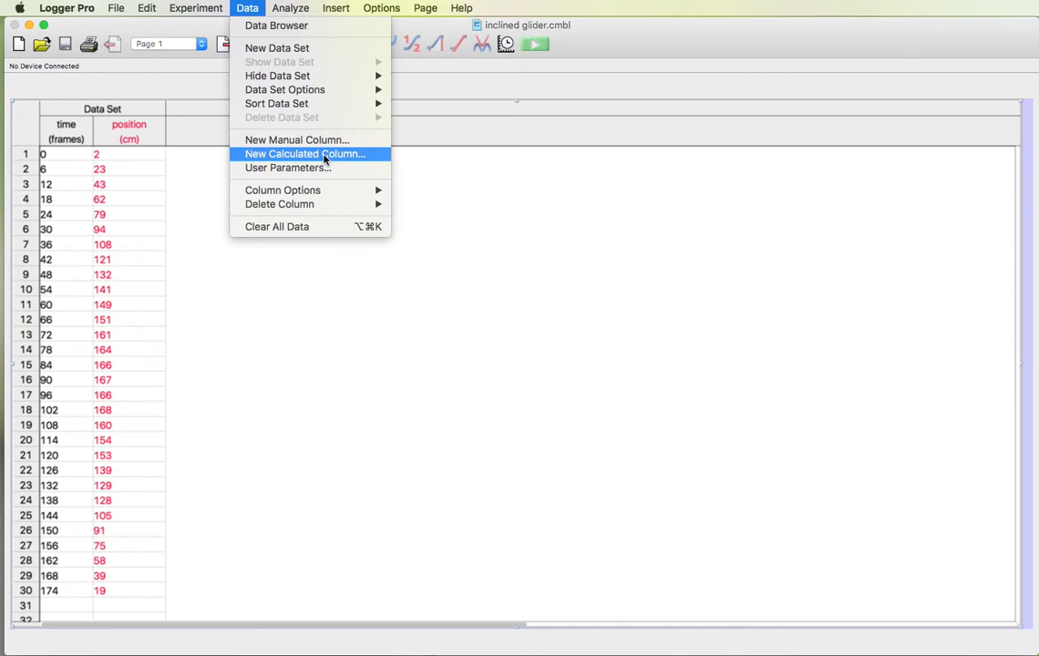
{"action": "mouse_move", "coordinate": [290, 157]}
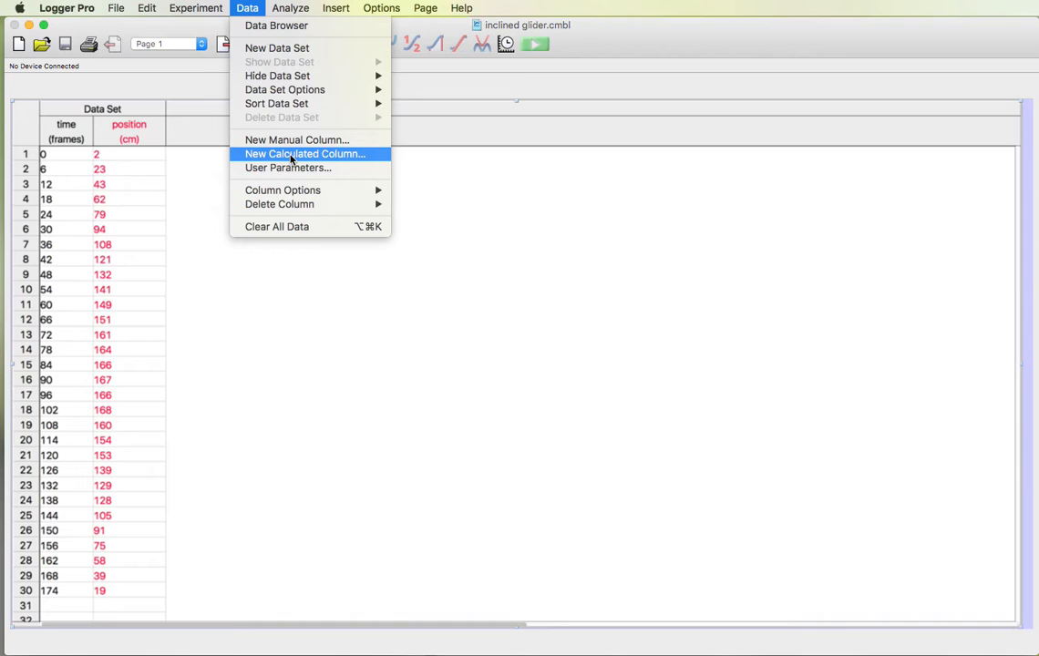
- Start a New Calculated Column and name it Time
{"action": "left_click", "coordinate": [305, 153]}
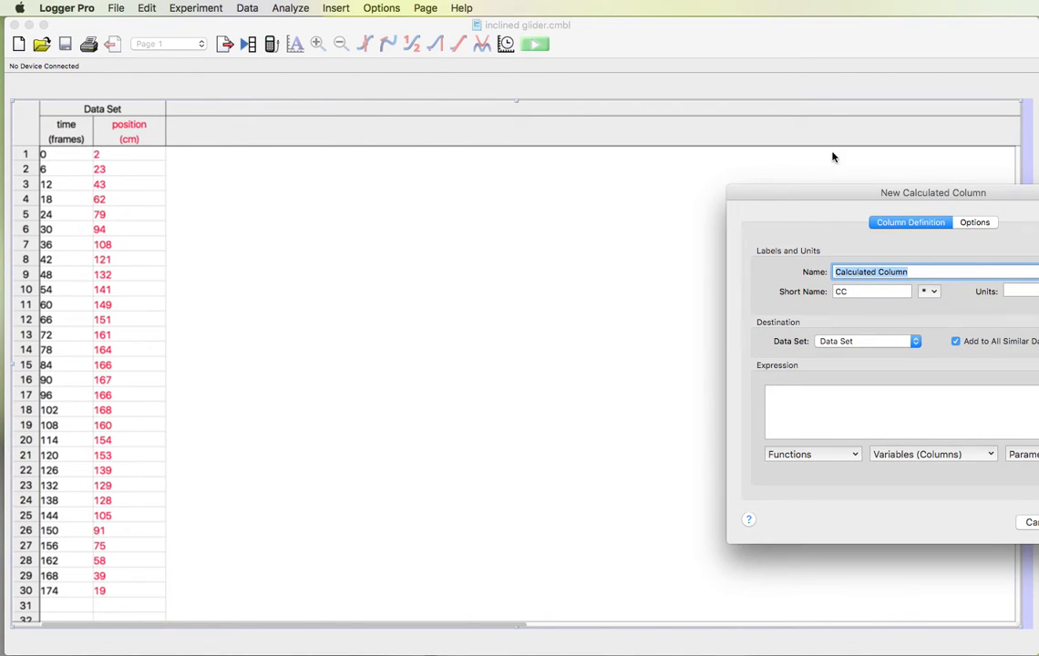
{"action": "left_click_drag", "start_coordinate": [933, 193], "coordinate": [611, 171]}
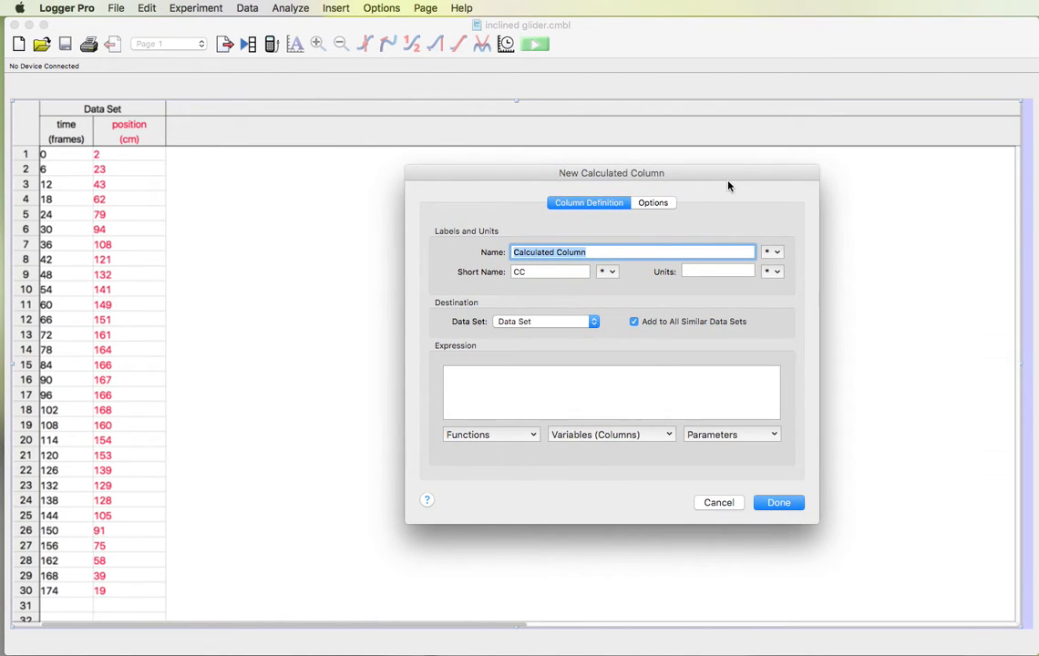
{"action": "type", "text": "time"}
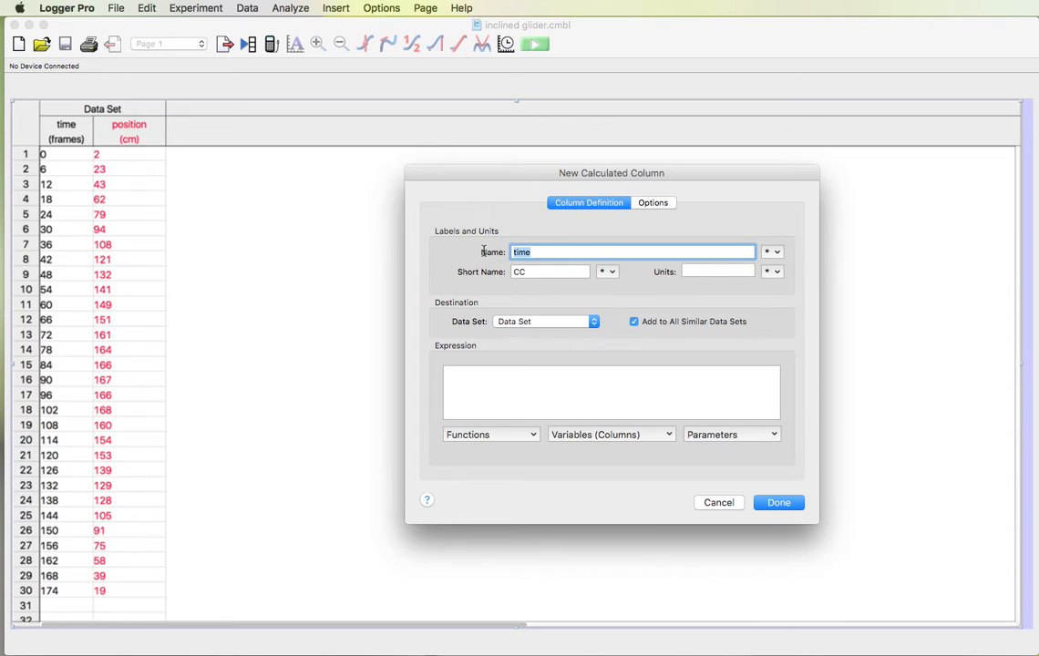
{"action": "type", "text": "T"}
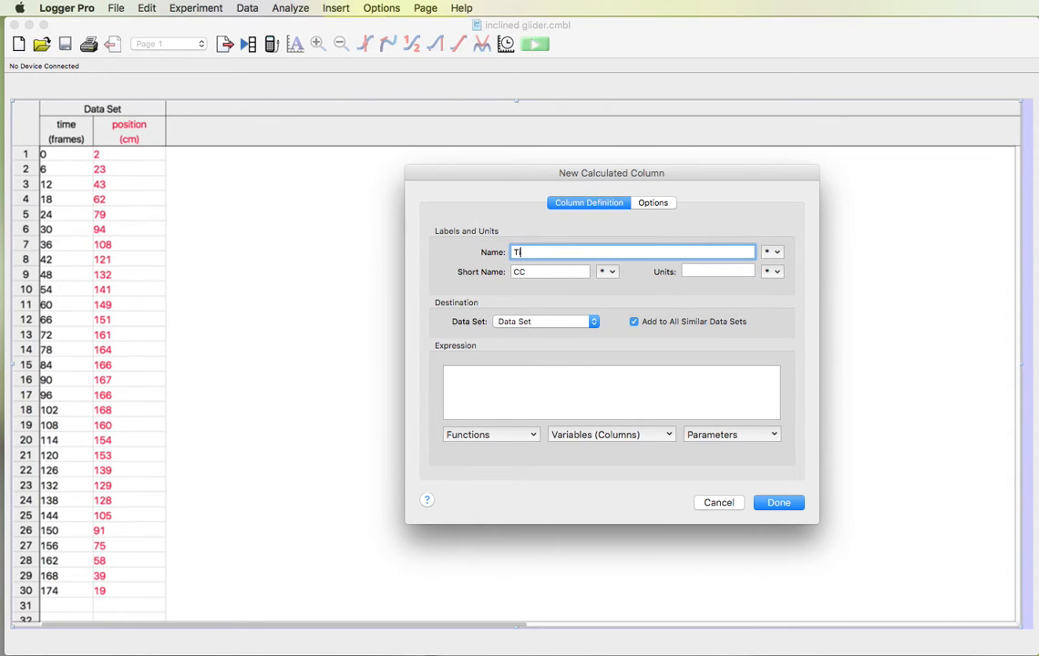
{"action": "type", "text": "ime"}
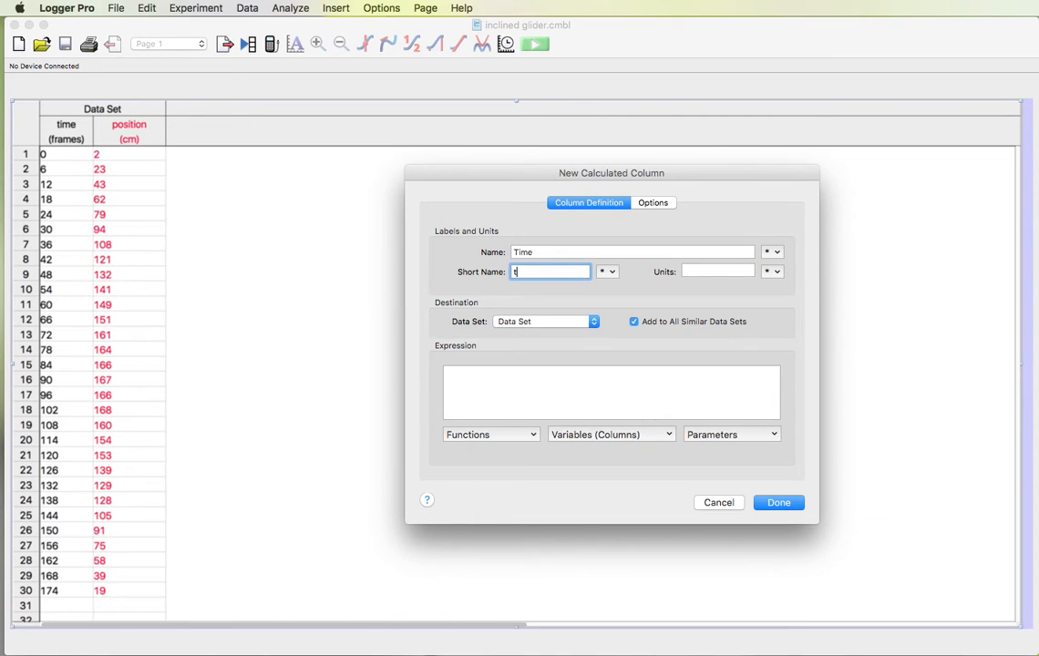
- Set the new column's units to seconds
{"action": "left_click", "coordinate": [718, 270]}
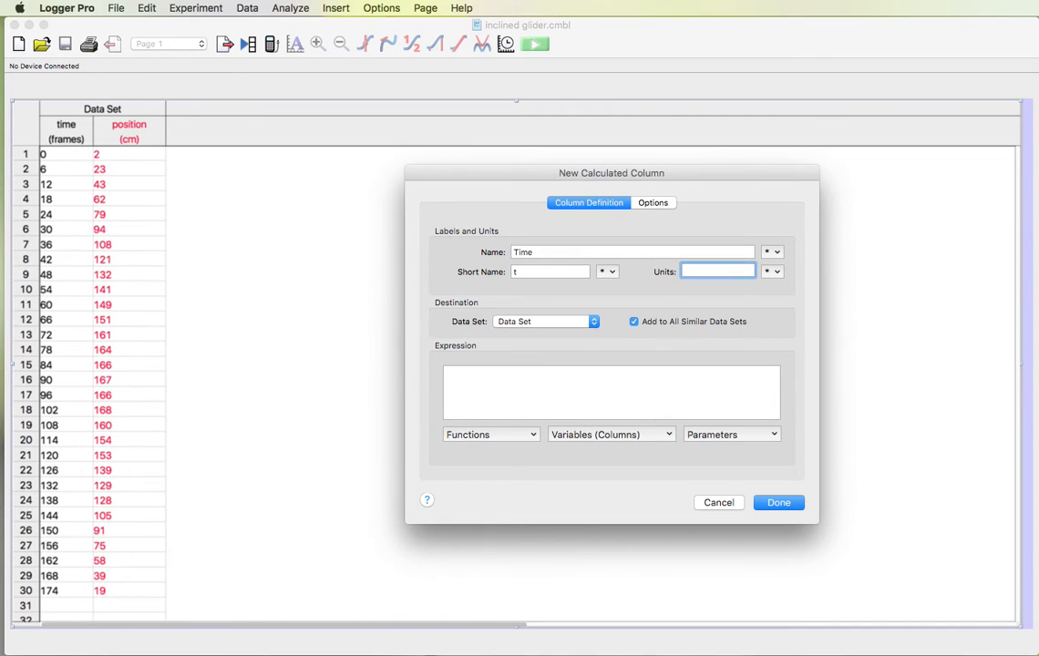
{"action": "type", "text": "se"}
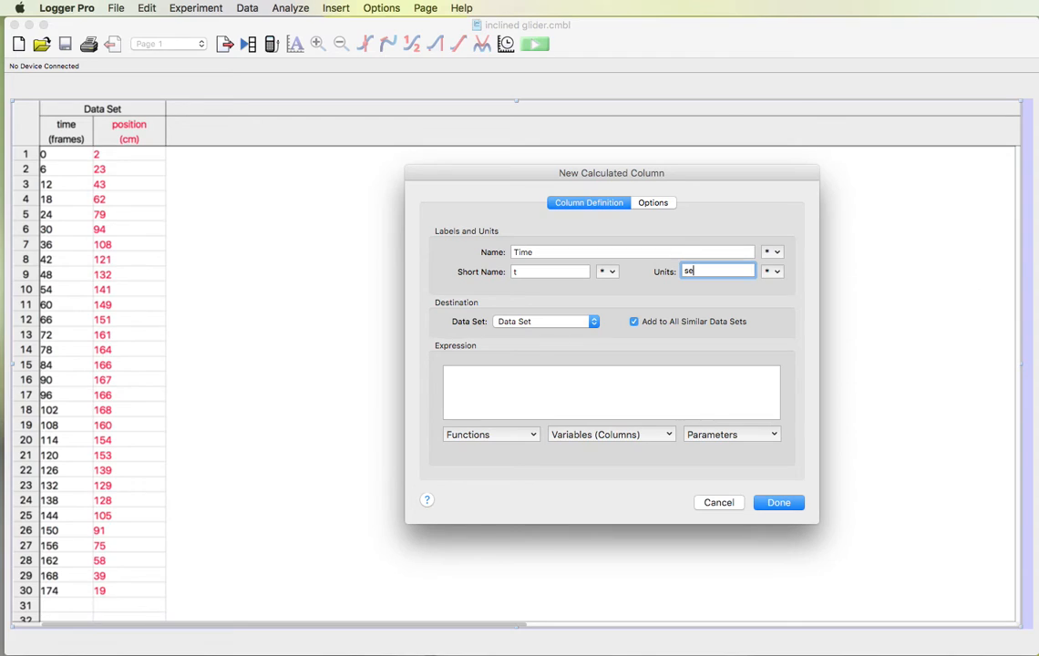
{"action": "type", "text": "seconds"}
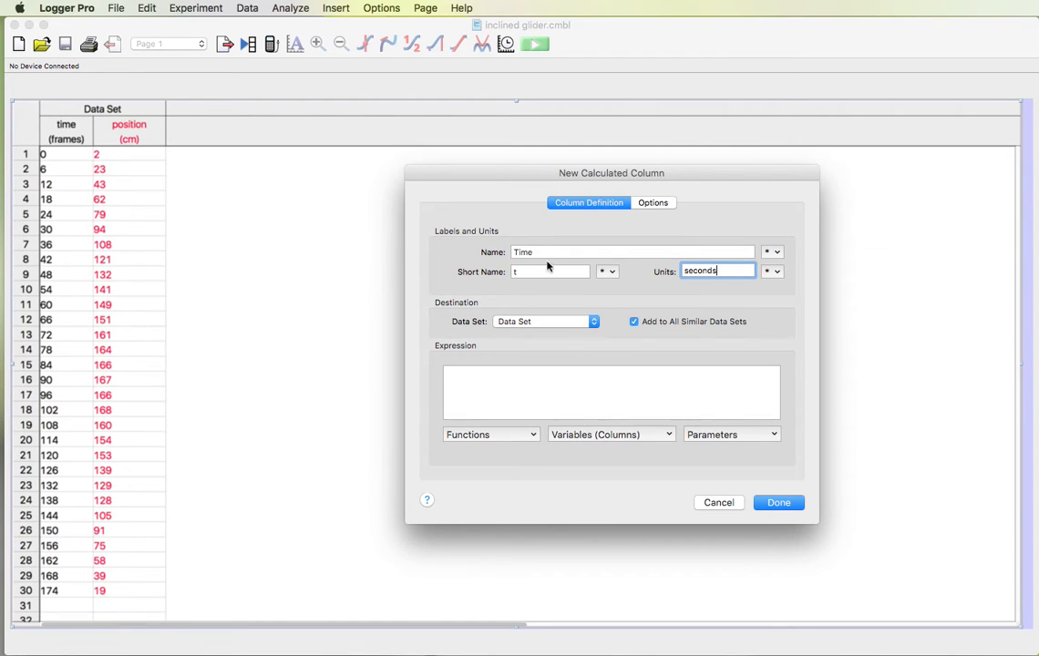
{"action": "left_click", "coordinate": [612, 392]}
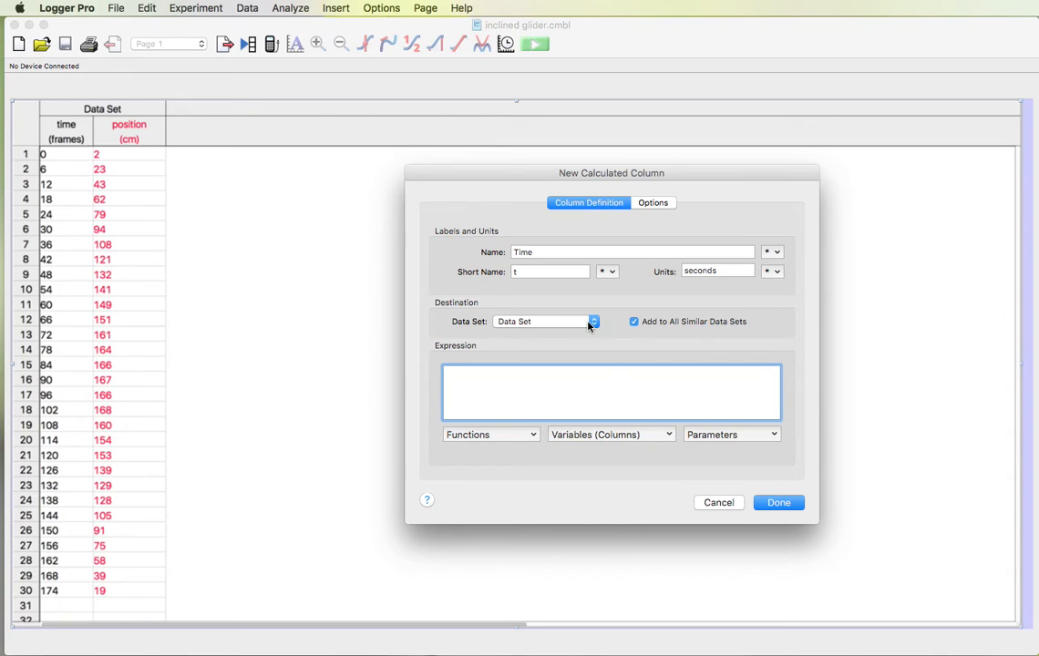
{"action": "mouse_move", "coordinate": [597, 433]}
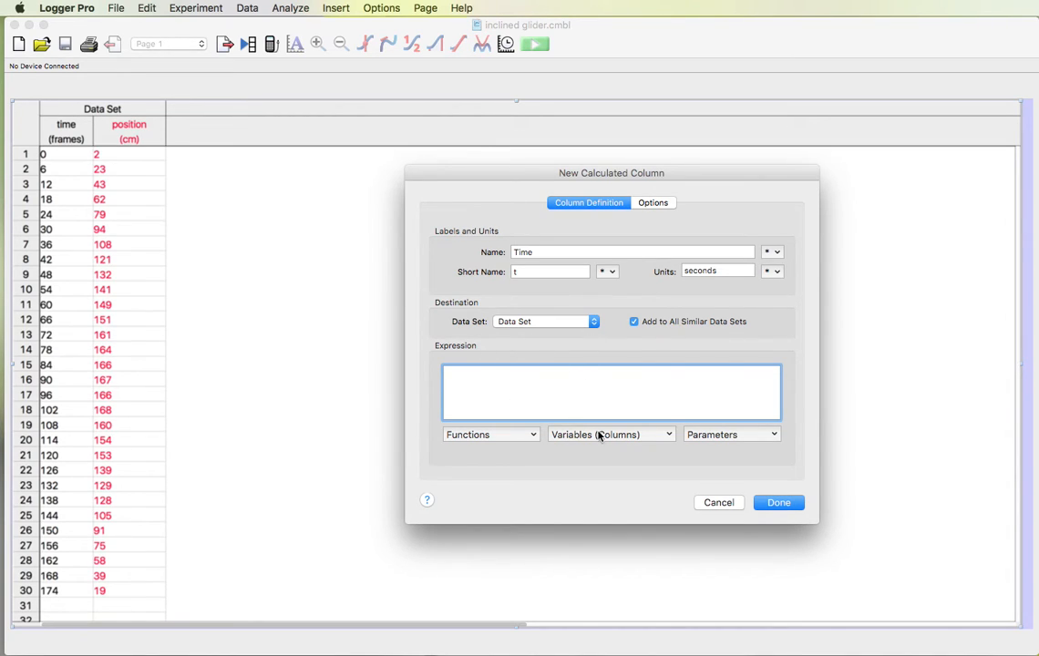
- Define the expression as "time"/30 and create the Time column running 0 to 5.8 s
{"action": "left_click", "coordinate": [610, 434]}
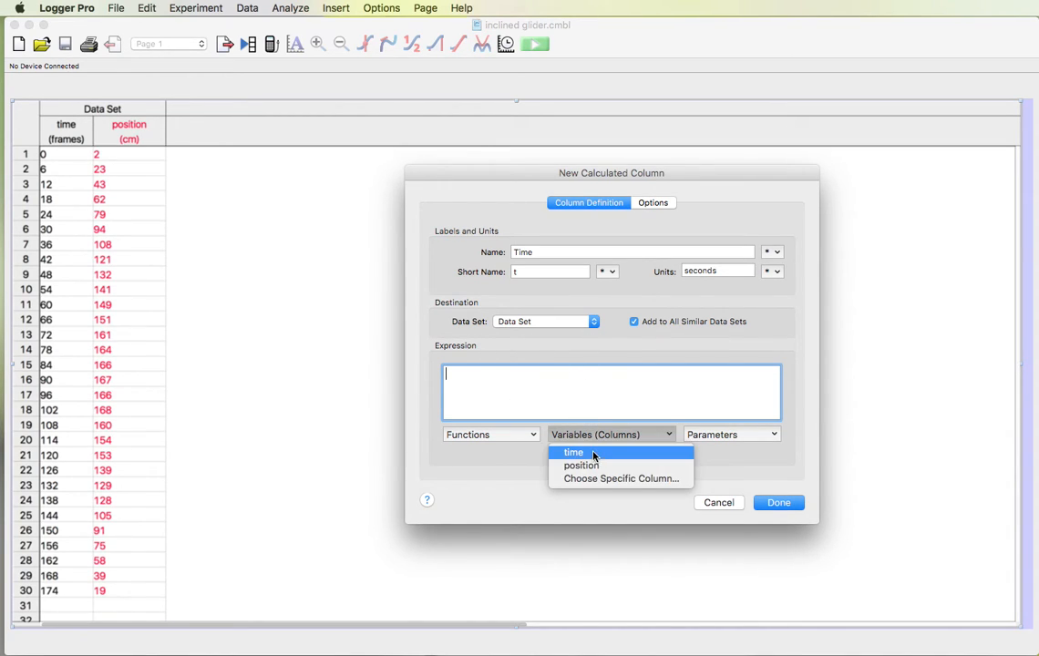
{"action": "mouse_move", "coordinate": [597, 463]}
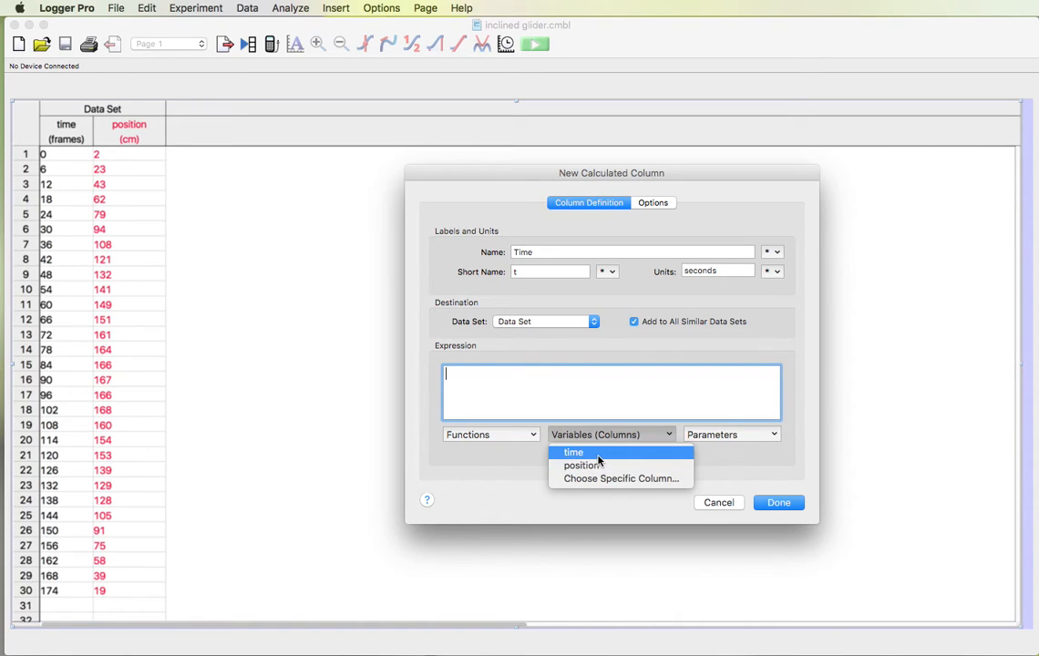
{"action": "left_click", "coordinate": [572, 452]}
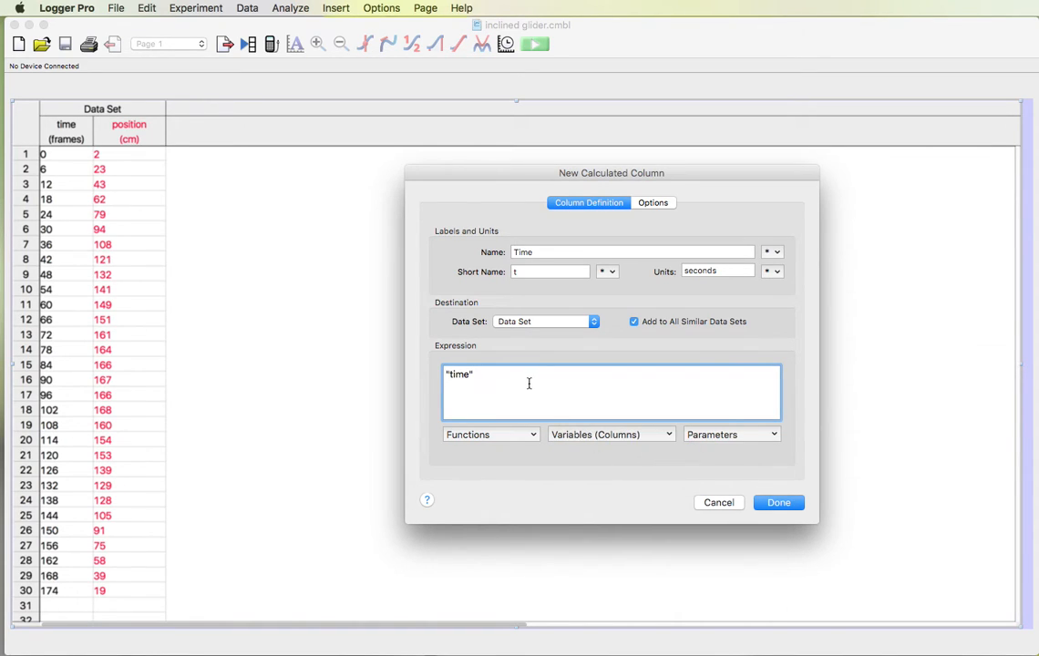
{"action": "type", "text": "/"}
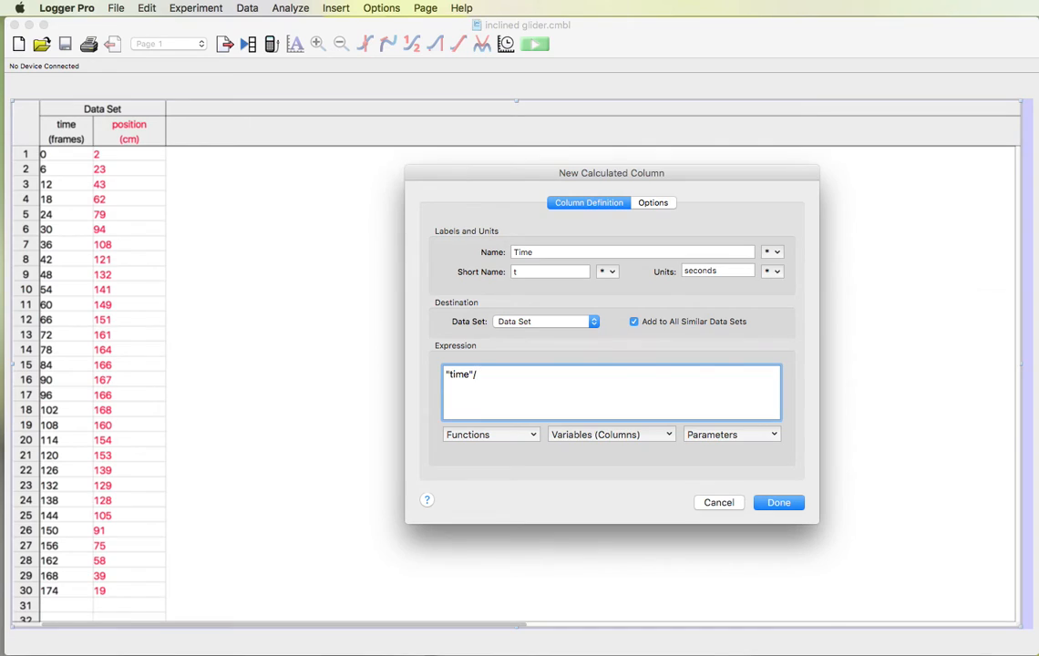
{"action": "type", "text": "30"}
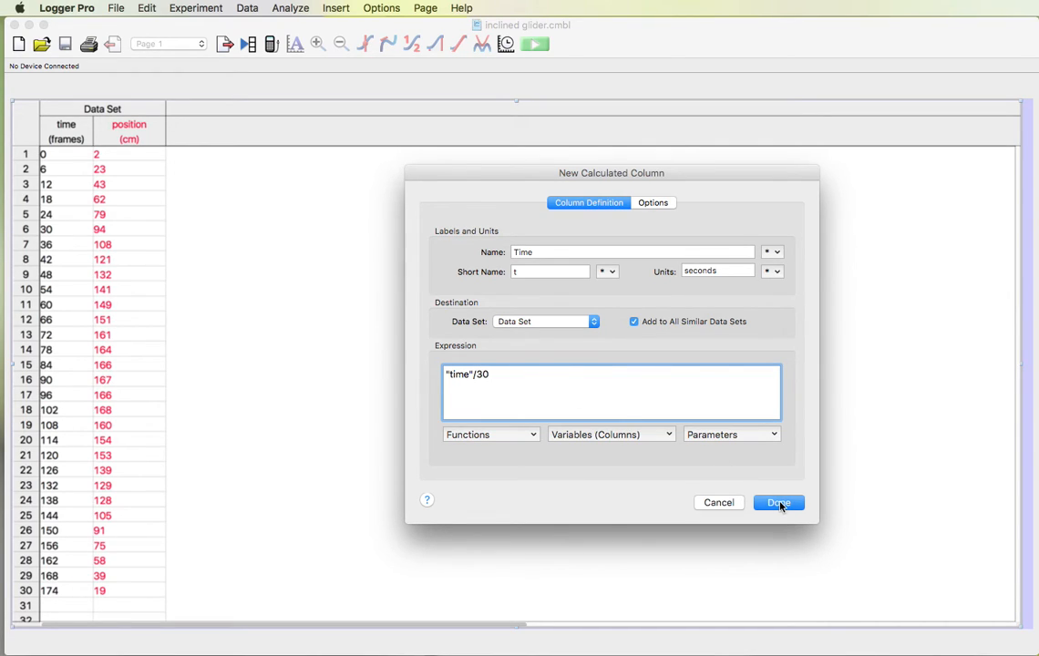
{"action": "left_click", "coordinate": [778, 503]}
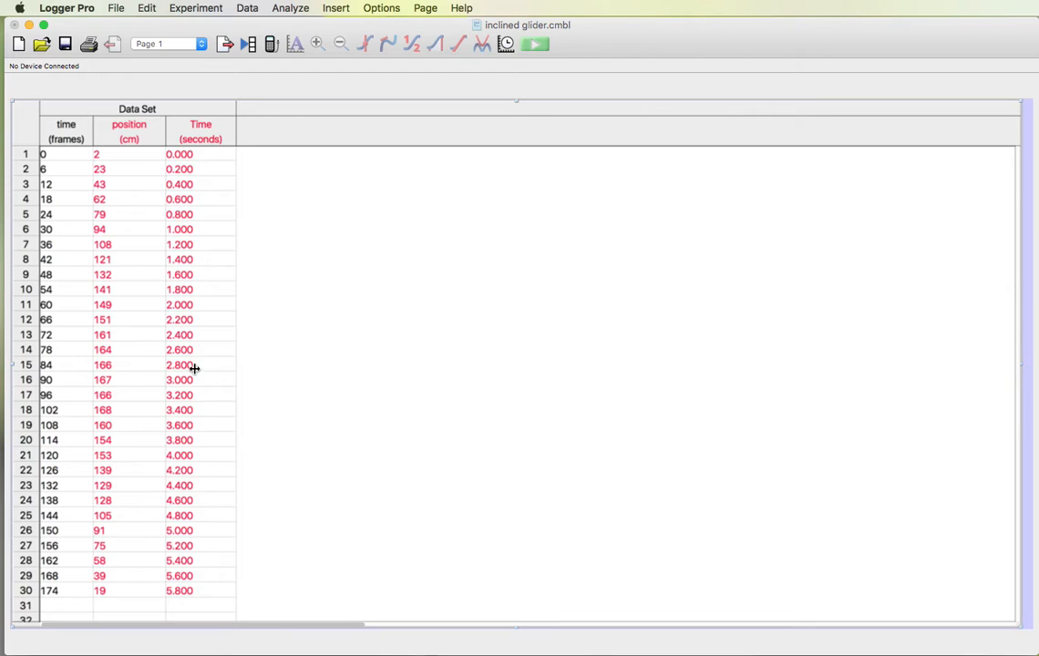
{"action": "mouse_move", "coordinate": [199, 244]}
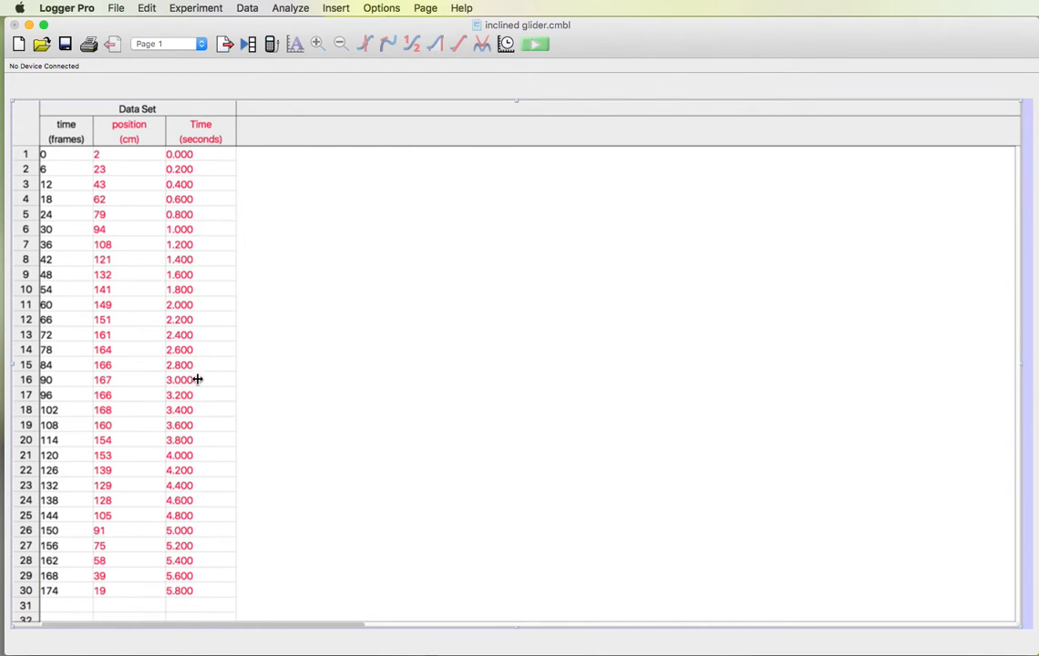
{"action": "mouse_move", "coordinate": [202, 245]}
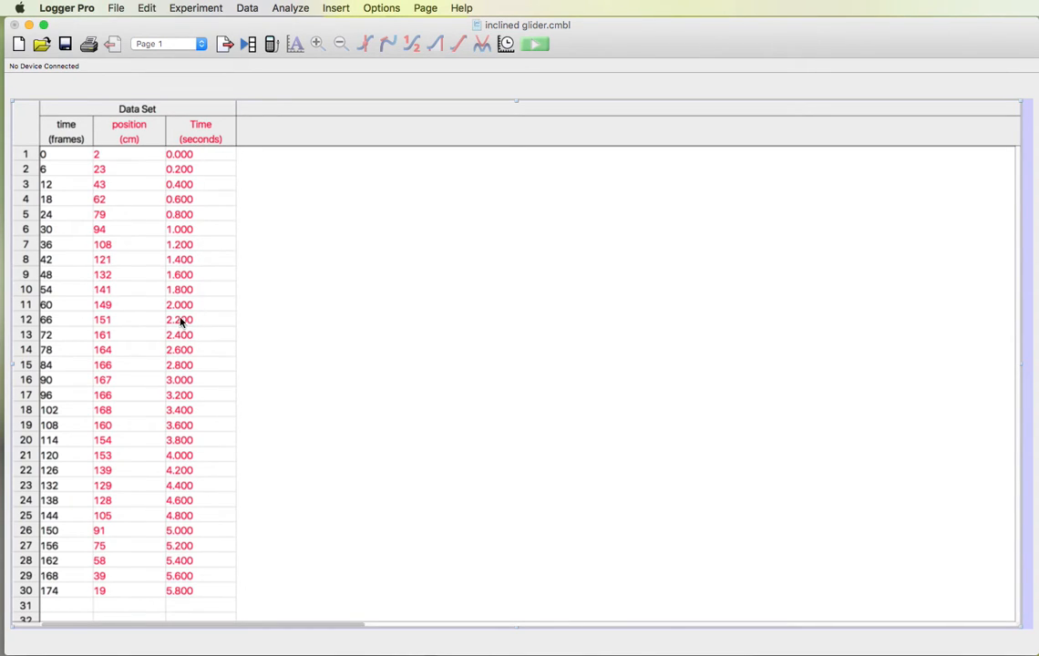
{"action": "mouse_move", "coordinate": [182, 259]}
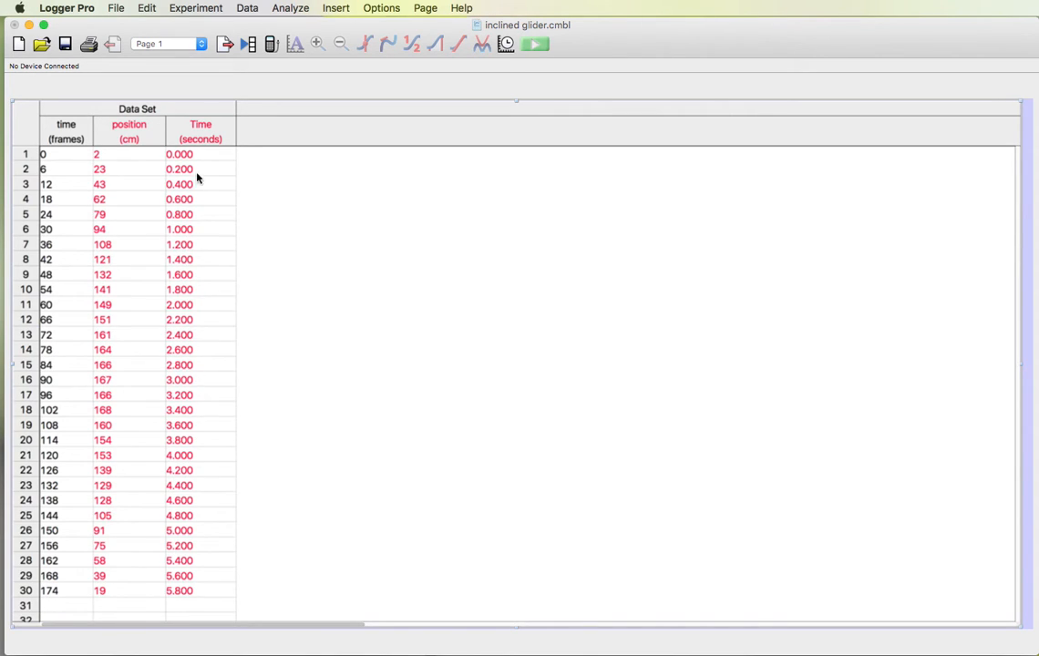
- Set the Time column's displayed precision to 1 decimal place, 0.0 to 5.8 s
{"action": "double_click", "coordinate": [199, 131]}
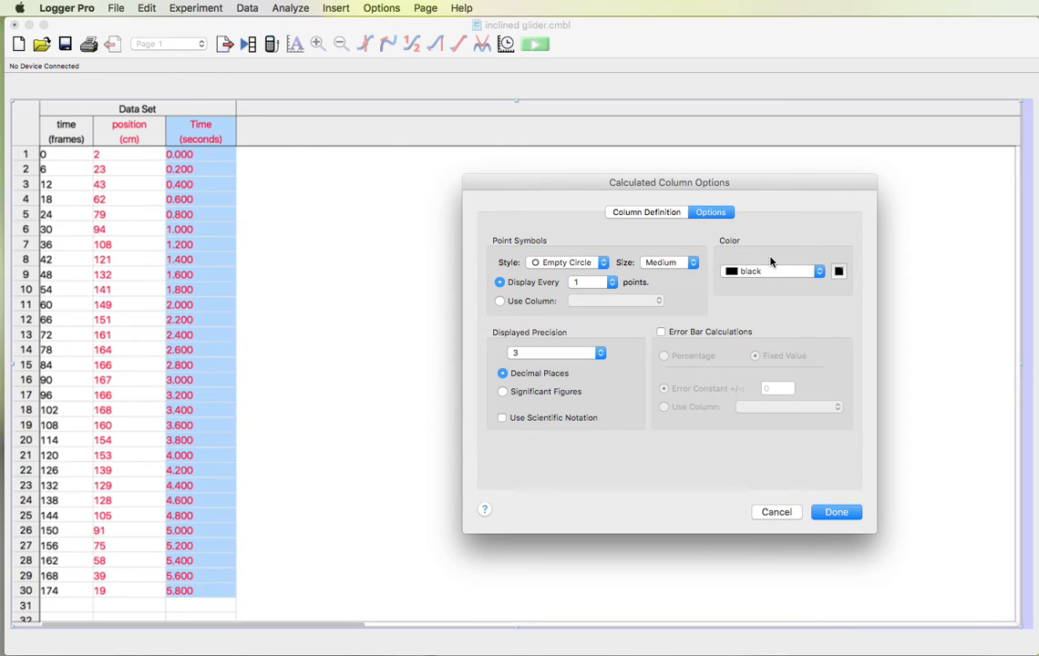
{"action": "left_click_drag", "start_coordinate": [668, 183], "coordinate": [627, 37]}
{"action": "type", "text": "1"}
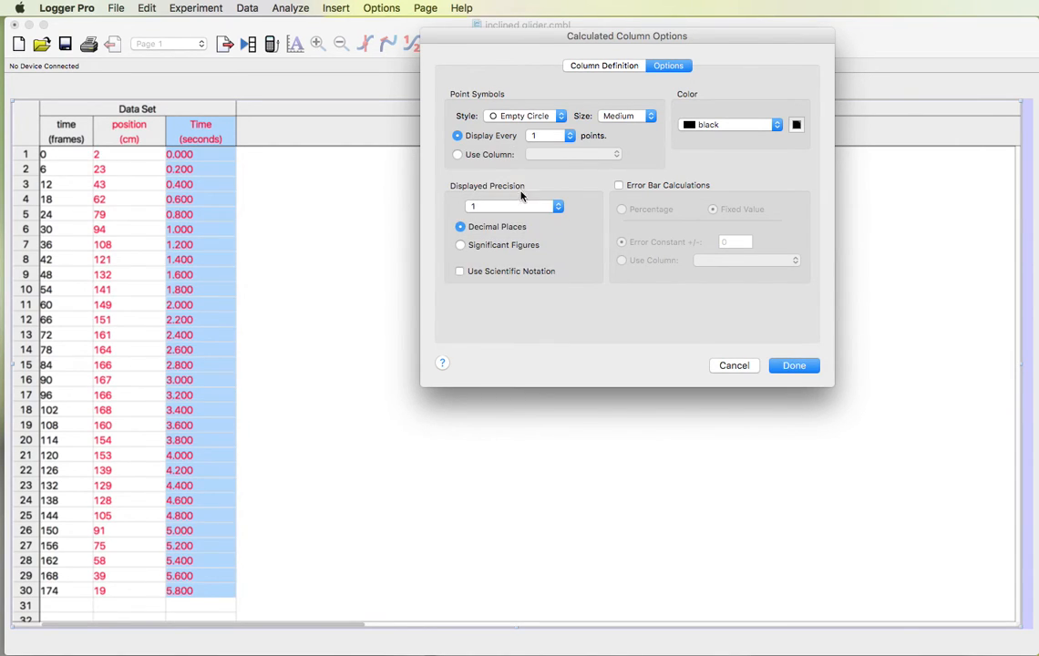
{"action": "left_click", "coordinate": [794, 364]}
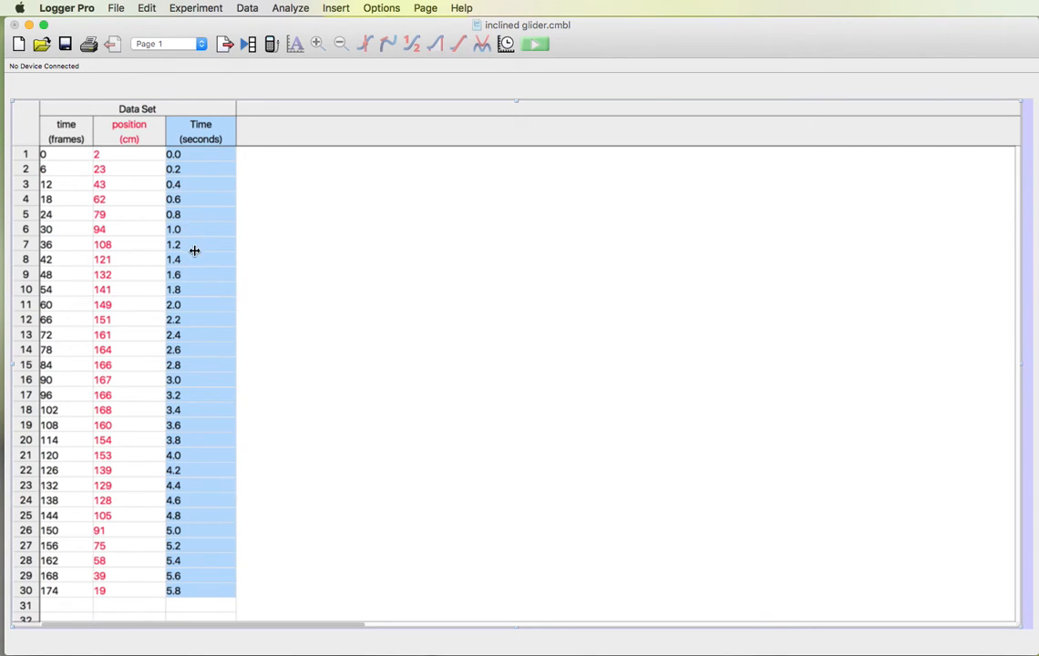
{"action": "double_click", "coordinate": [128, 132]}
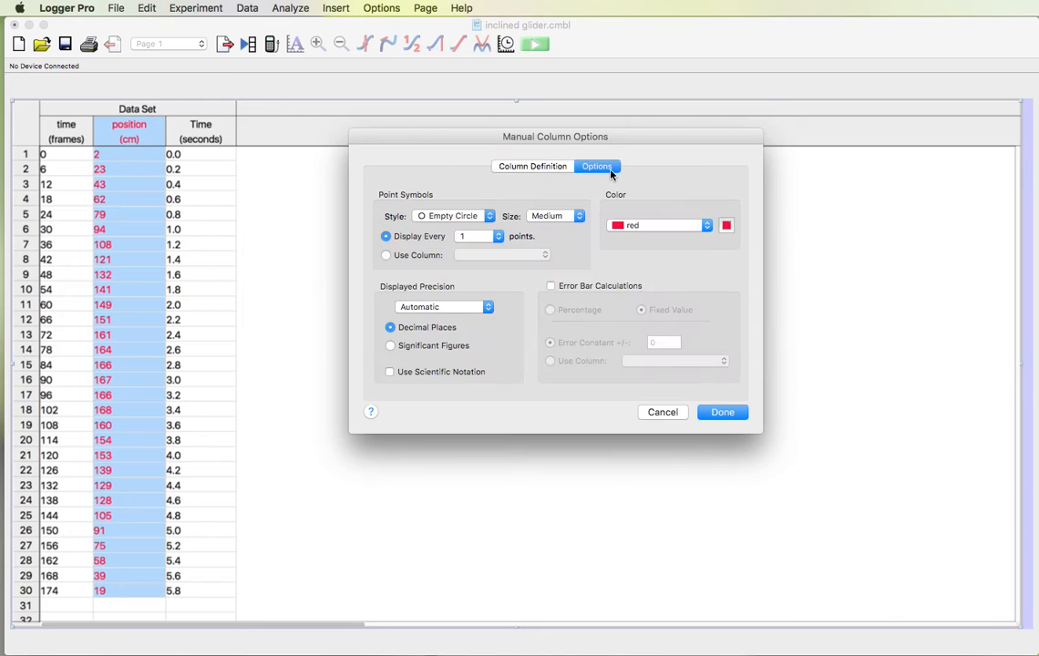
{"action": "left_click", "coordinate": [707, 226]}
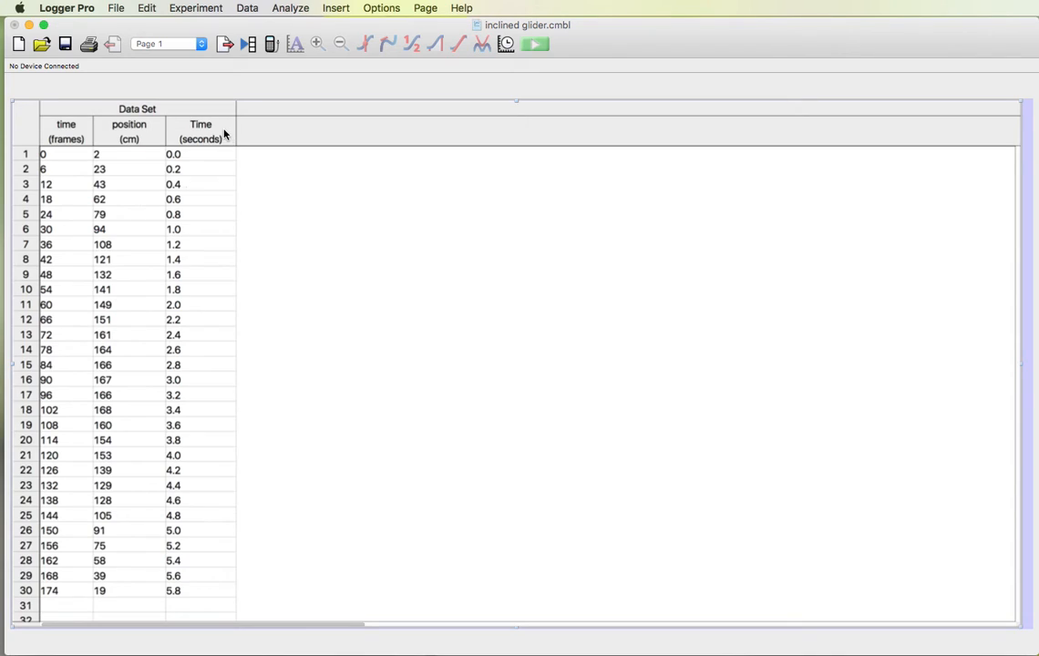
{"action": "mouse_move", "coordinate": [222, 227]}
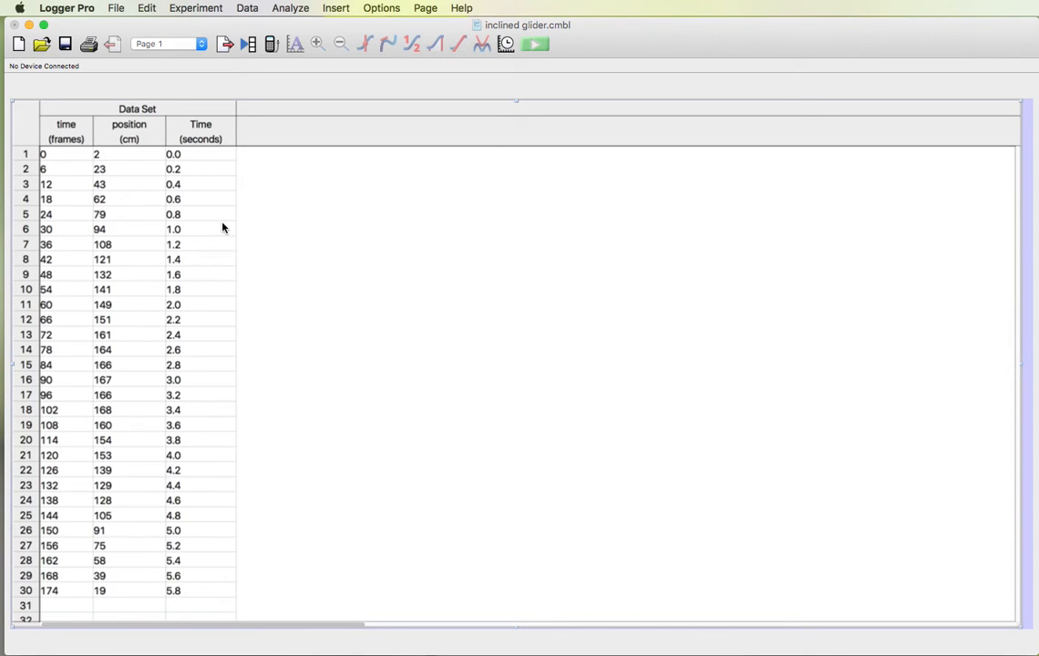
{"action": "mouse_move", "coordinate": [164, 135]}
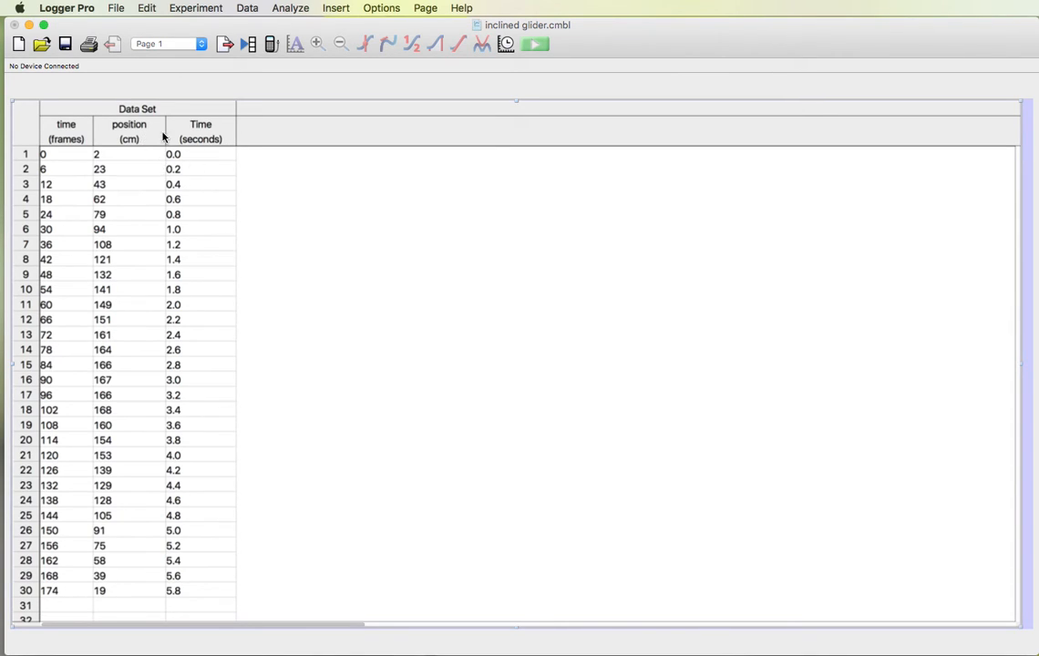
{"action": "mouse_move", "coordinate": [215, 142]}
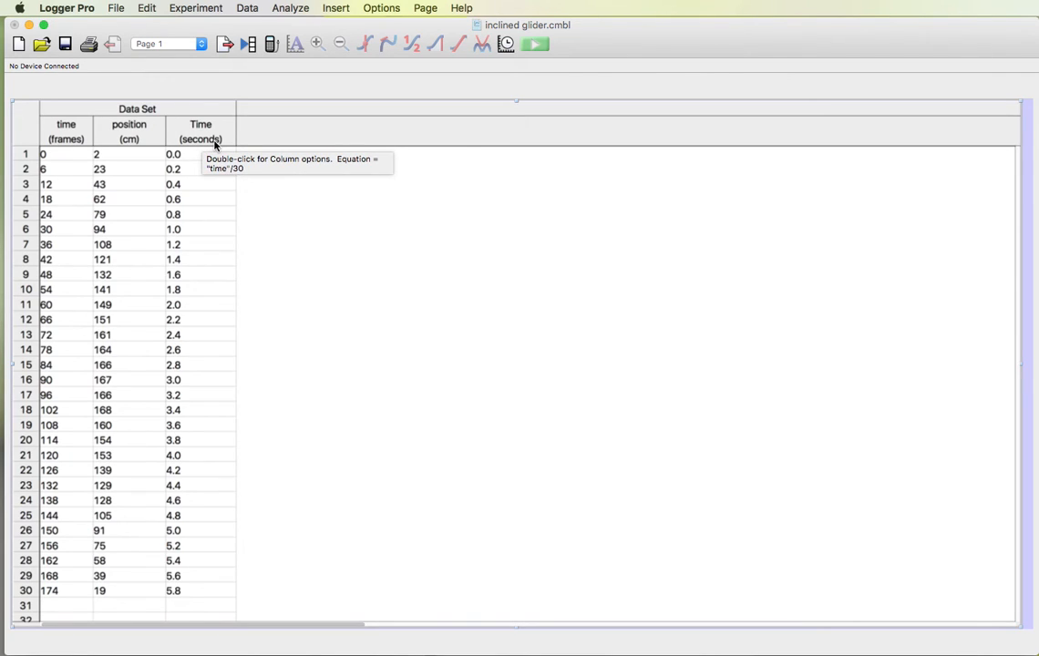
{"action": "mouse_move", "coordinate": [197, 226]}
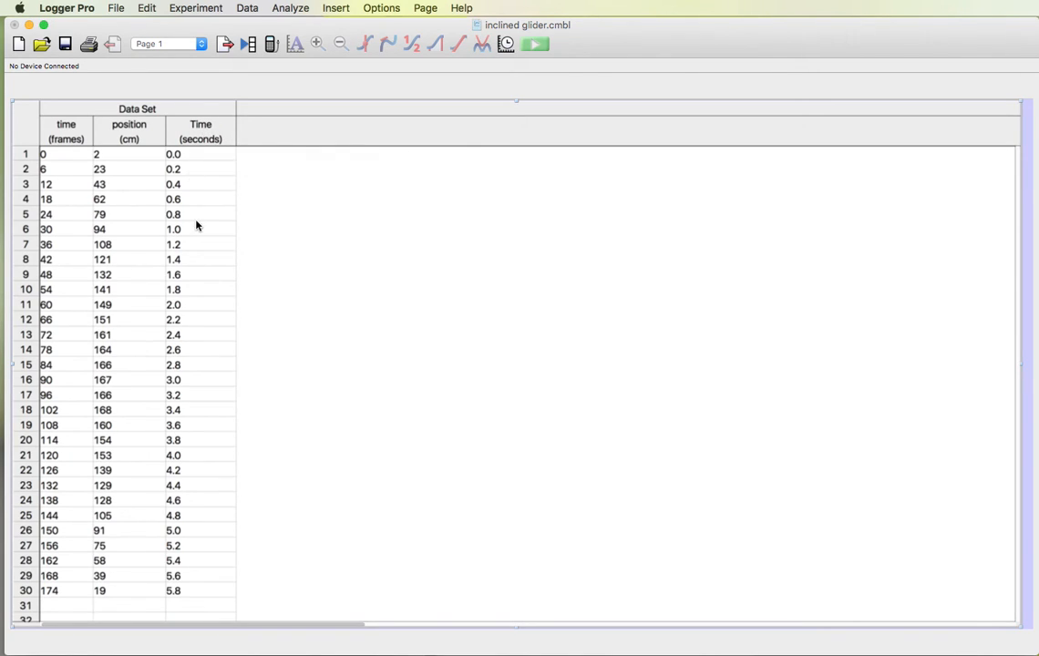
{"action": "mouse_move", "coordinate": [201, 191]}
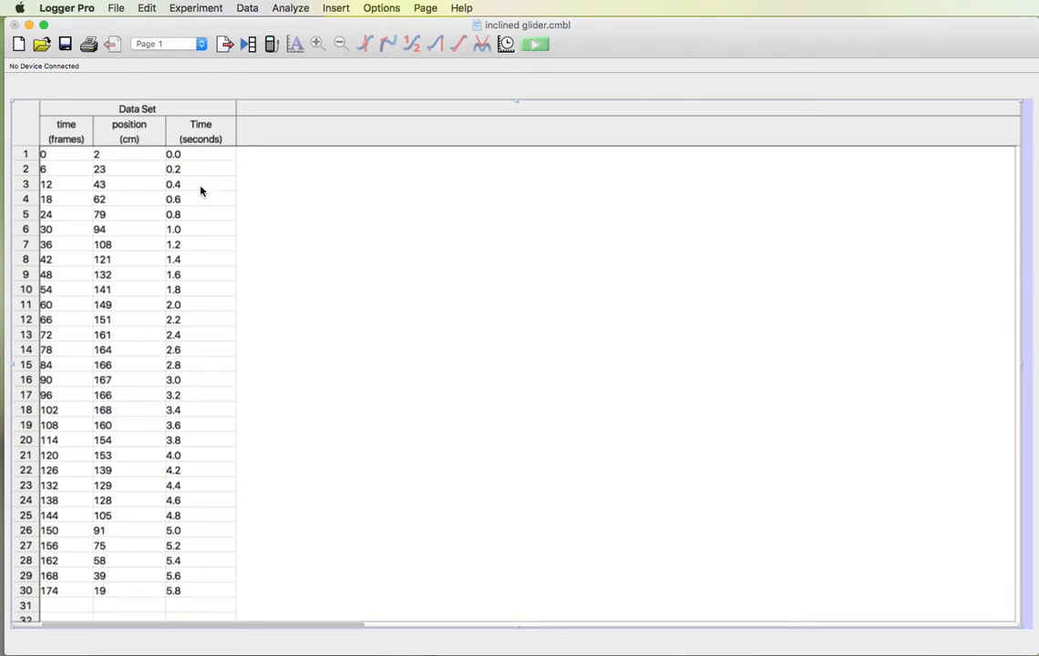
- Start another calculated column named Time² using the superscript-2 character
{"action": "left_click", "coordinate": [248, 7]}
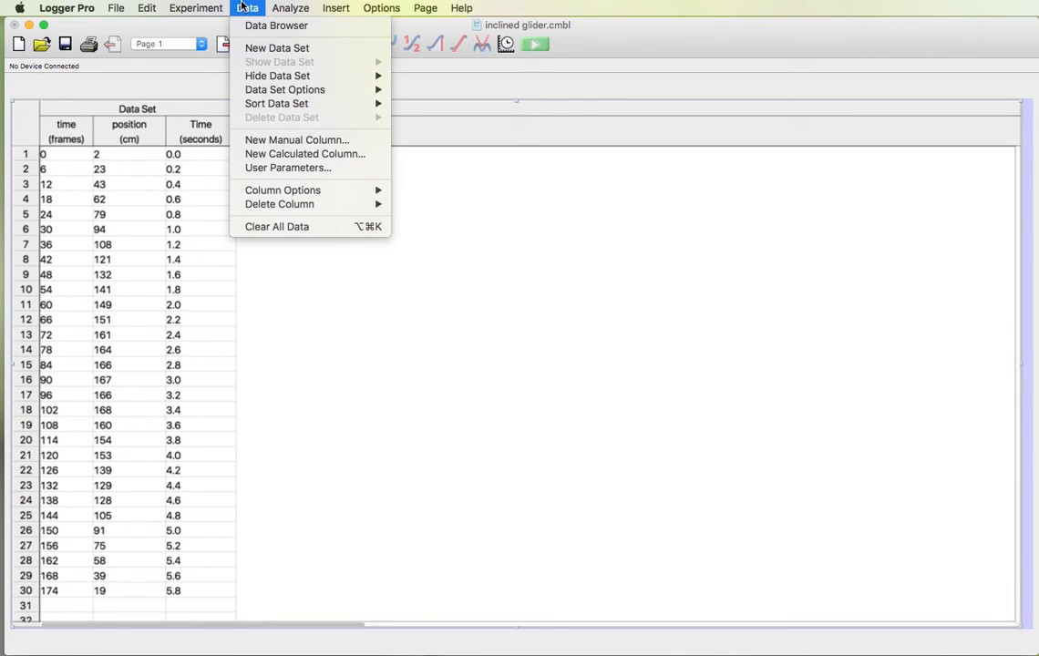
{"action": "mouse_move", "coordinate": [306, 154]}
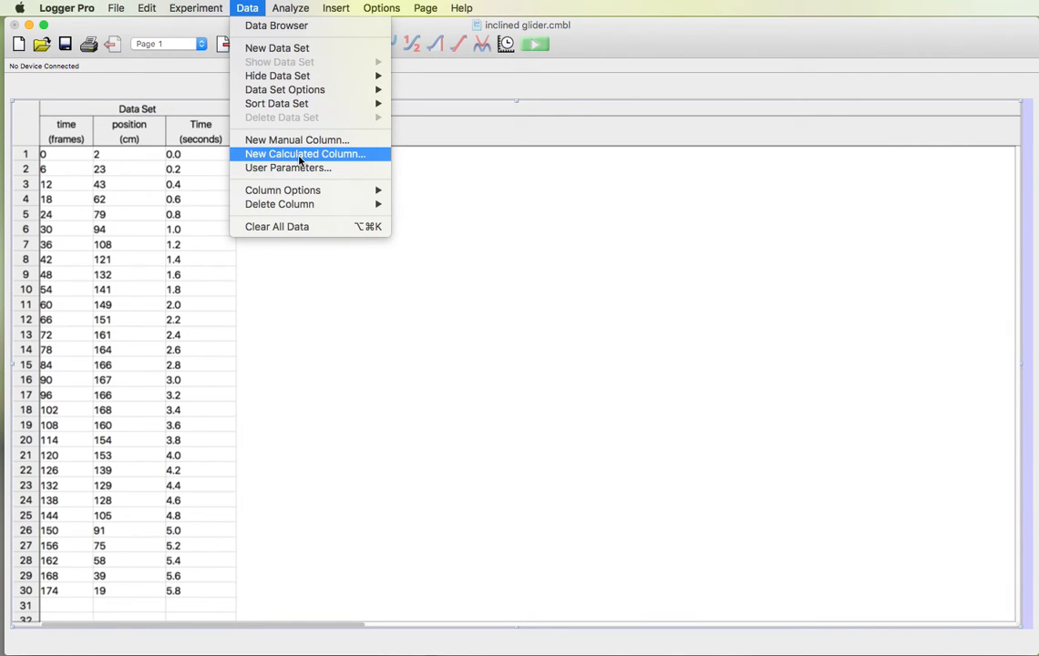
{"action": "left_click", "coordinate": [305, 153]}
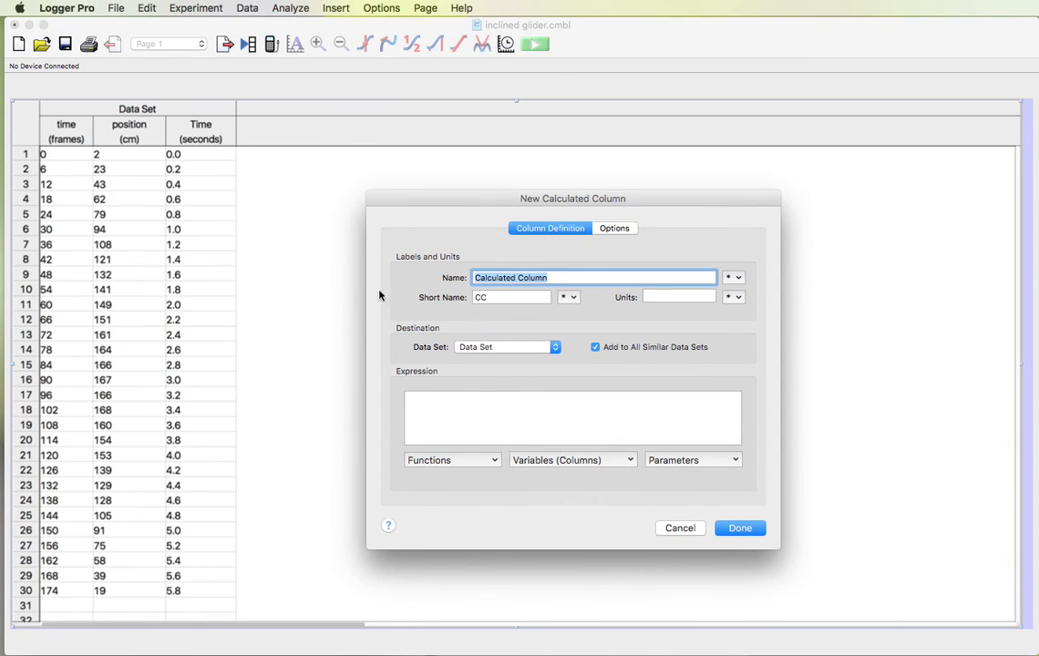
{"action": "type", "text": "T"}
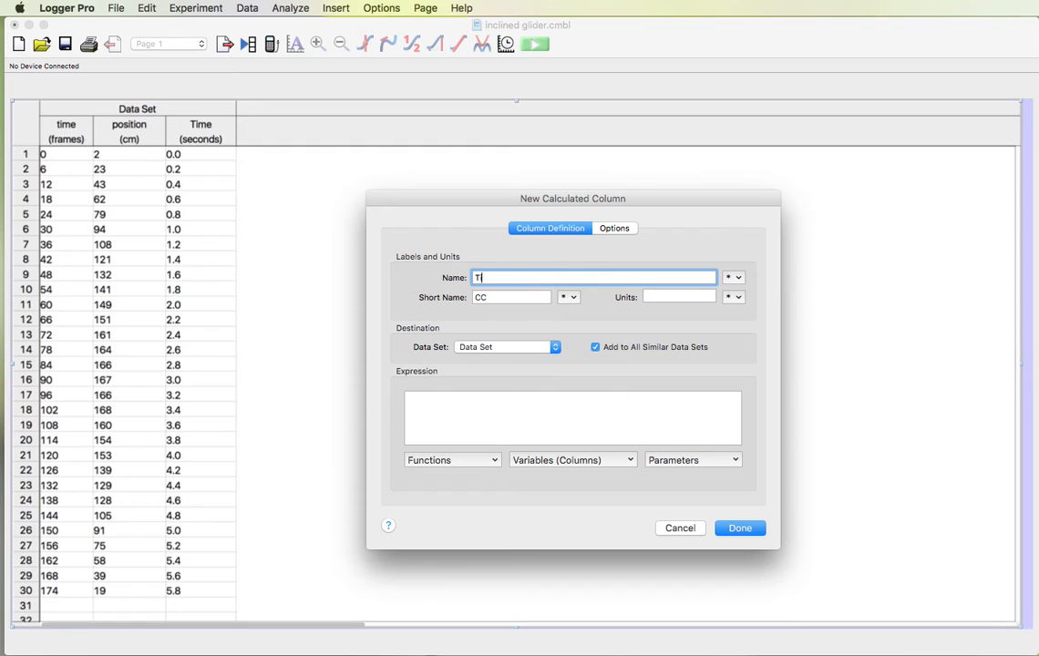
{"action": "type", "text": "ime"}
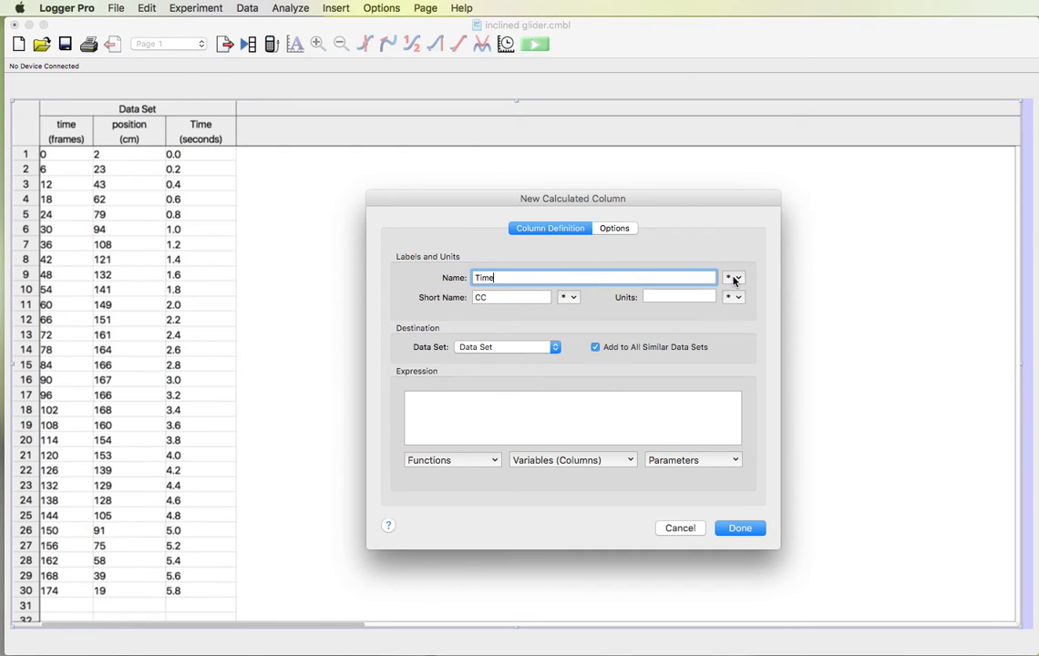
{"action": "left_click", "coordinate": [735, 277]}
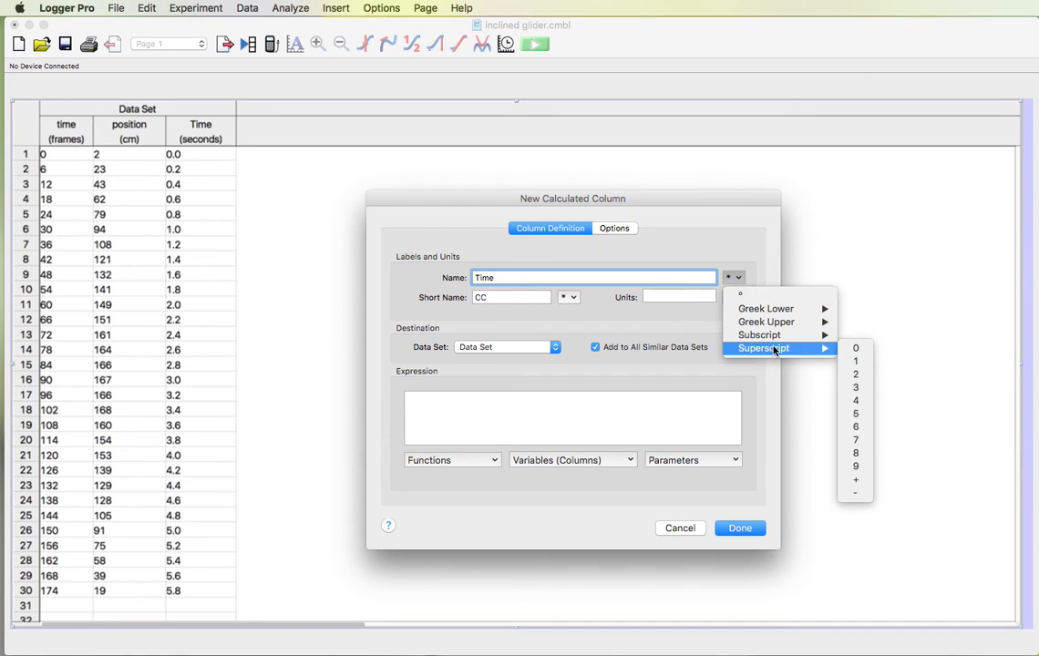
{"action": "left_click", "coordinate": [856, 361]}
{"action": "type", "text": "t"}
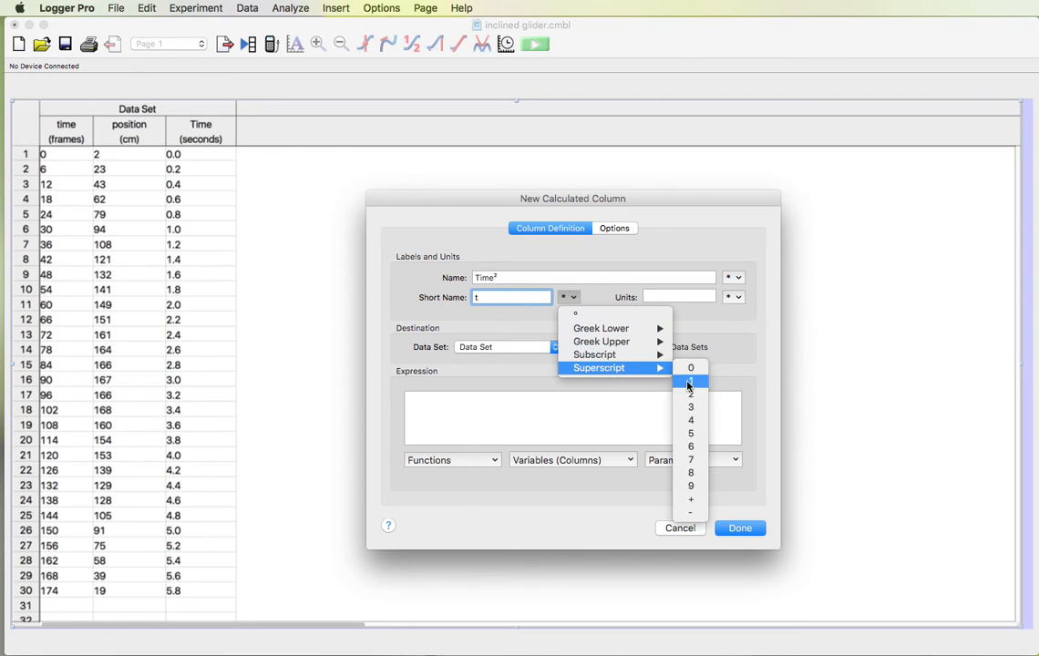
- Give it short name t² and units s² with superscript 2
{"action": "left_click", "coordinate": [689, 381]}
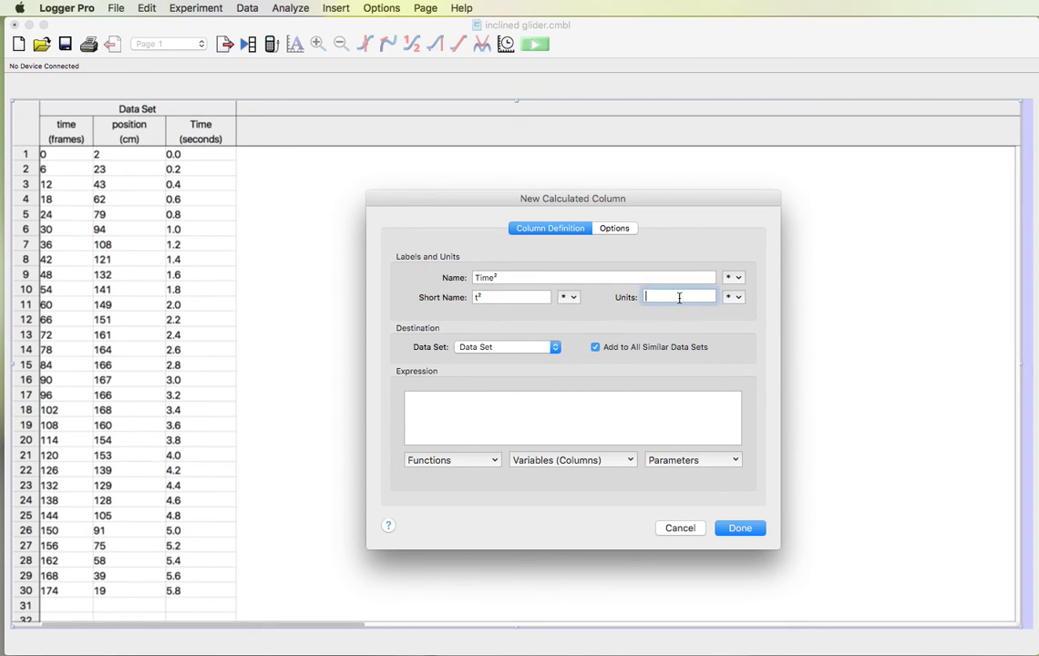
{"action": "left_click", "coordinate": [732, 297]}
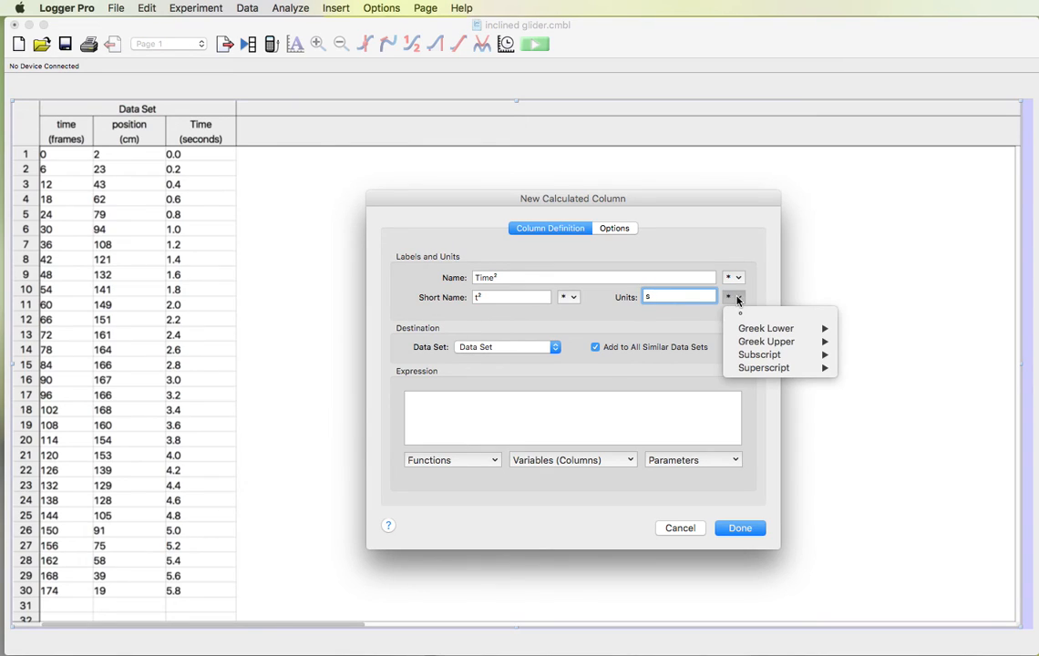
{"action": "left_click", "coordinate": [849, 397]}
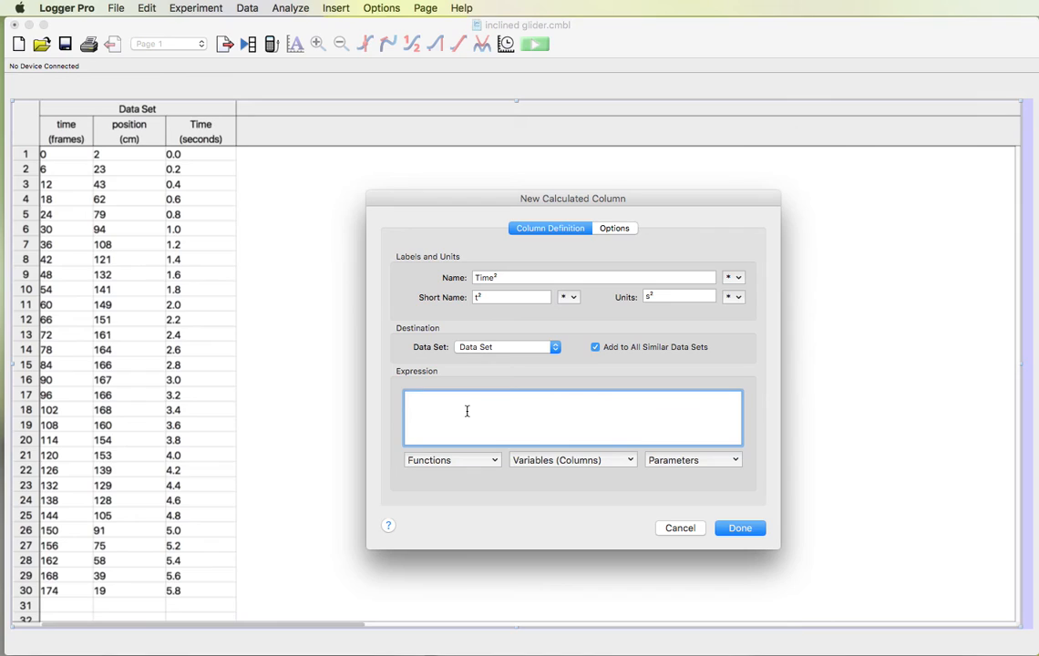
- Enter the expression "Time"^2 using the Time column from the Variables list
{"action": "left_click", "coordinate": [572, 459]}
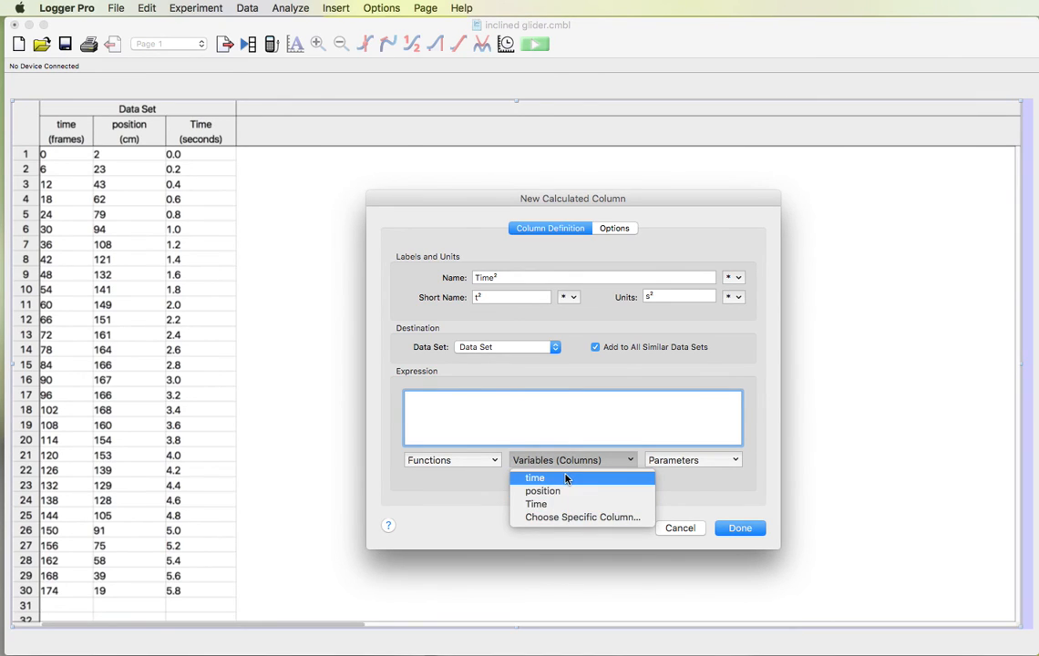
{"action": "mouse_move", "coordinate": [161, 235]}
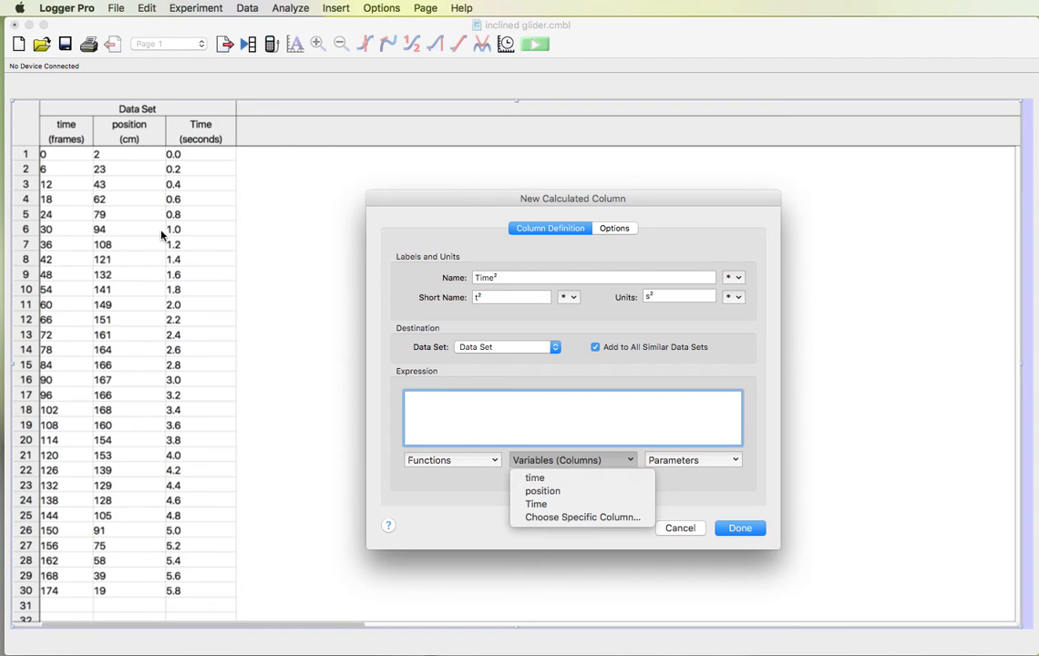
{"action": "mouse_move", "coordinate": [543, 492]}
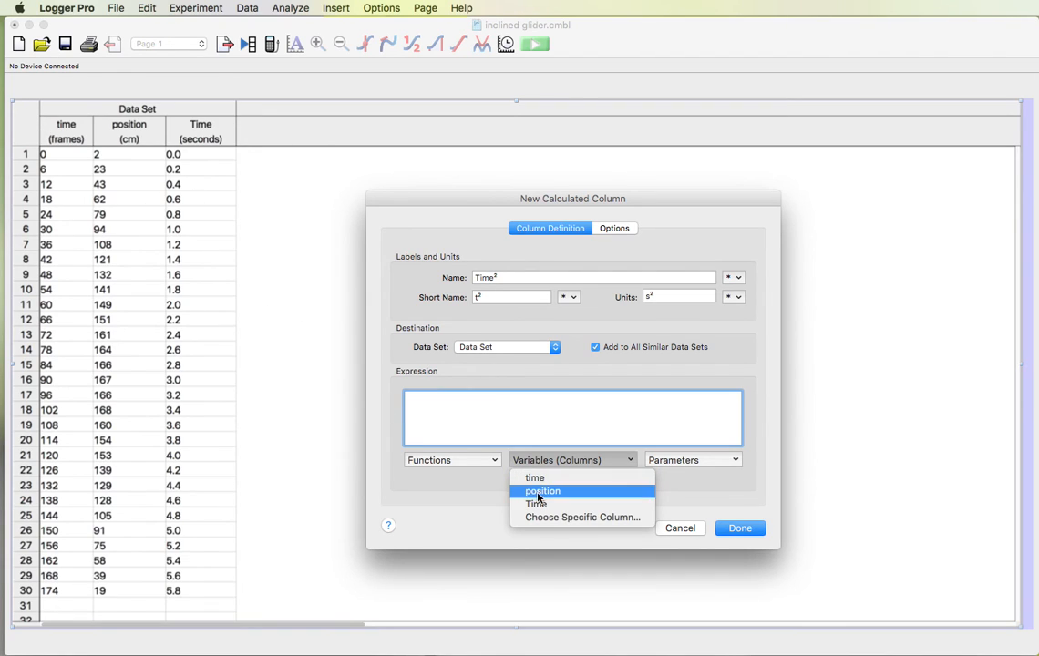
{"action": "mouse_move", "coordinate": [536, 477]}
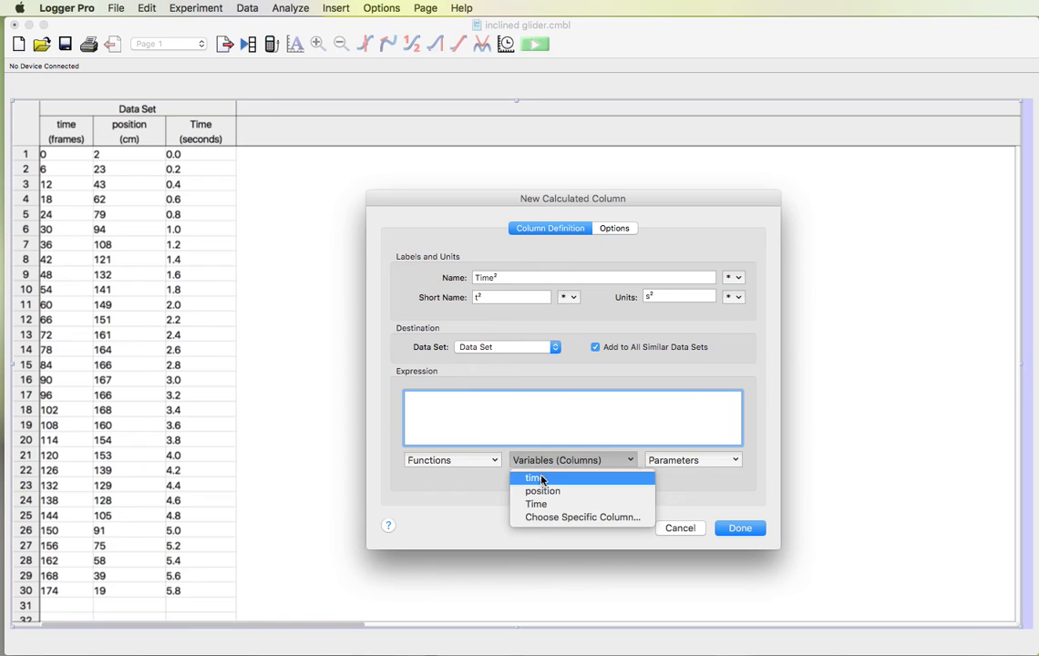
{"action": "left_click", "coordinate": [536, 503]}
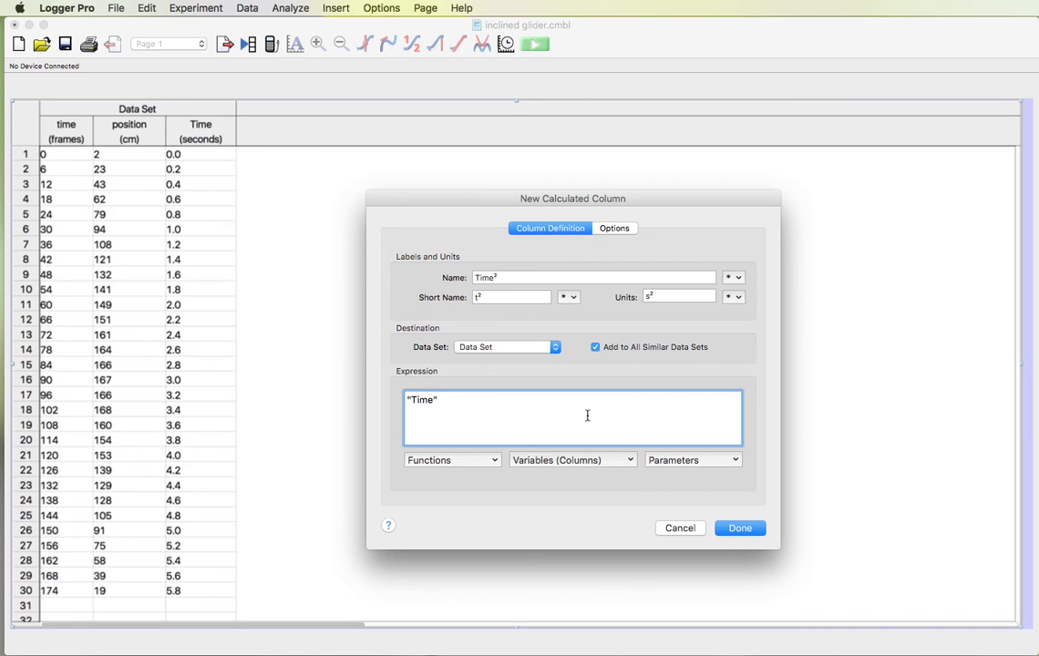
{"action": "type", "text": "*"}
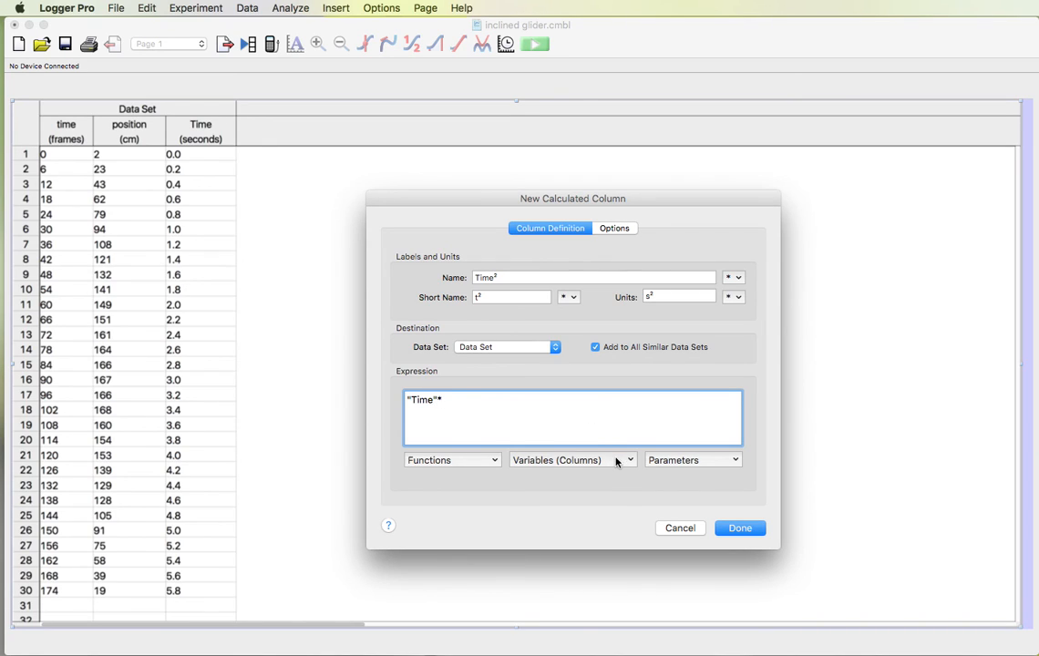
{"action": "type", "text": "\"Time\""}
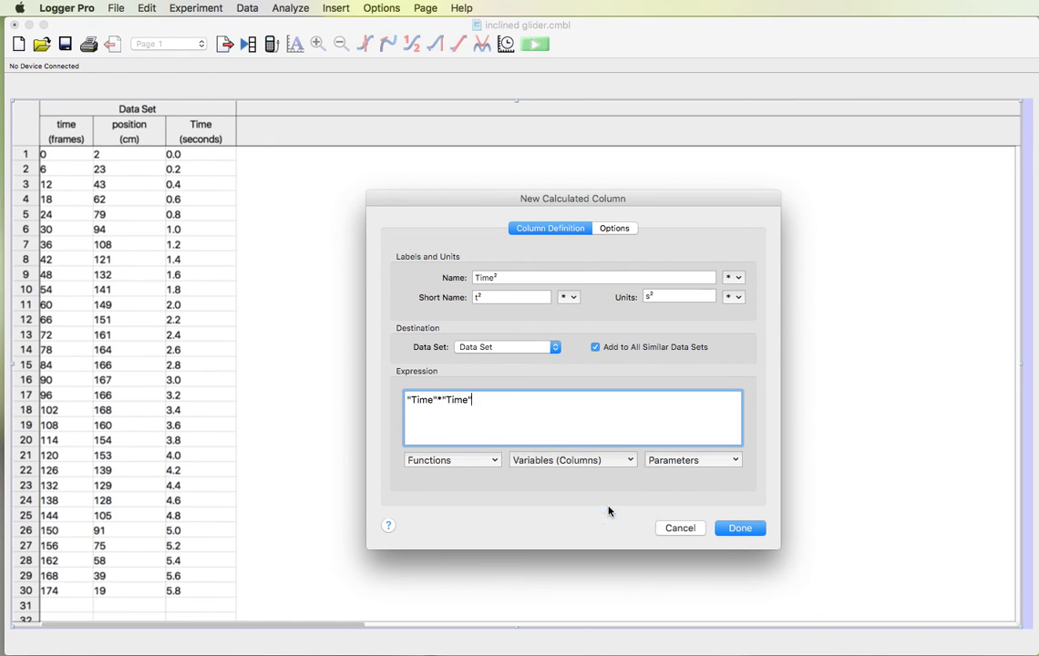
{"action": "mouse_move", "coordinate": [518, 423]}
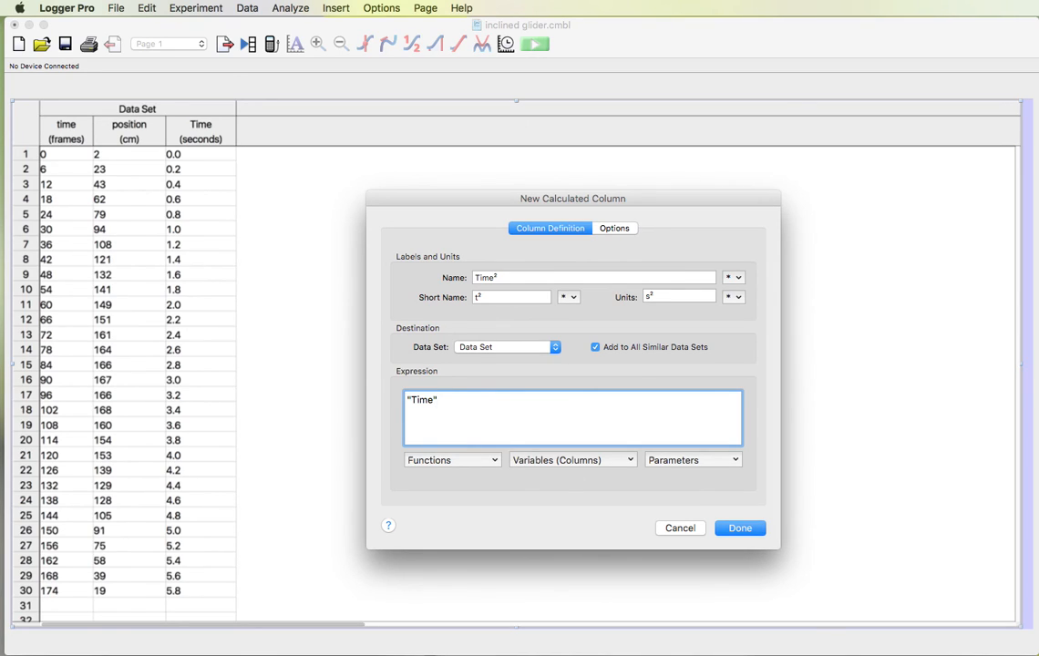
{"action": "type", "text": "^"}
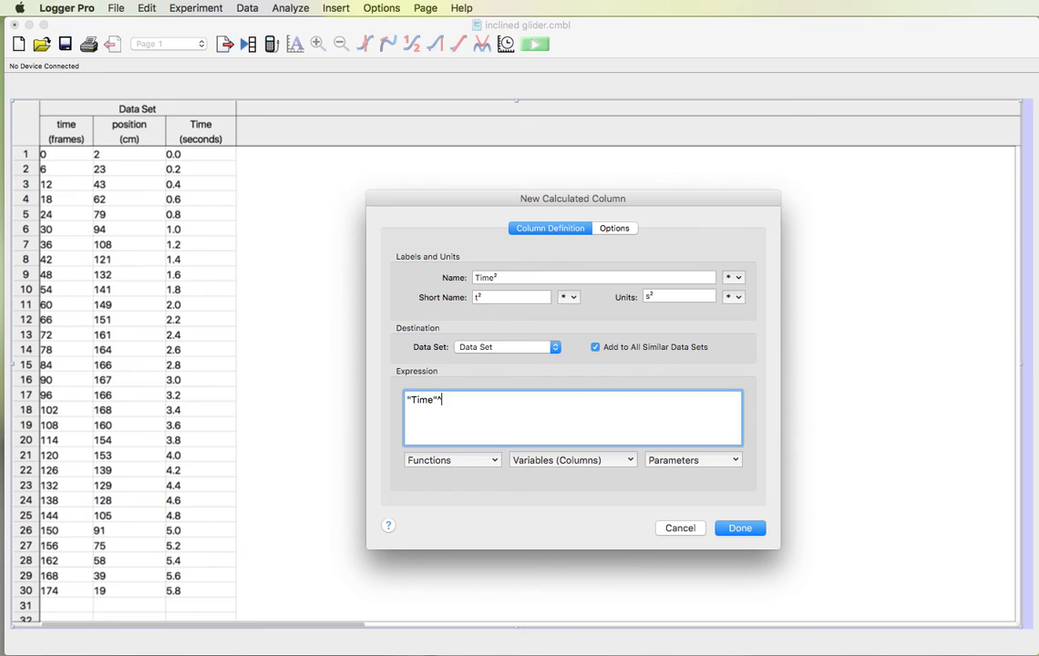
{"action": "mouse_move", "coordinate": [466, 419]}
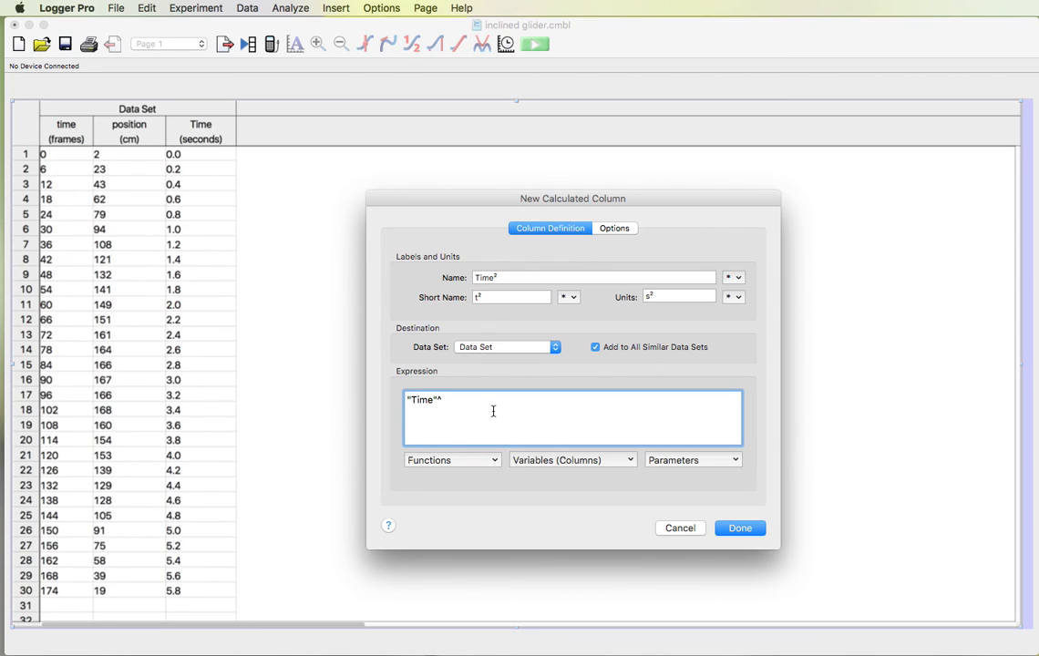
{"action": "type", "text": "2"}
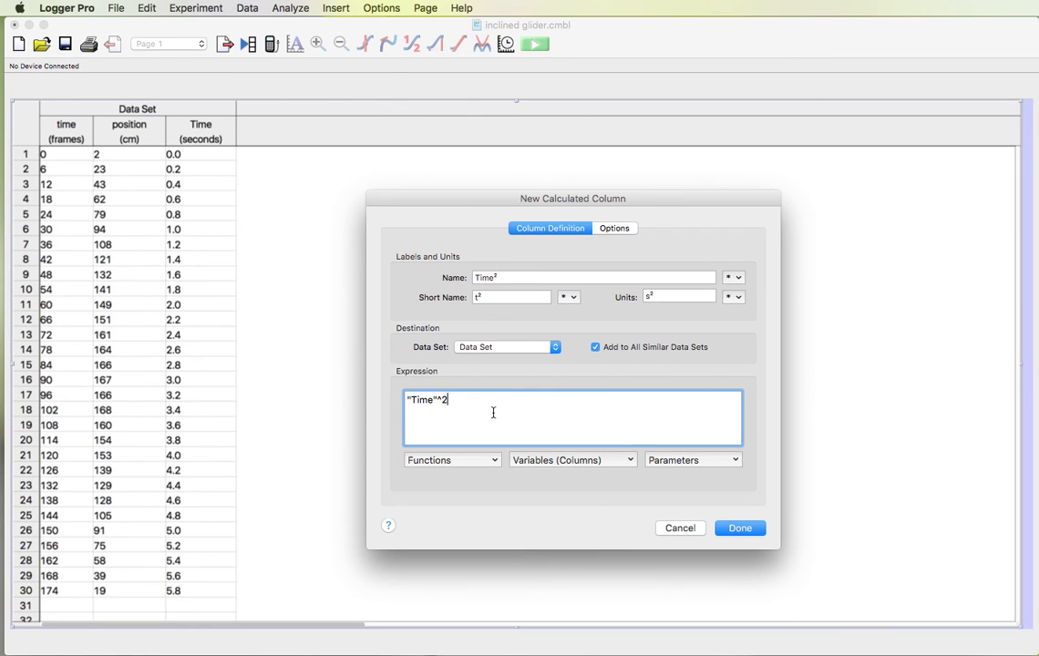
{"action": "mouse_move", "coordinate": [607, 239]}
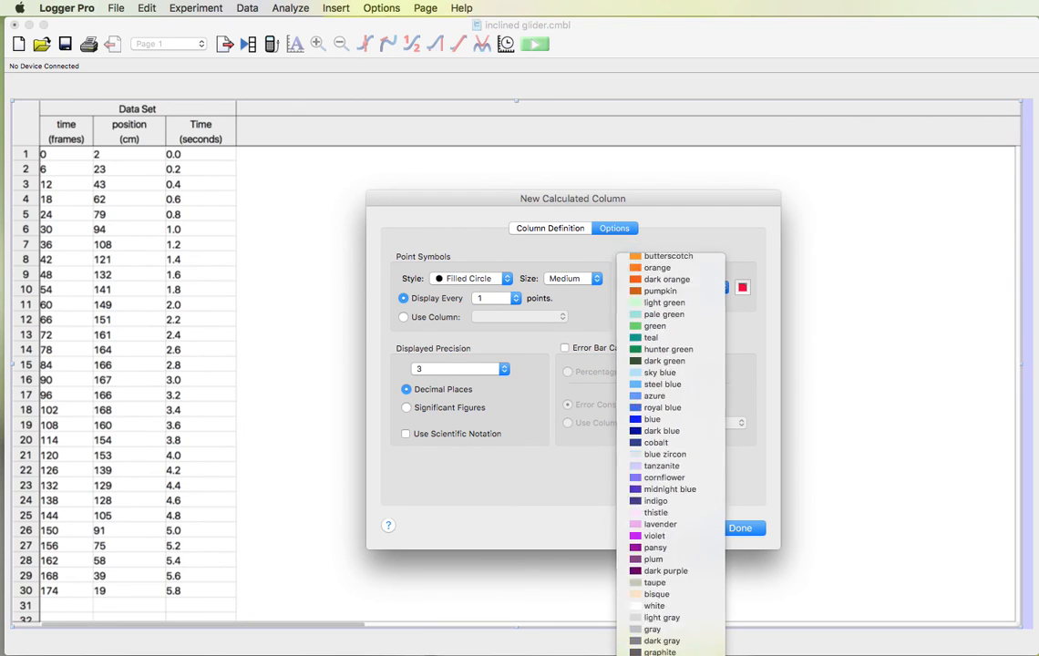
- Finish creating the Time² (s²) column and widen it so its header fits
{"action": "left_click", "coordinate": [470, 277]}
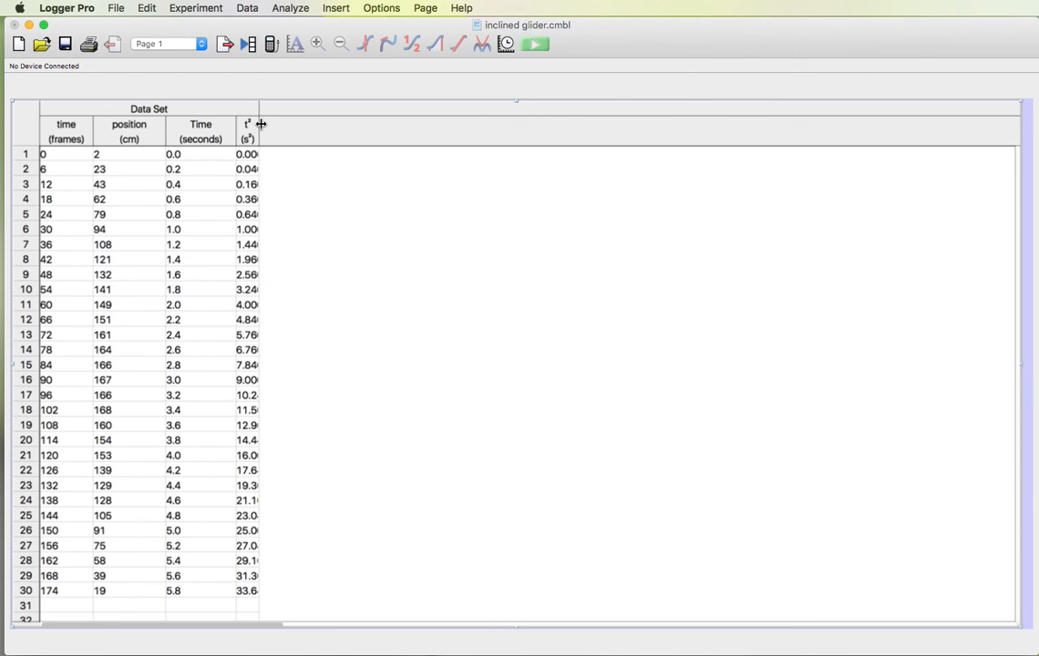
{"action": "left_click_drag", "start_coordinate": [258, 124], "coordinate": [289, 124]}
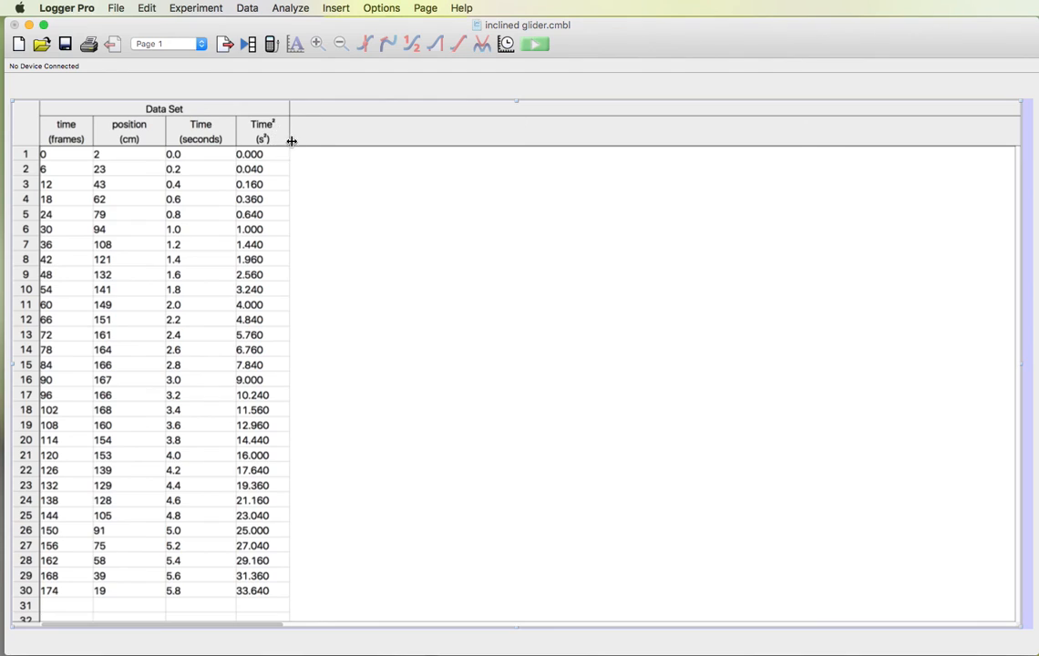
{"action": "mouse_move", "coordinate": [270, 131]}
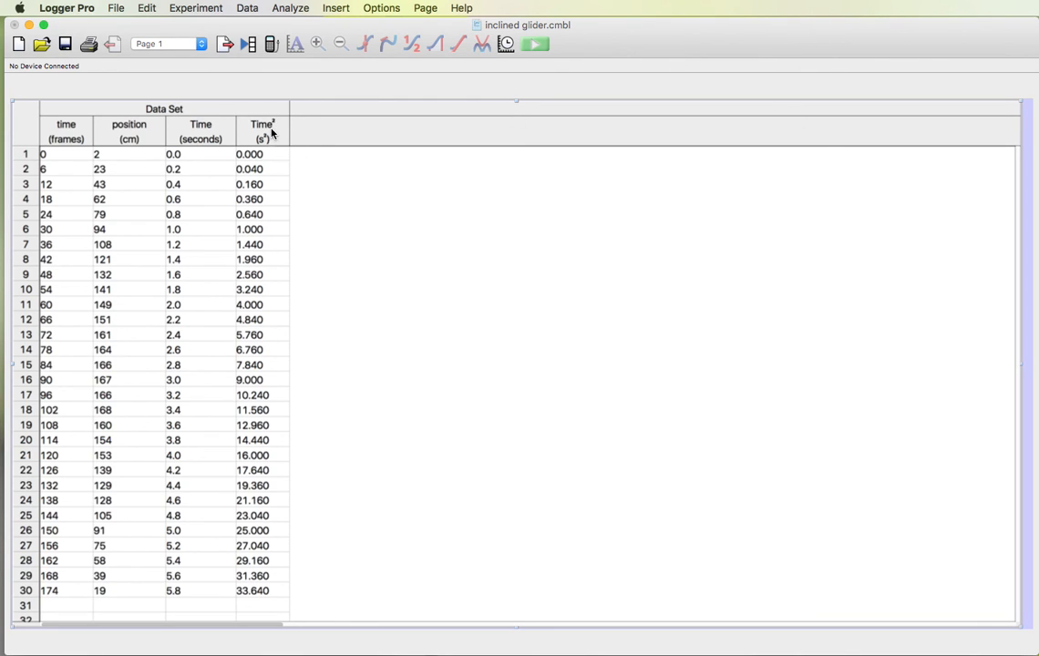
- Set the Time² column's displayed precision to 2 decimal places
{"action": "double_click", "coordinate": [262, 131]}
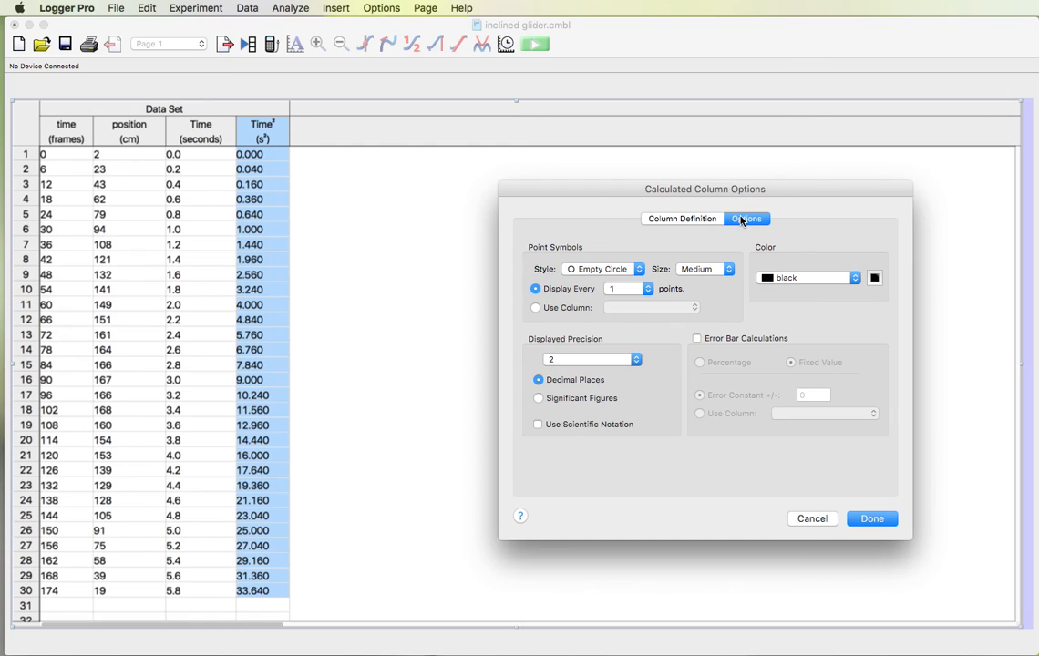
{"action": "mouse_move", "coordinate": [550, 386]}
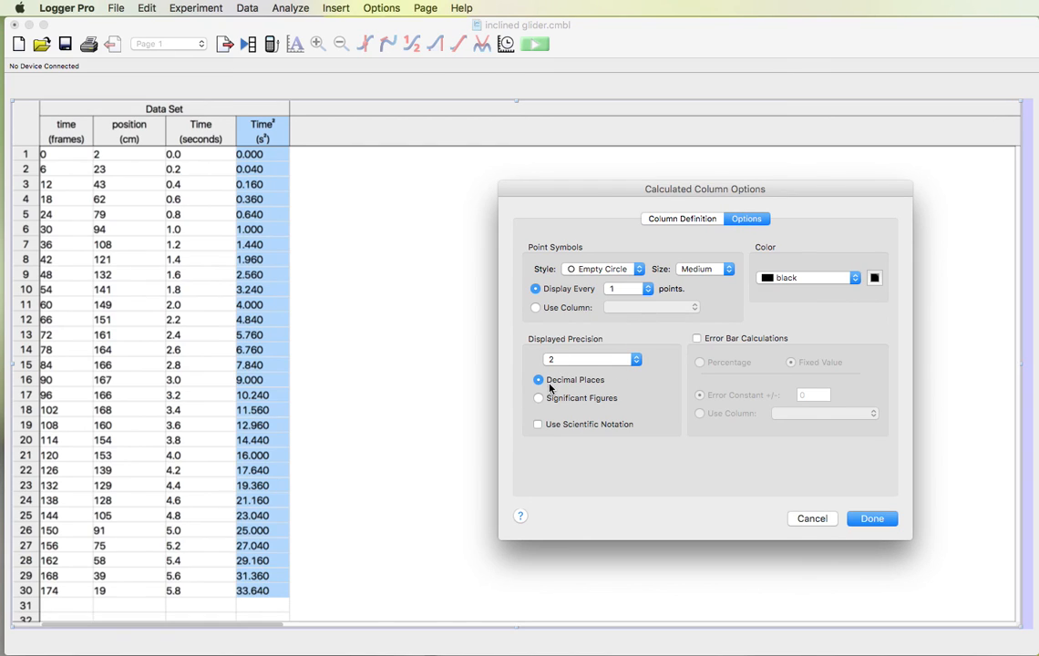
{"action": "left_click", "coordinate": [871, 518]}
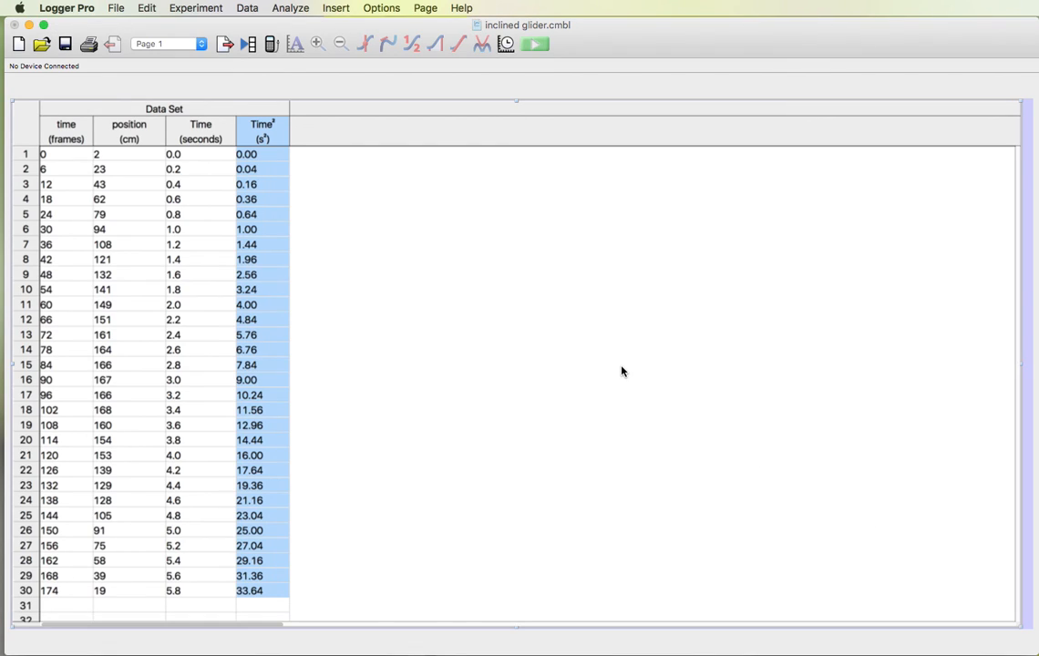
{"action": "mouse_move", "coordinate": [164, 33]}
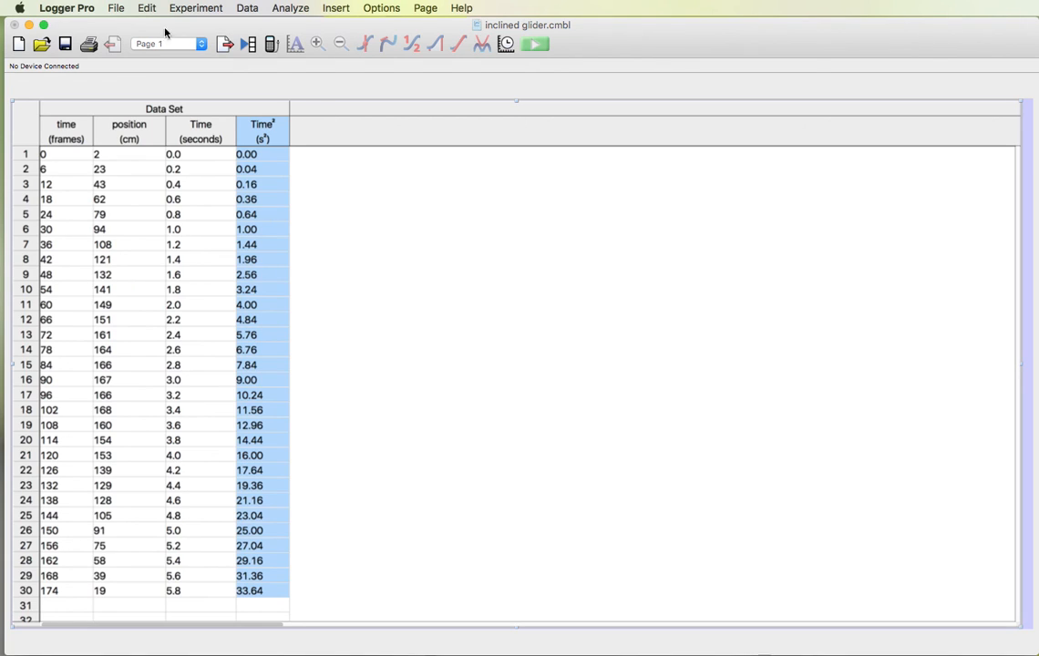
{"action": "mouse_move", "coordinate": [525, 252]}
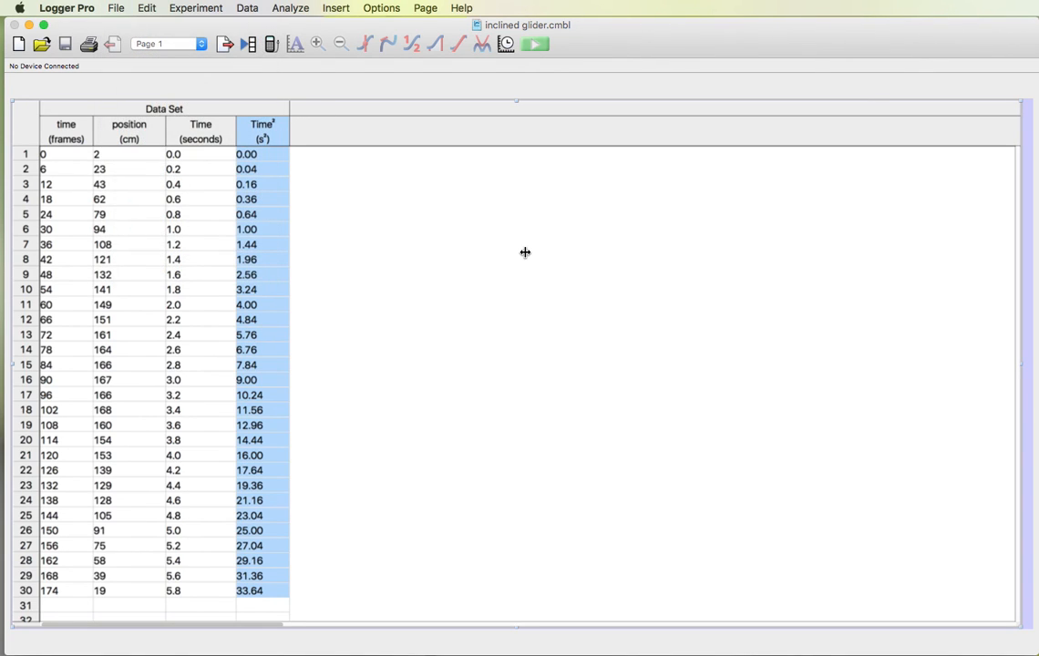